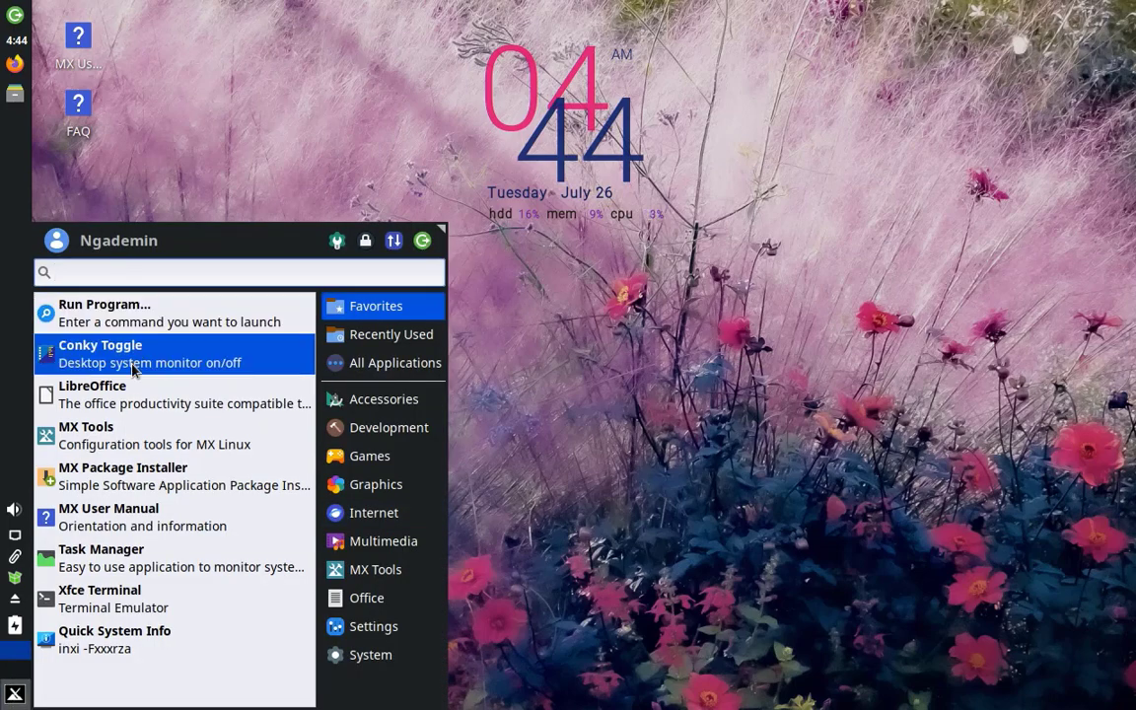
mouse_move(148, 592)
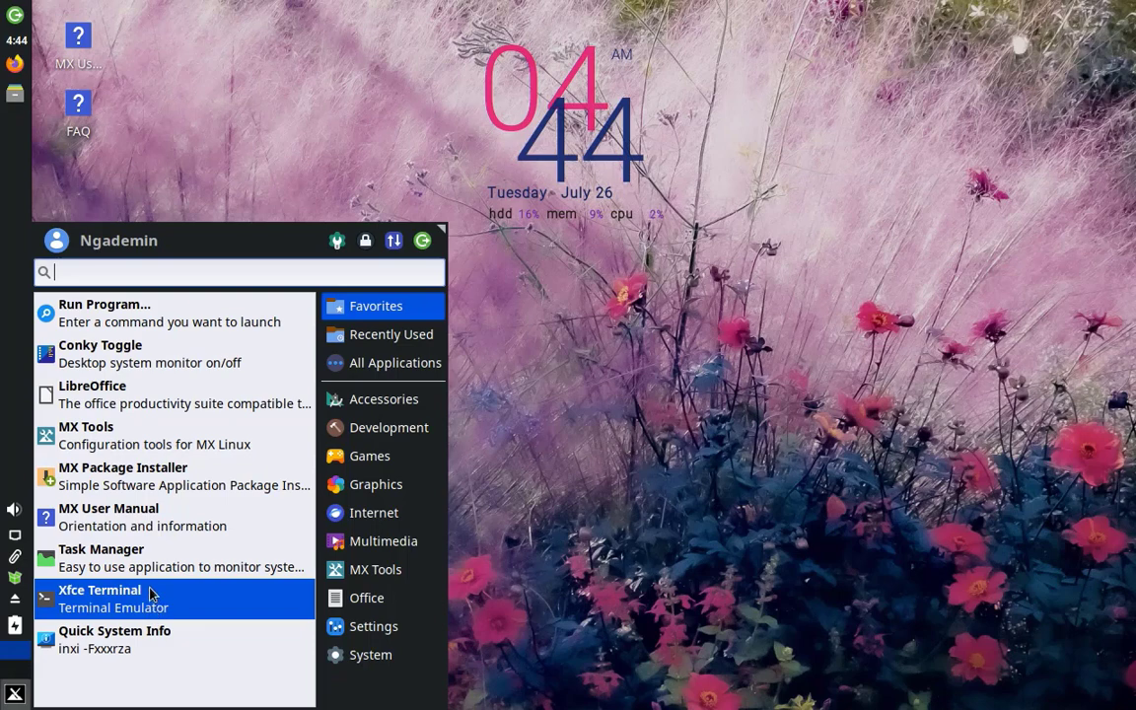
- Briefly check the task manager, then bring up and cancel the Log Out dialog
left_click(100, 557)
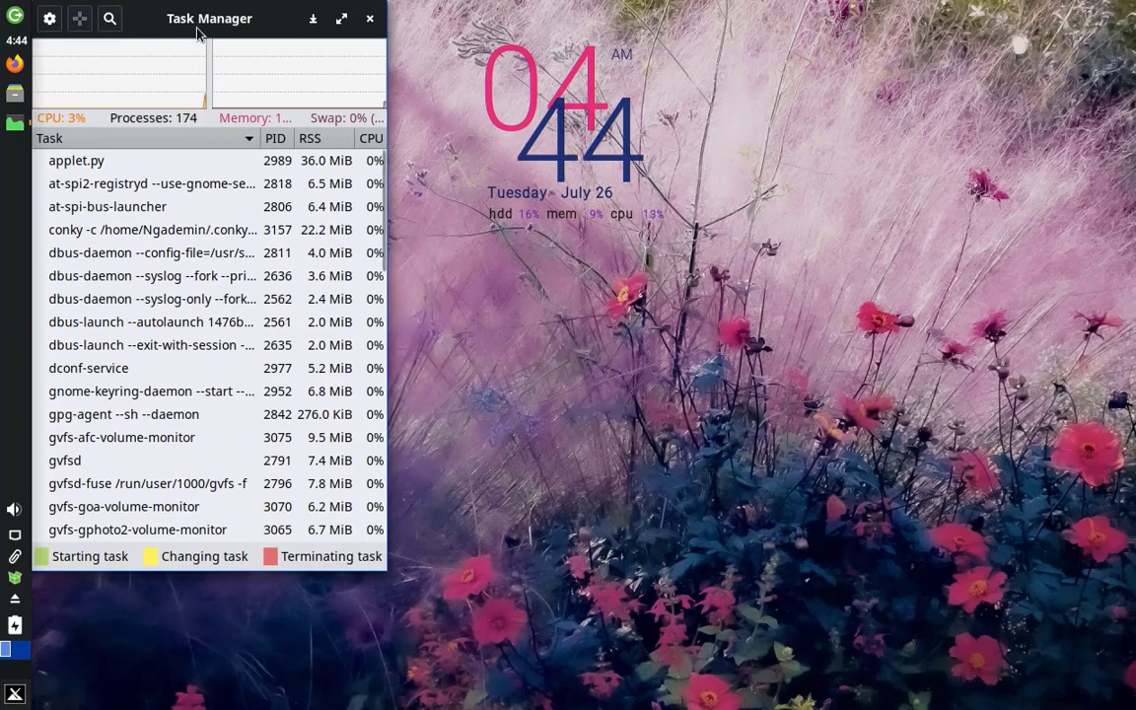
left_click(370, 18)
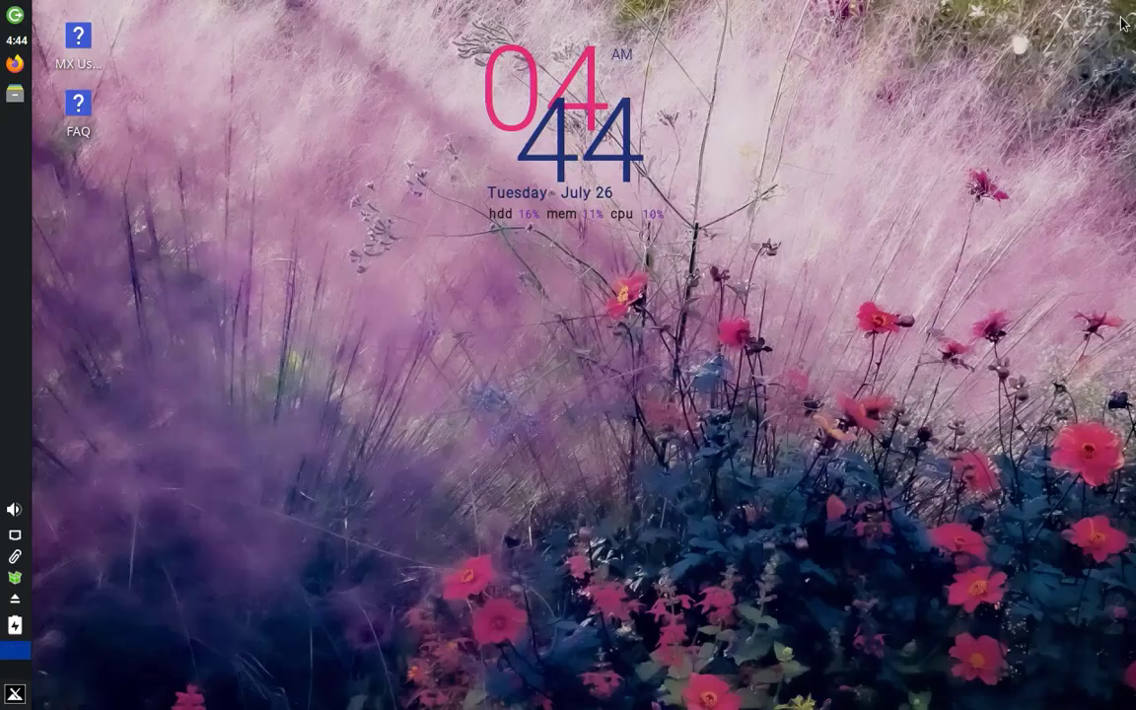
left_click(13, 626)
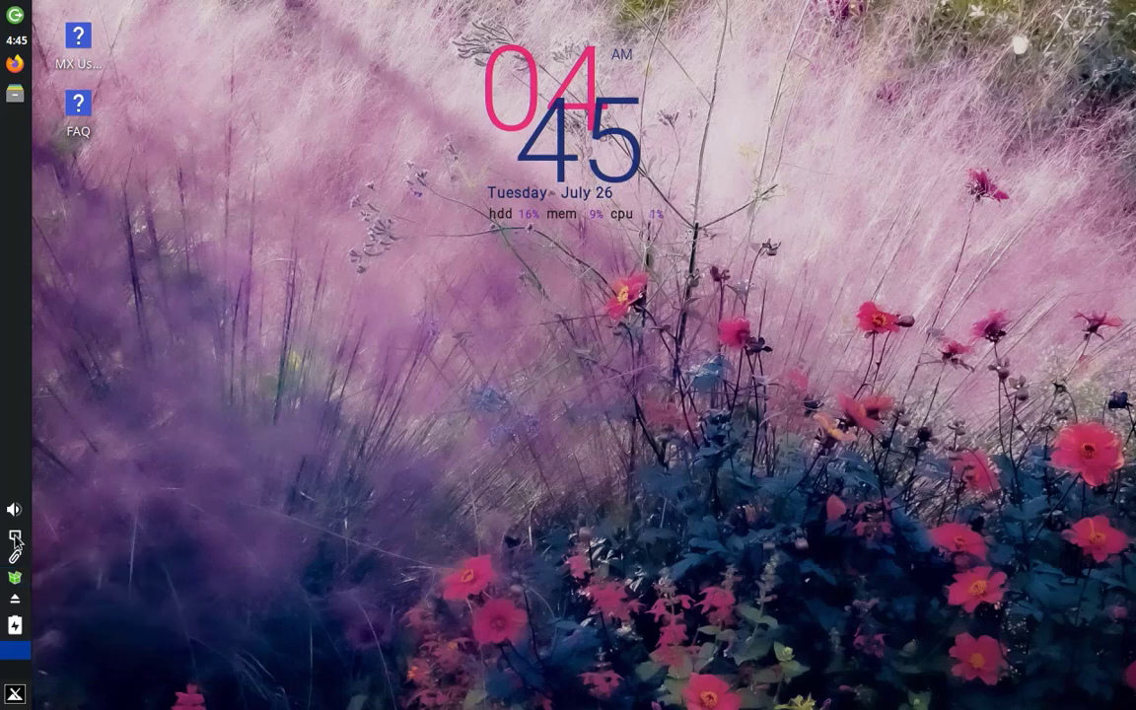
left_click(14, 509)
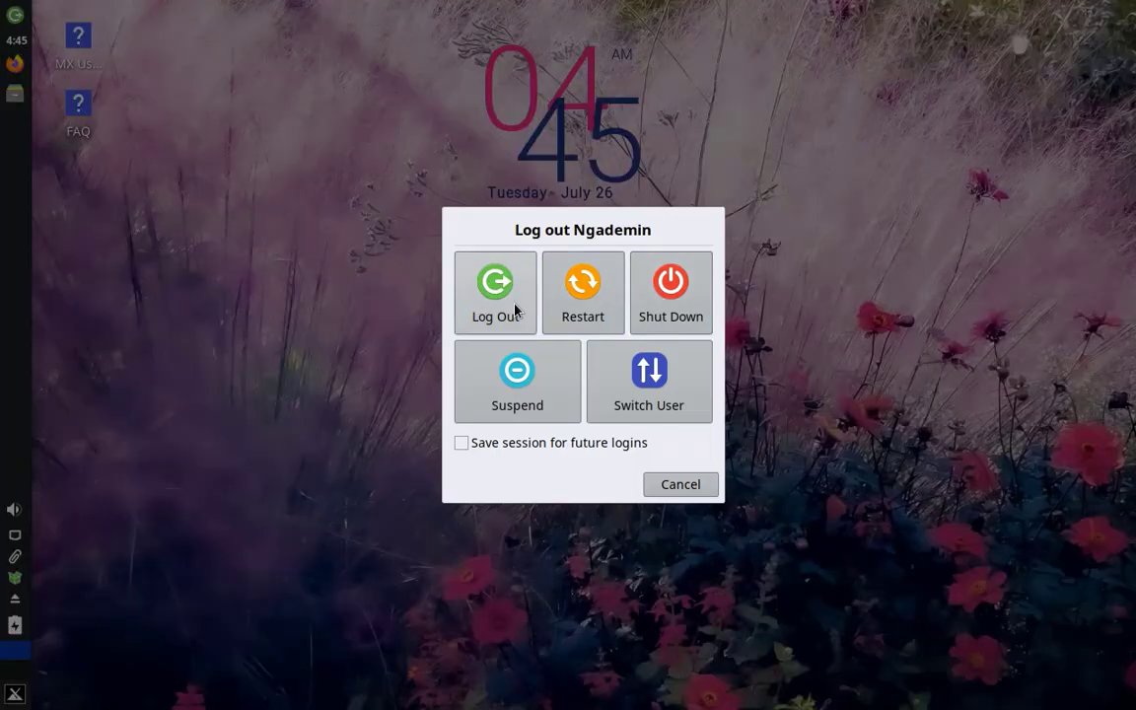
left_click(680, 484)
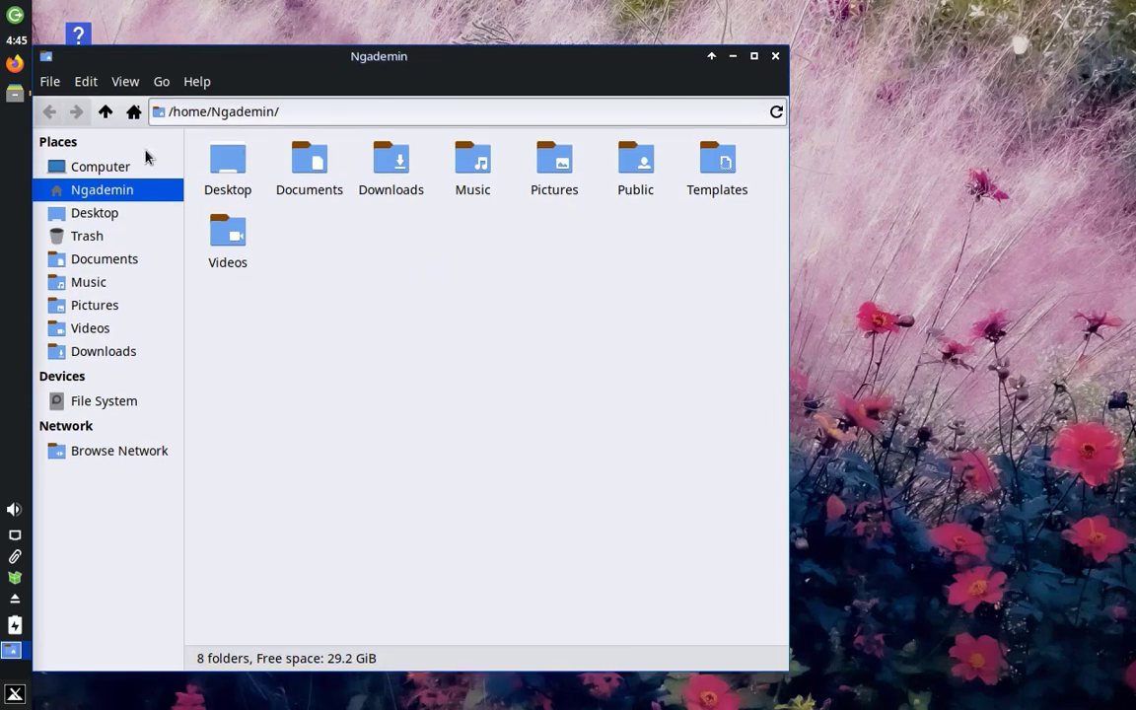
- Browse Computer in Thunar, close it, and bring up the desktop context menu
left_click(99, 165)
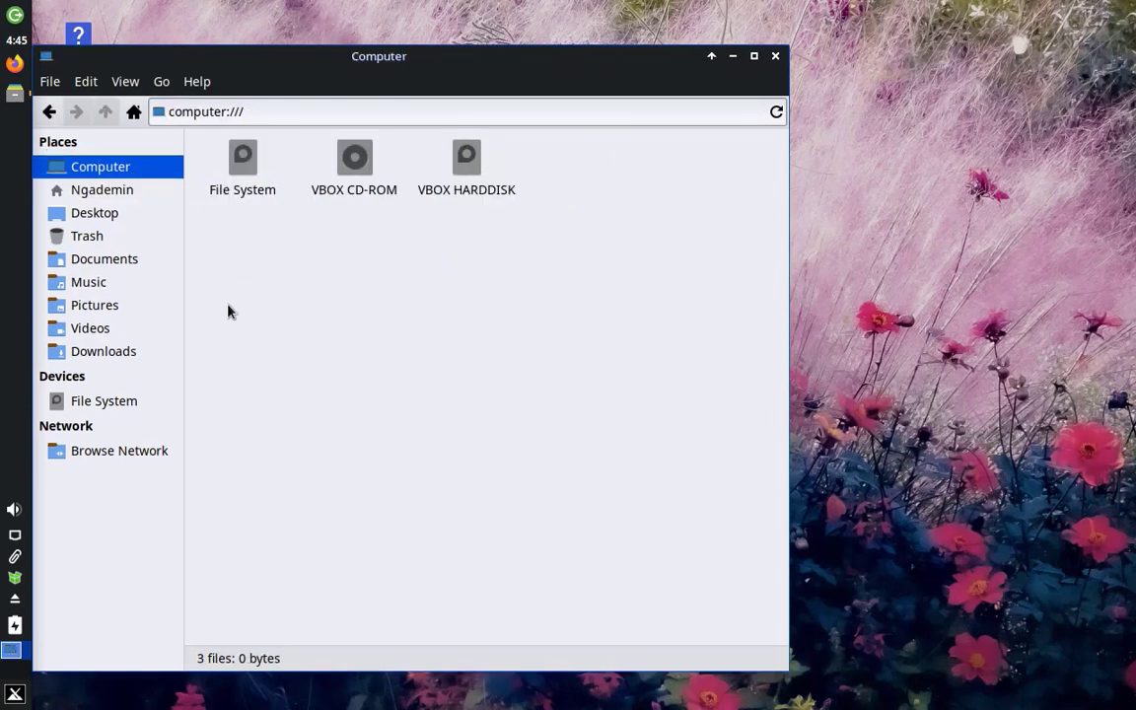
left_click(775, 55)
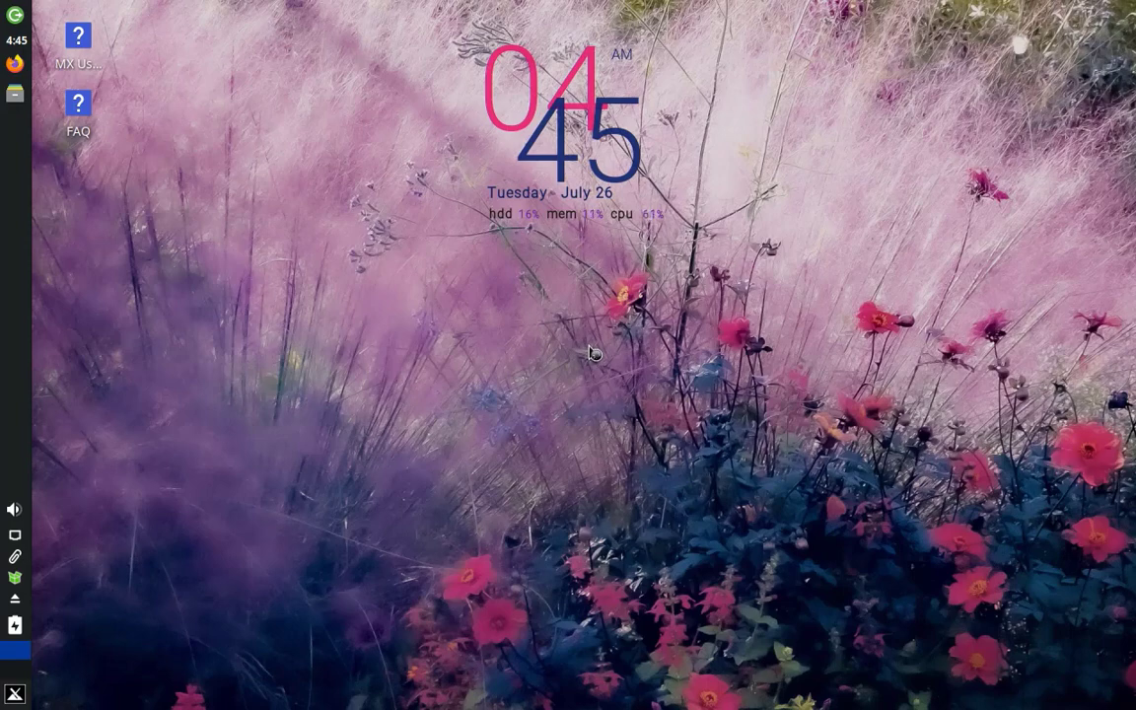
left_click(15, 62)
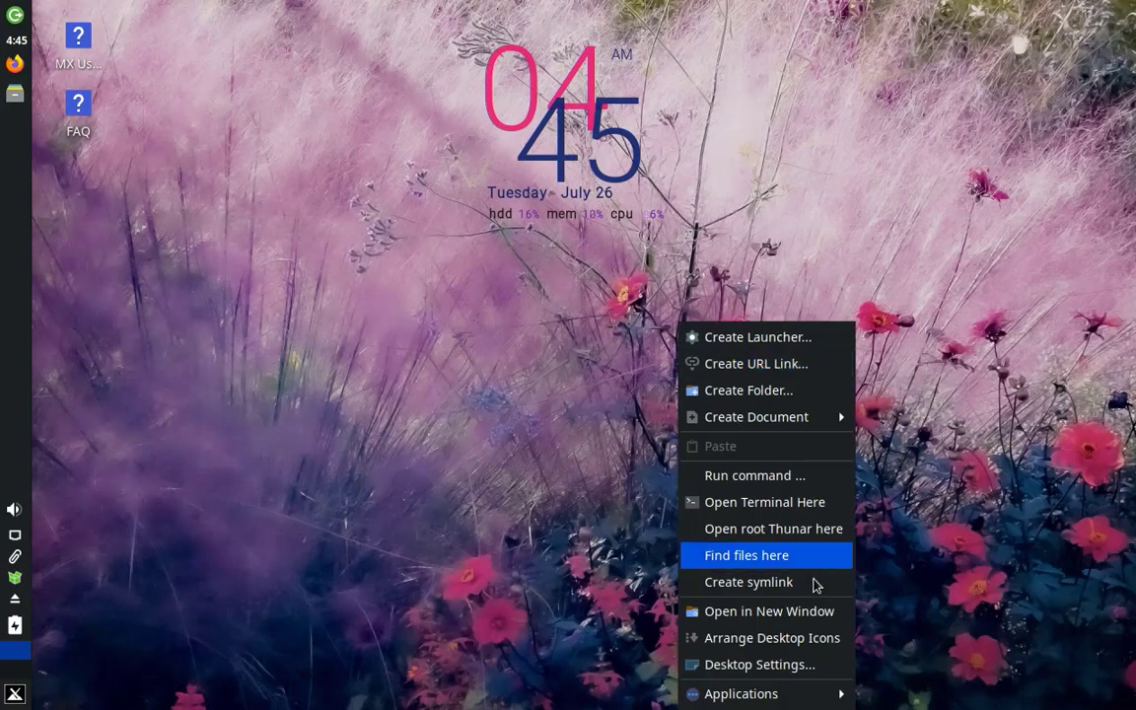
- Open Desktop Settings and choose the green pond wallpaper in the Background tab
left_click(759, 664)
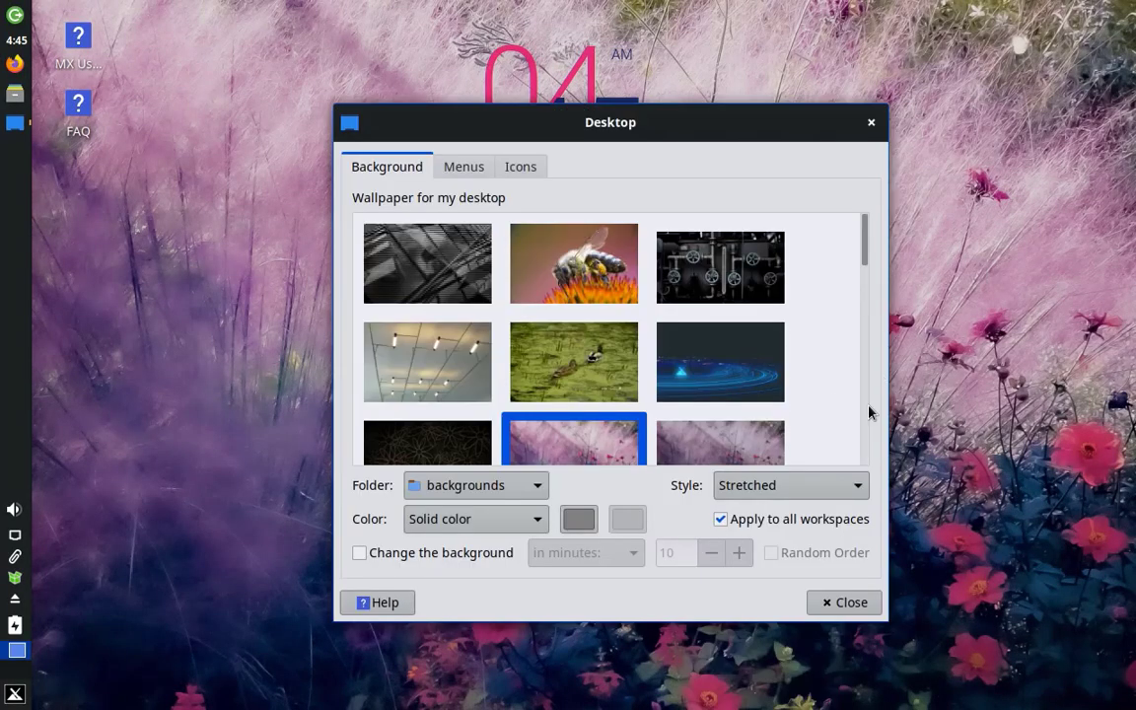
left_click(574, 362)
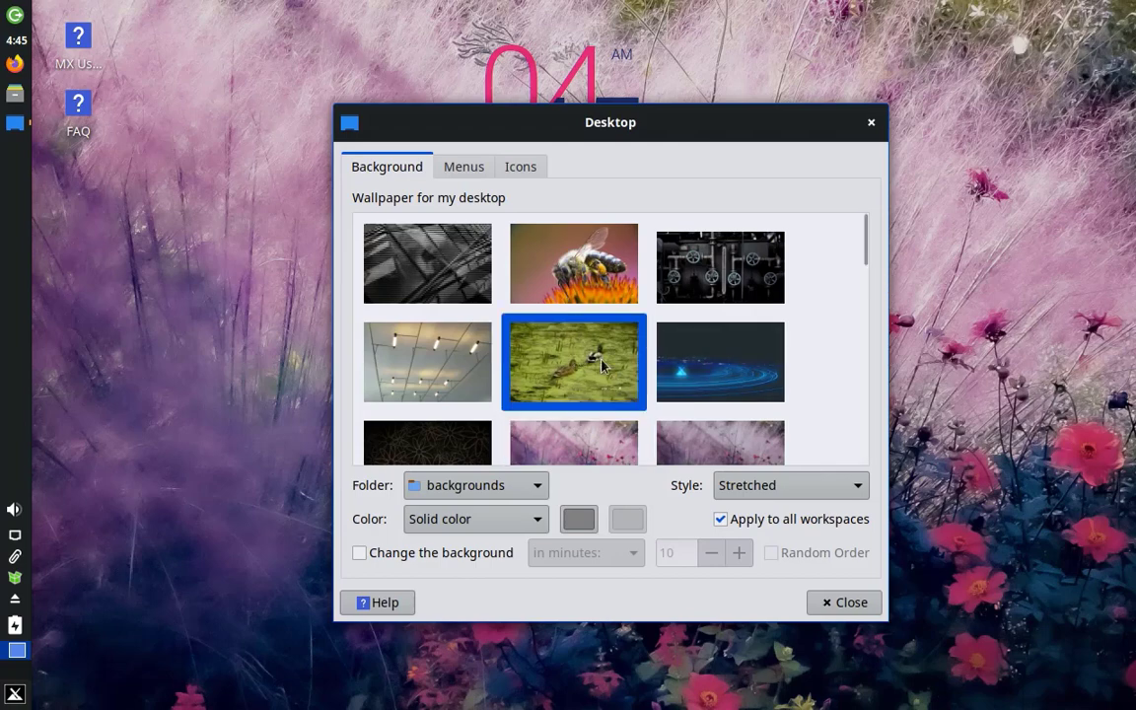
left_click(843, 601)
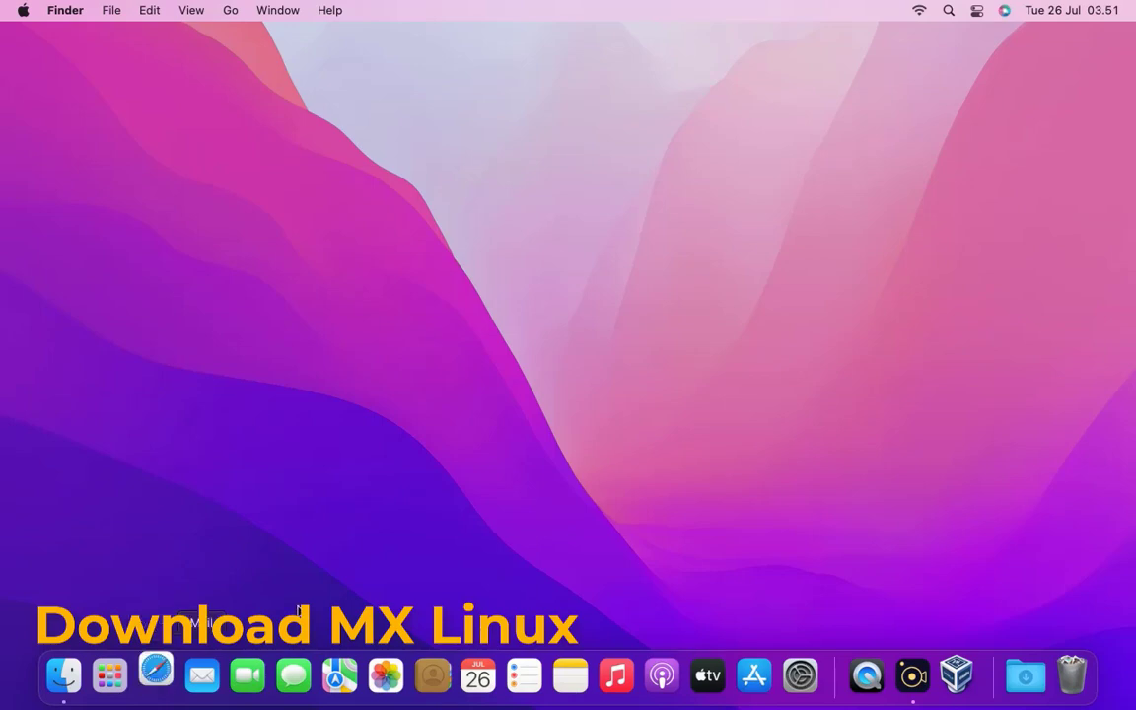
- Launch Safari from the macOS Dock onto its start page
left_click(156, 675)
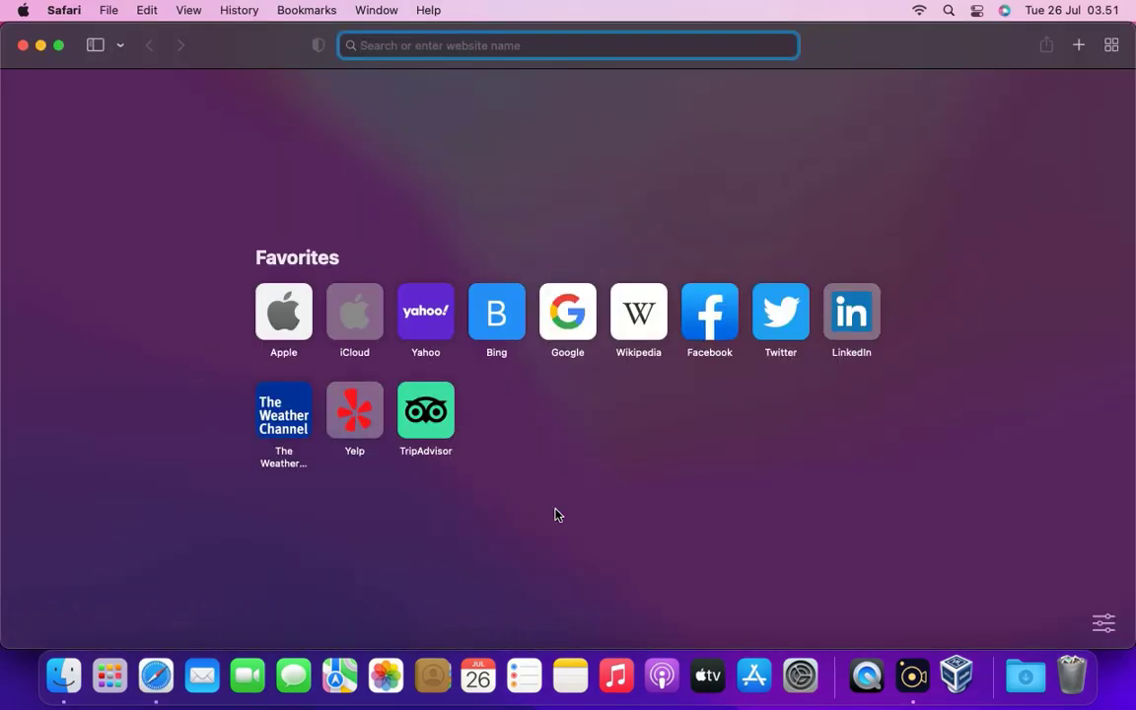
- Go to google.com, search 'mx linux', and open the mxlinux.org result
type("google.com")
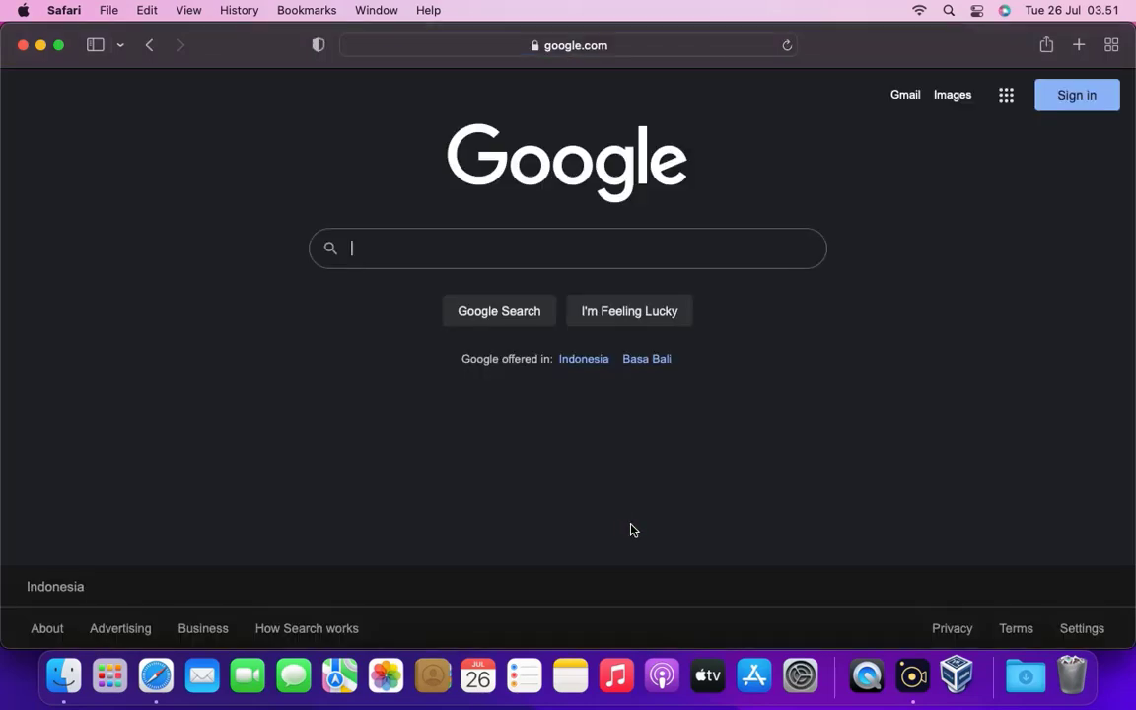
type("mx")
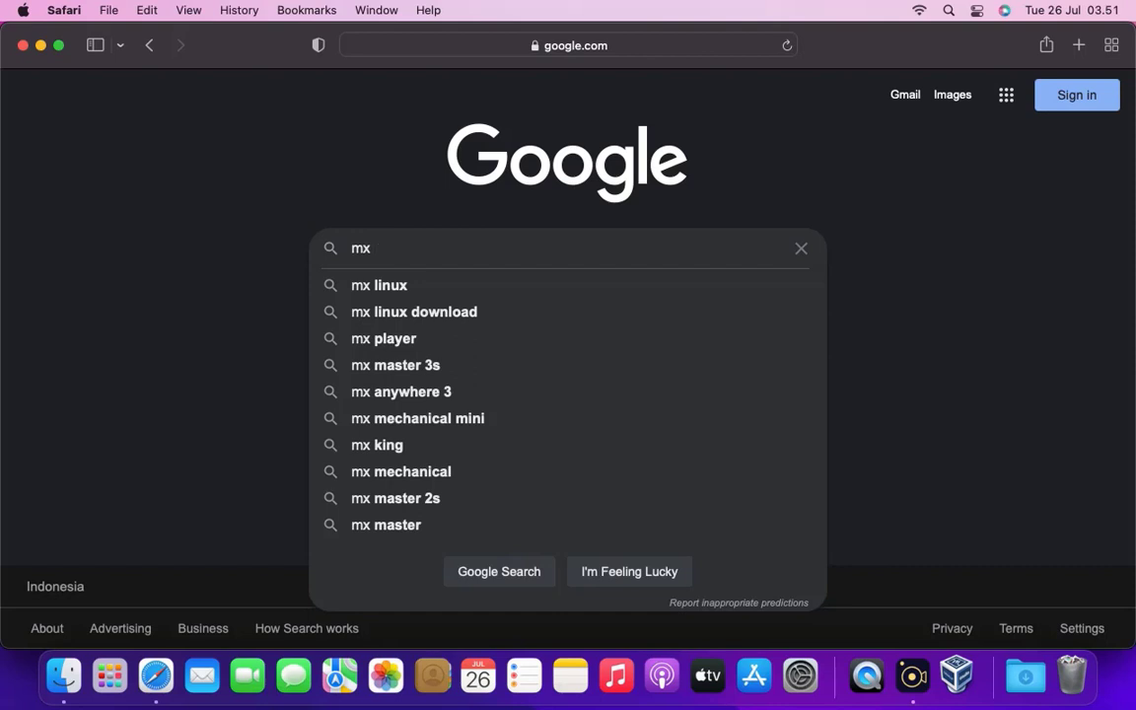
left_click(379, 285)
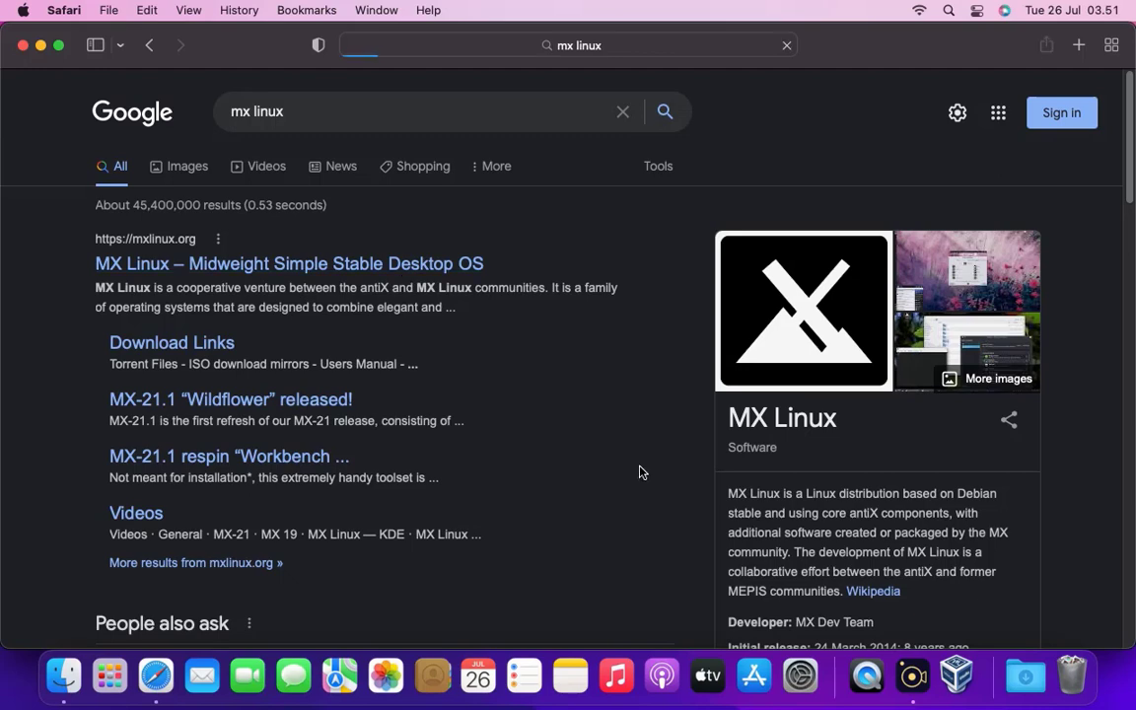
left_click(289, 264)
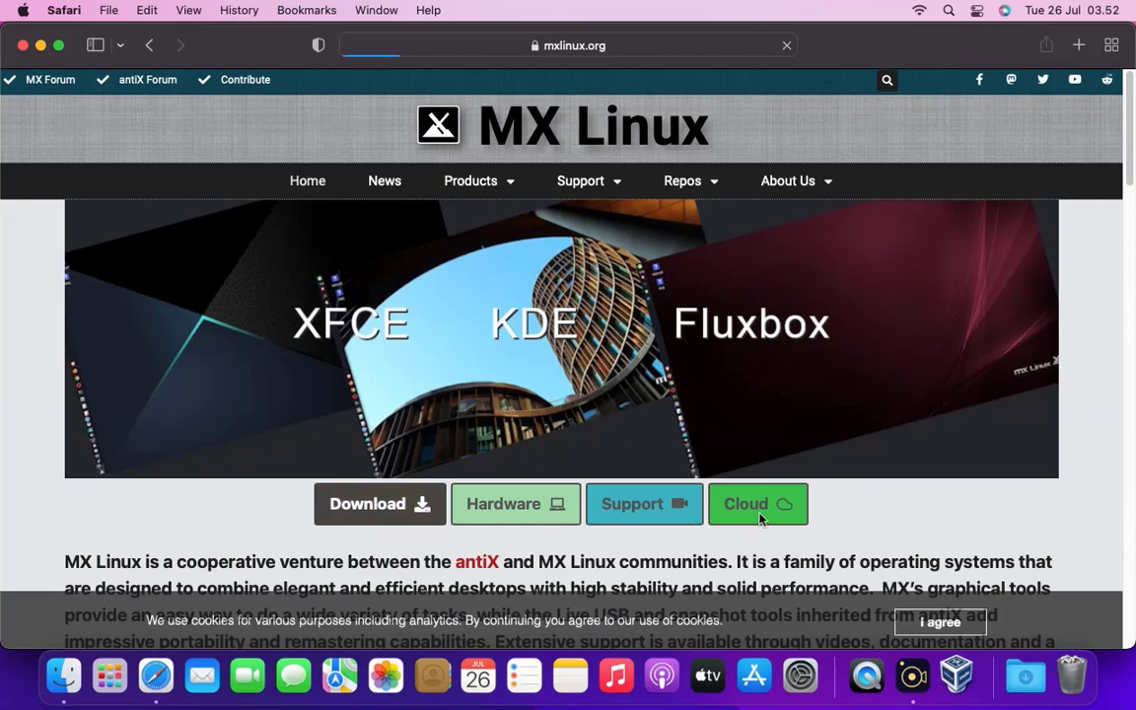
- Open the Download page on mxlinux.org and scroll through the MX-21.1 edition links
left_click(379, 504)
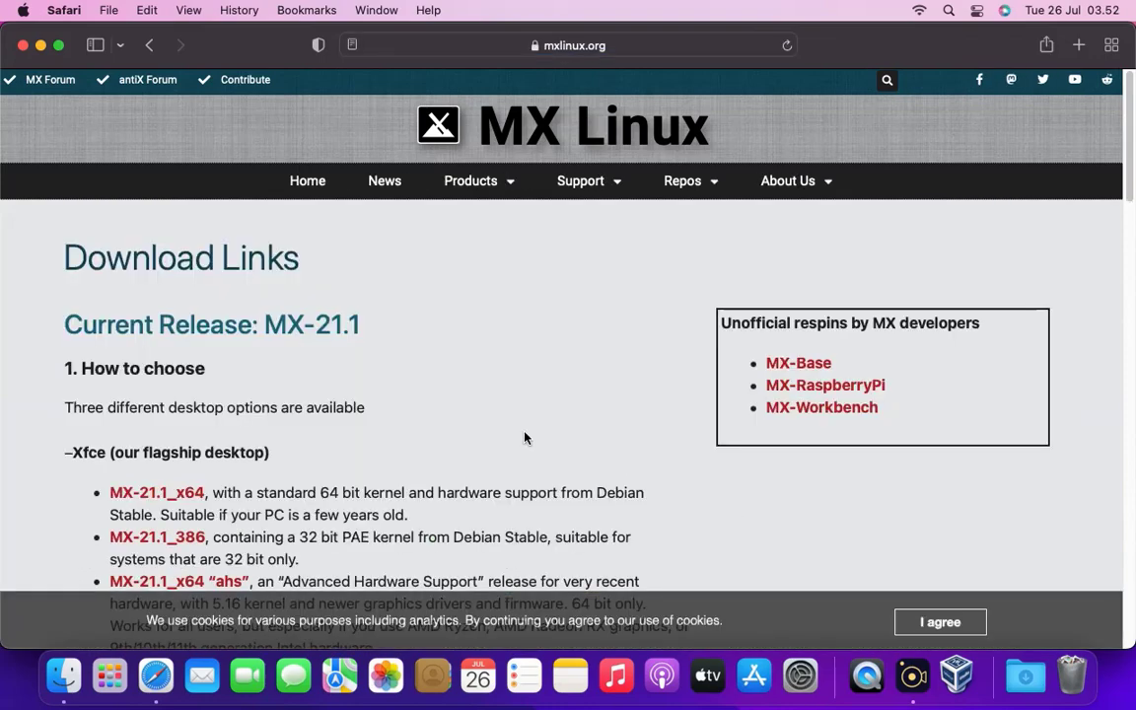
scroll("down", 3)
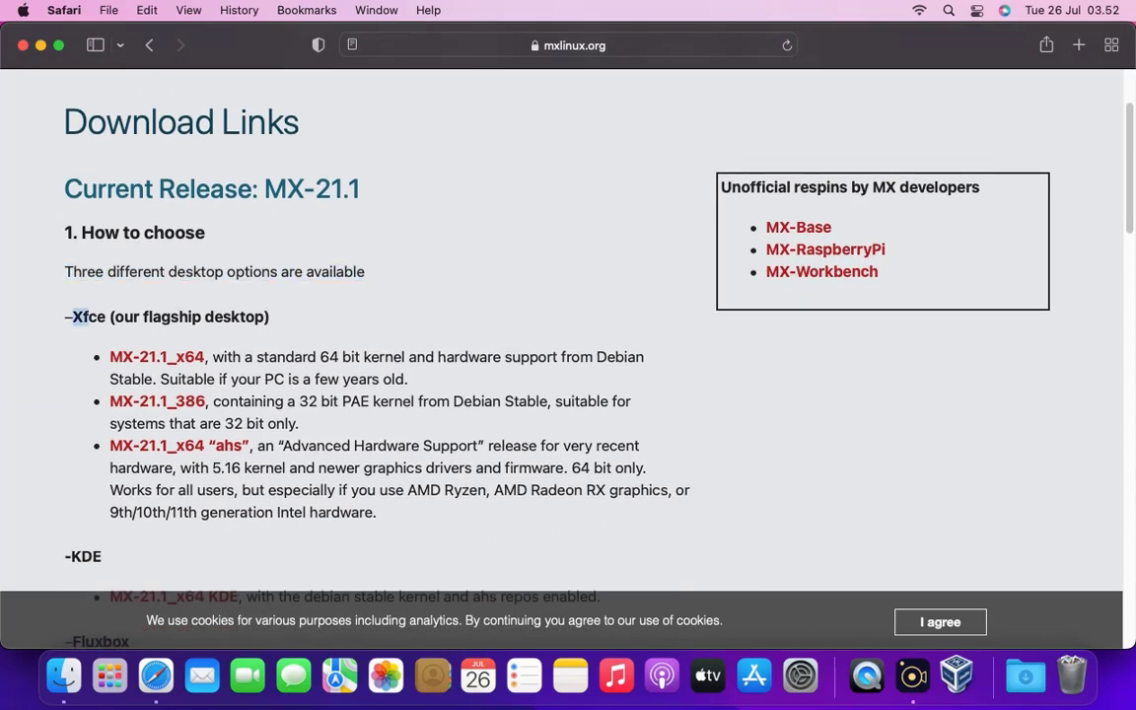
scroll("down", 3)
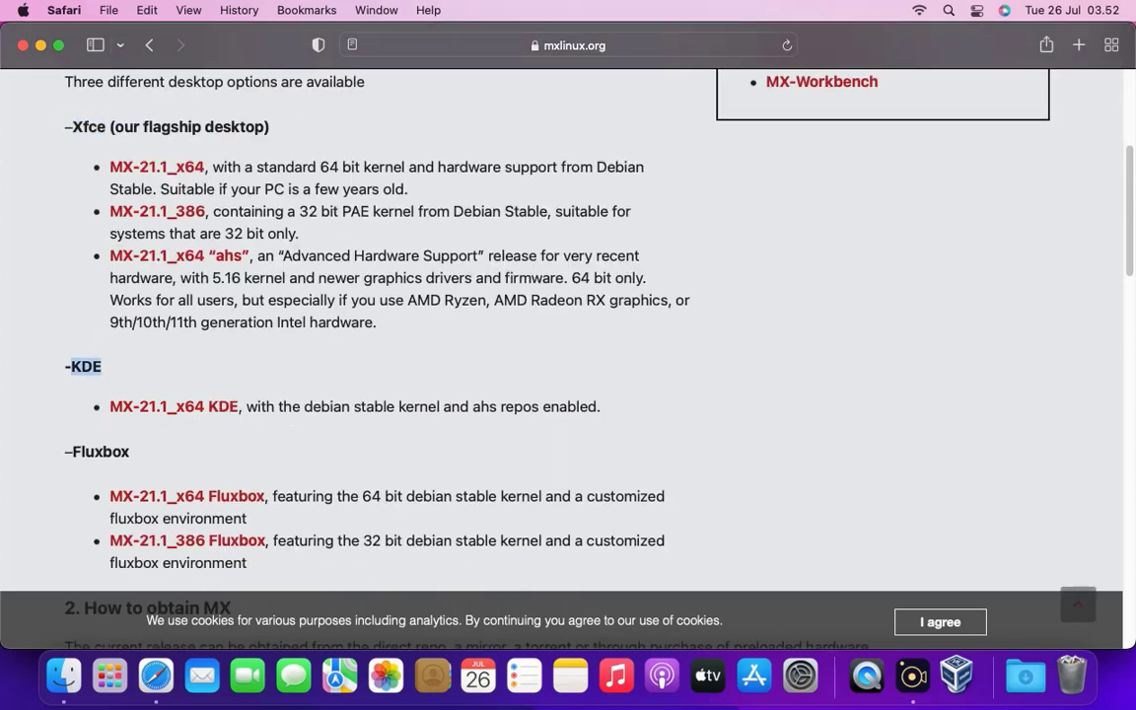
scroll("down", 3)
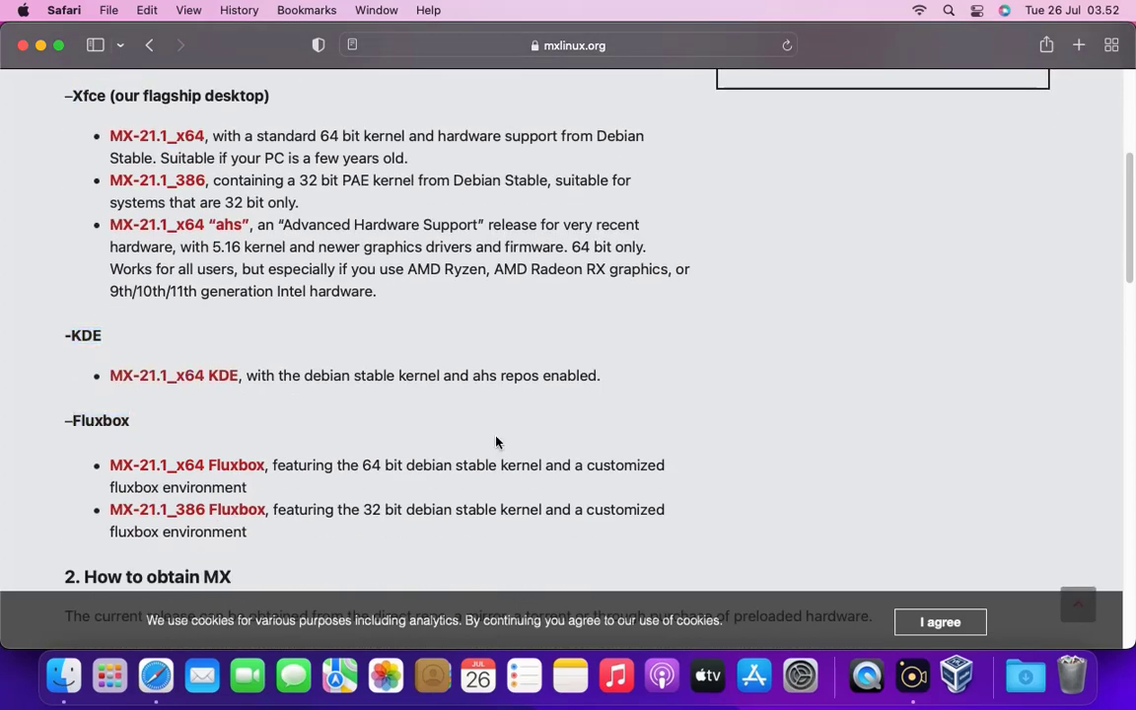
scroll("up", 3)
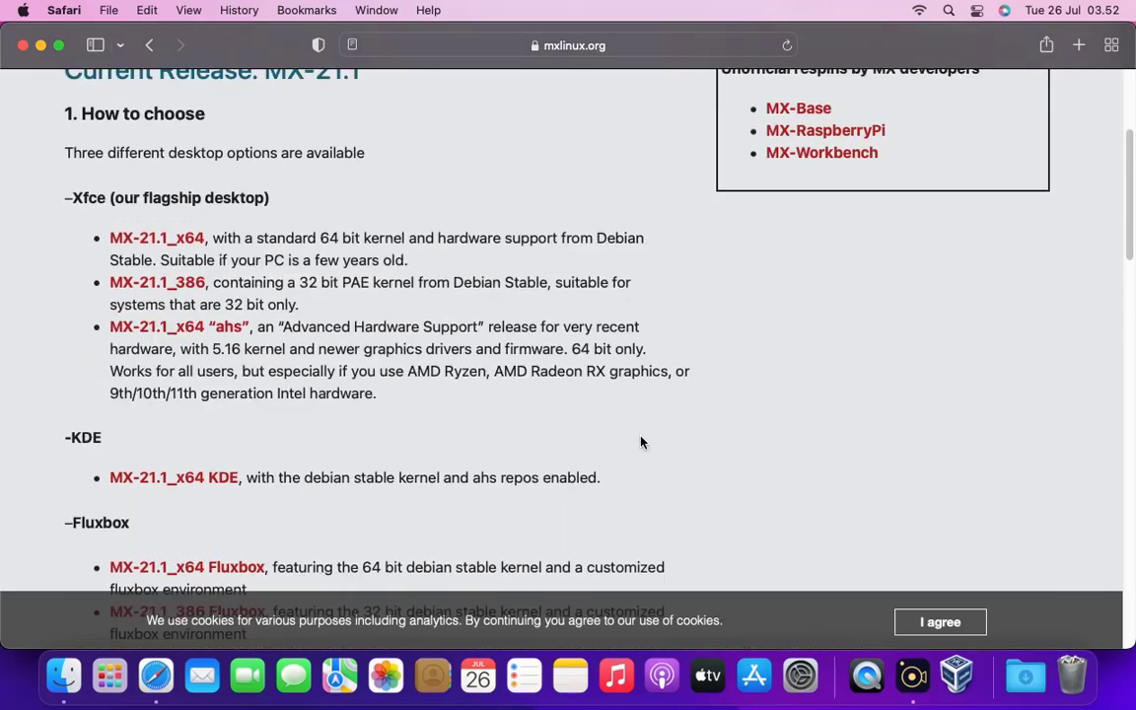
scroll("up", 3)
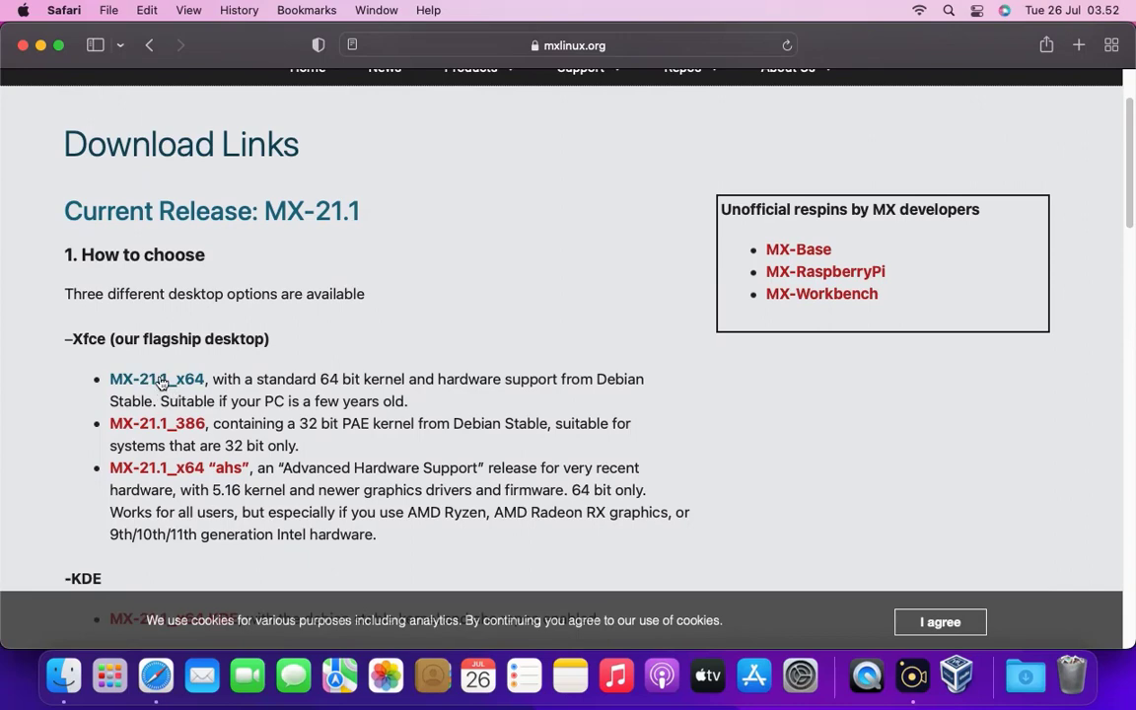
- Start the MX-21.1_x64 ISO download and allow downloads from sourceforge.net
left_click(157, 379)
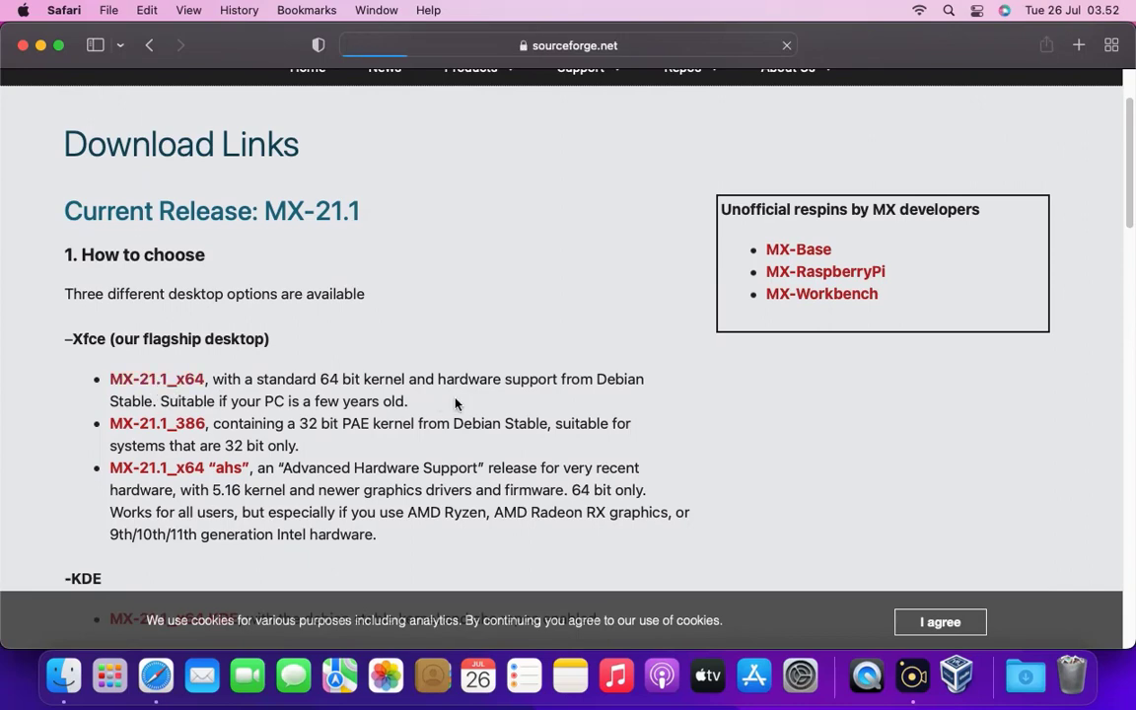
left_click(156, 378)
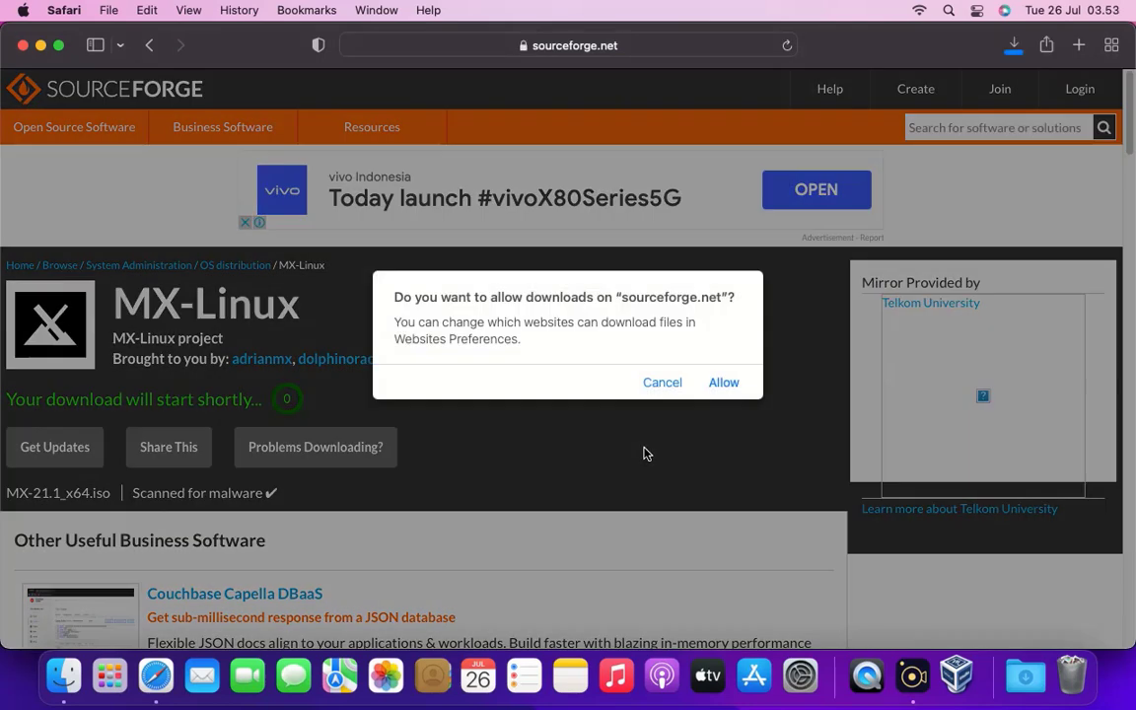
left_click(723, 382)
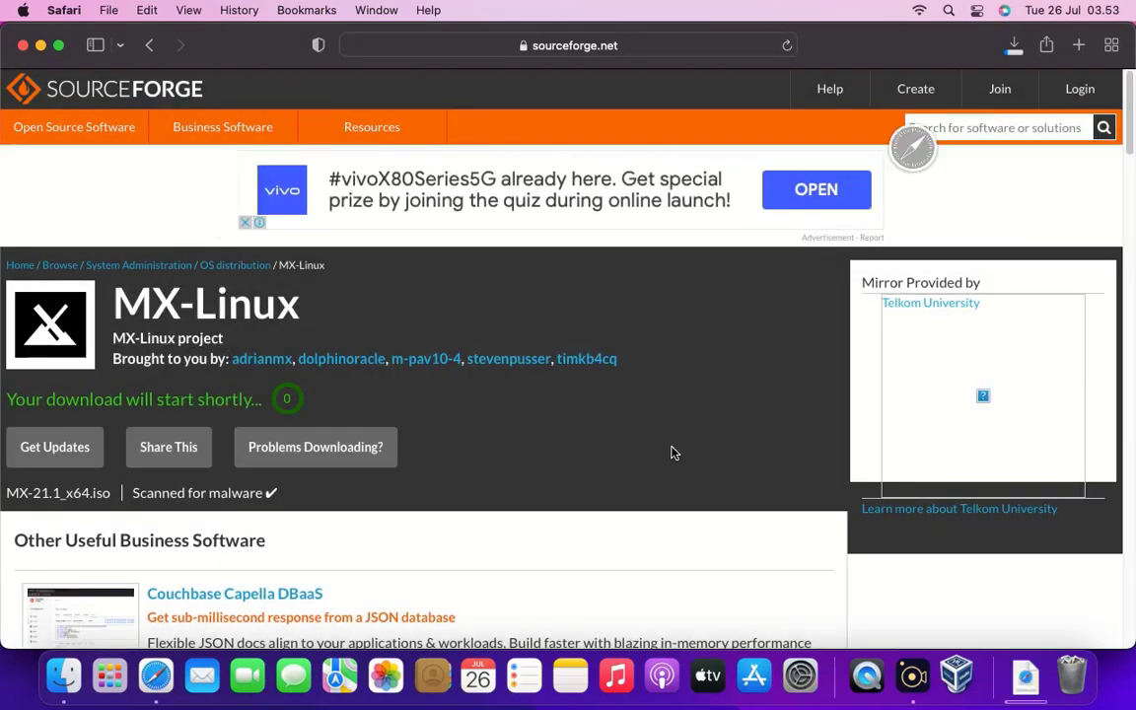
left_click(1013, 45)
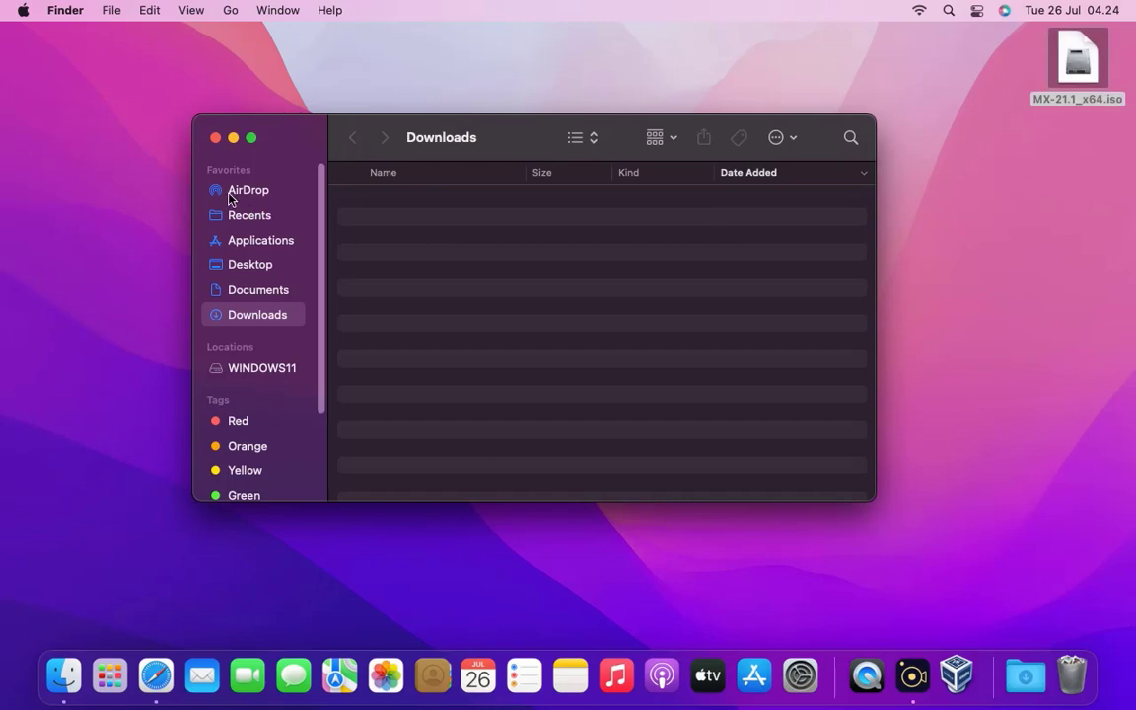
- Close the Finder window, leaving the desktop with MX-21.1_x64.iso on it
left_click(215, 137)
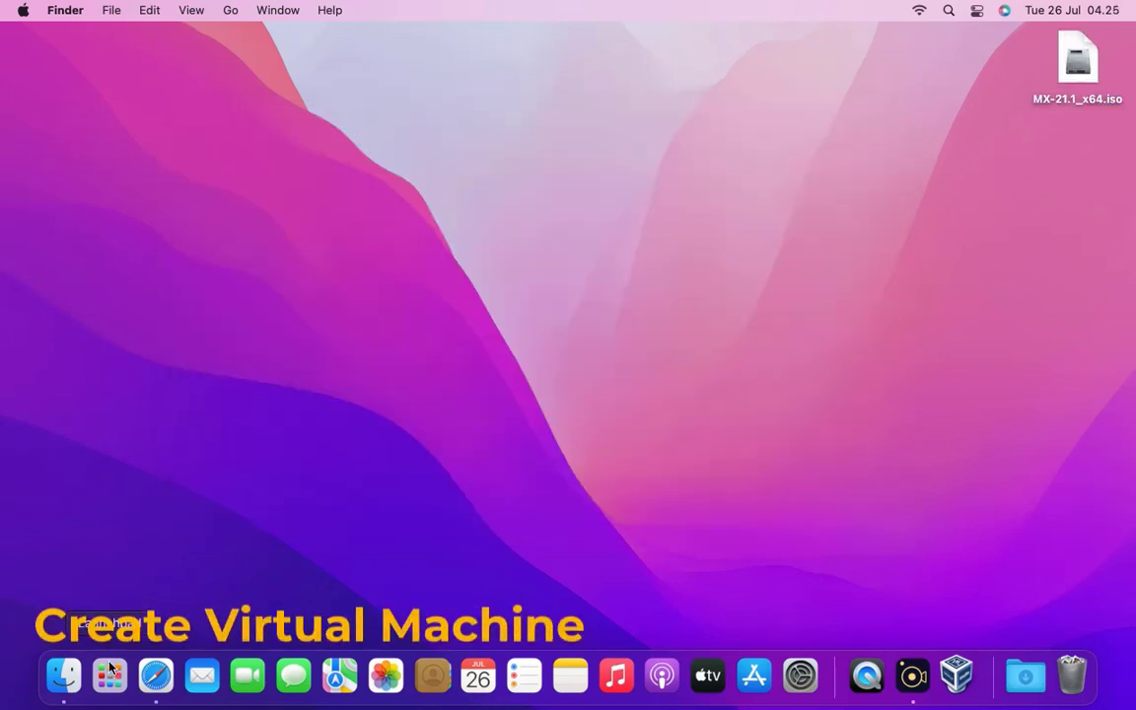
- Launch VirtualBox and start a new machine named 'MX Linux', typed Linux 64-bit
left_click(956, 676)
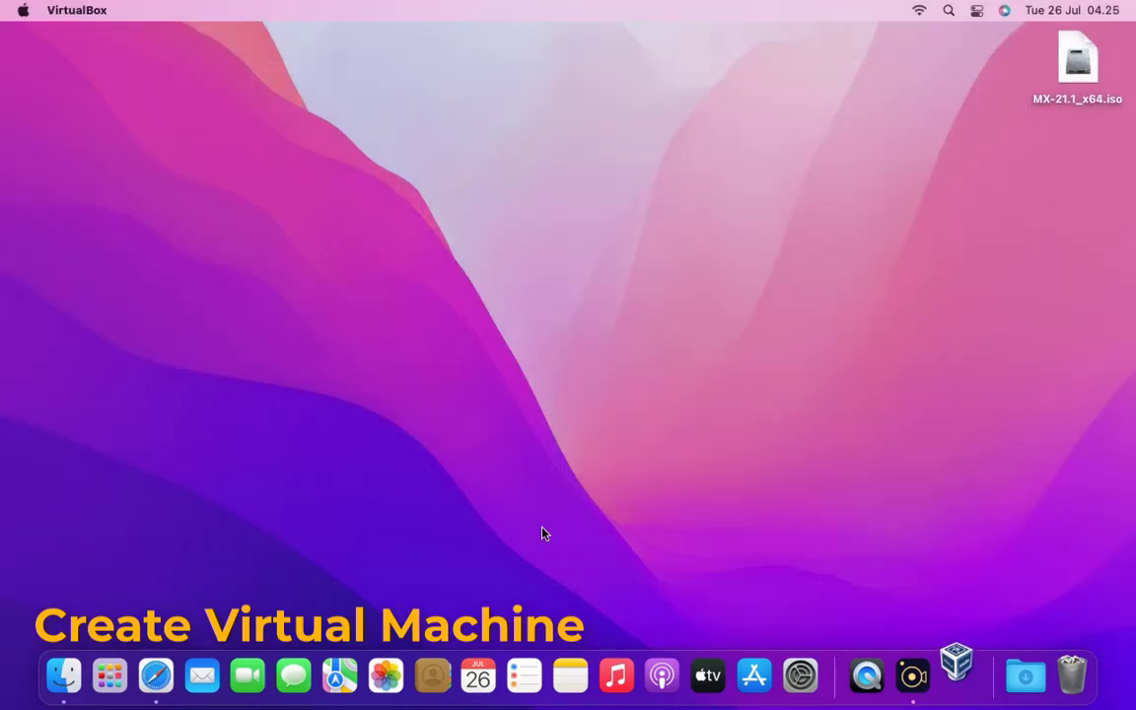
left_click(956, 675)
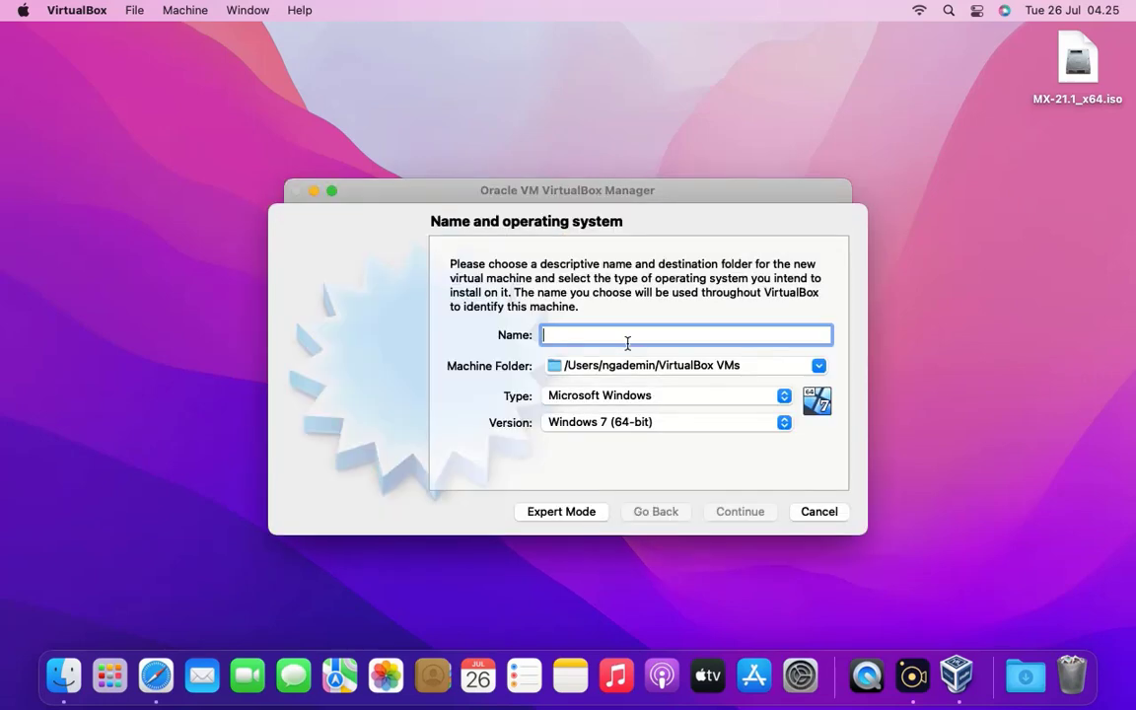
type("MX")
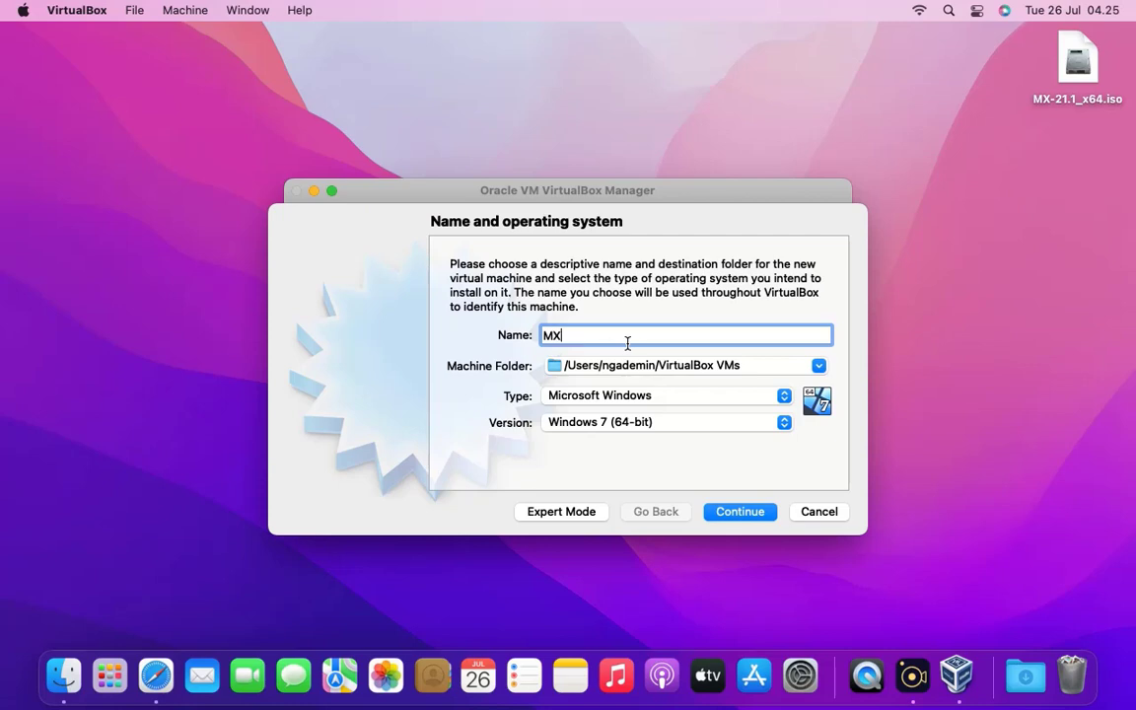
type("Linux")
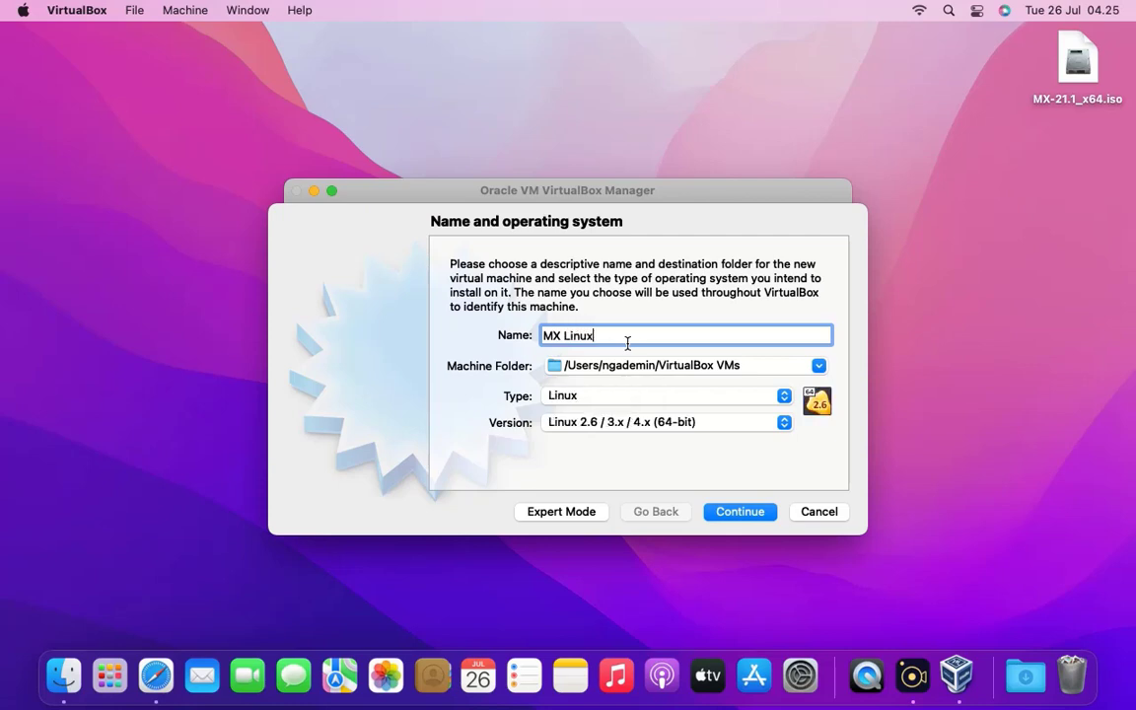
mouse_move(734, 465)
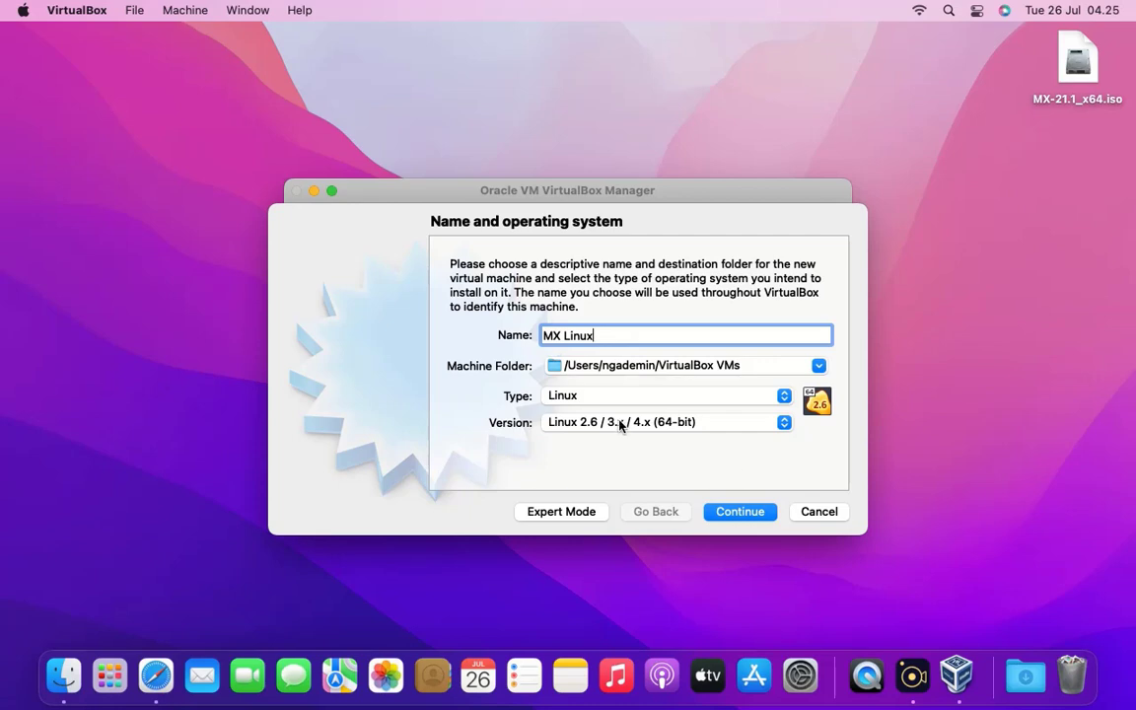
mouse_move(677, 432)
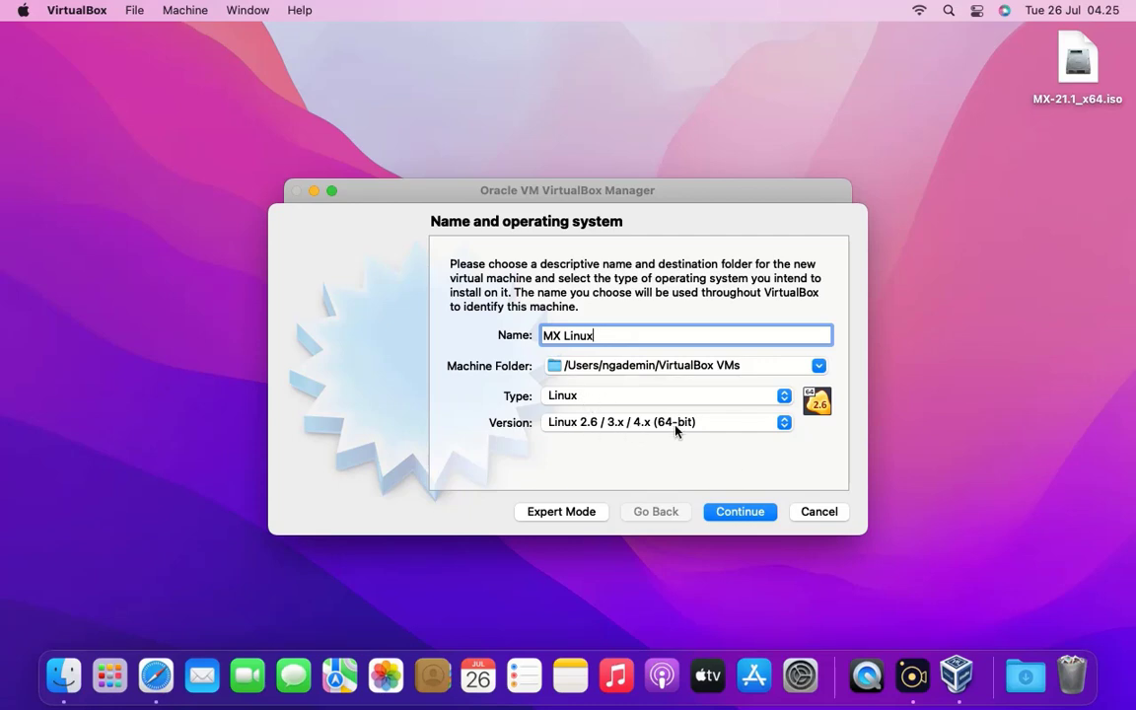
mouse_move(747, 475)
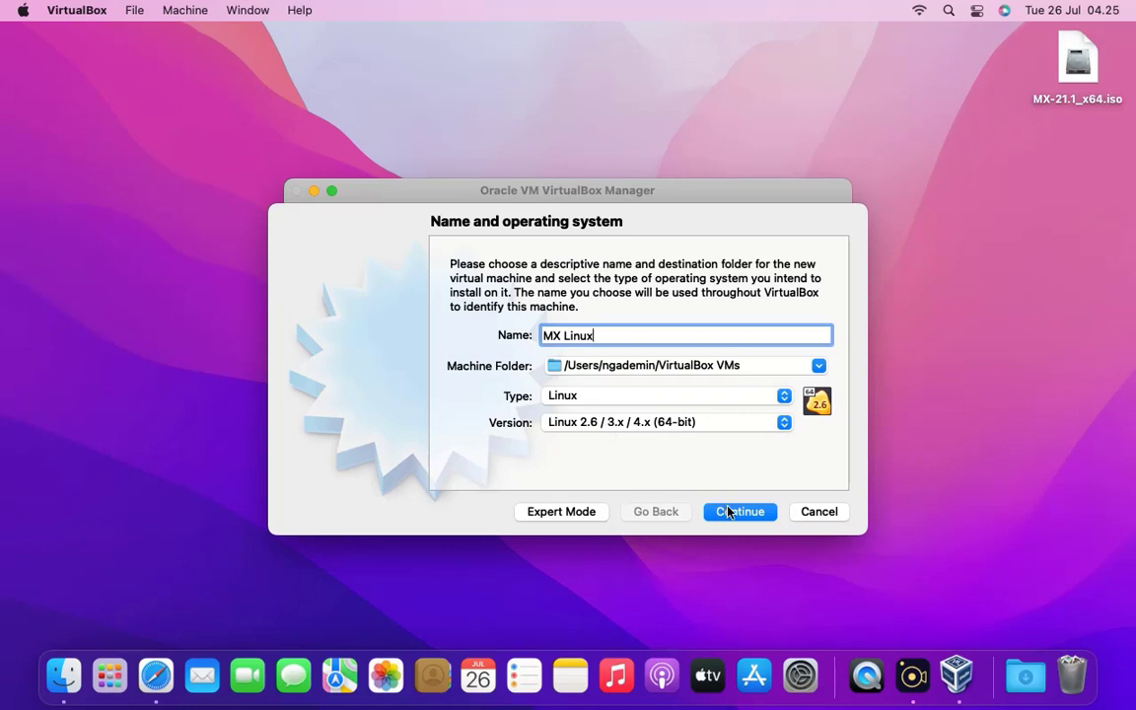
- Assign 8192 MB of memory to the machine and continue to the hard disk step
left_click(740, 511)
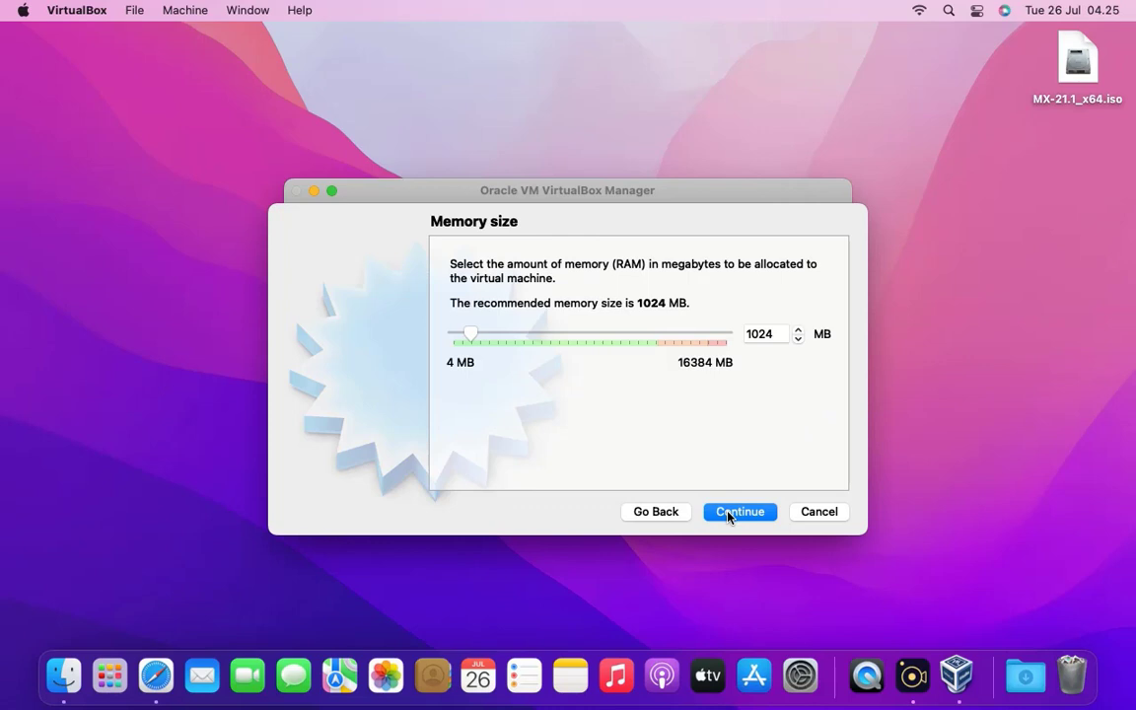
mouse_move(717, 490)
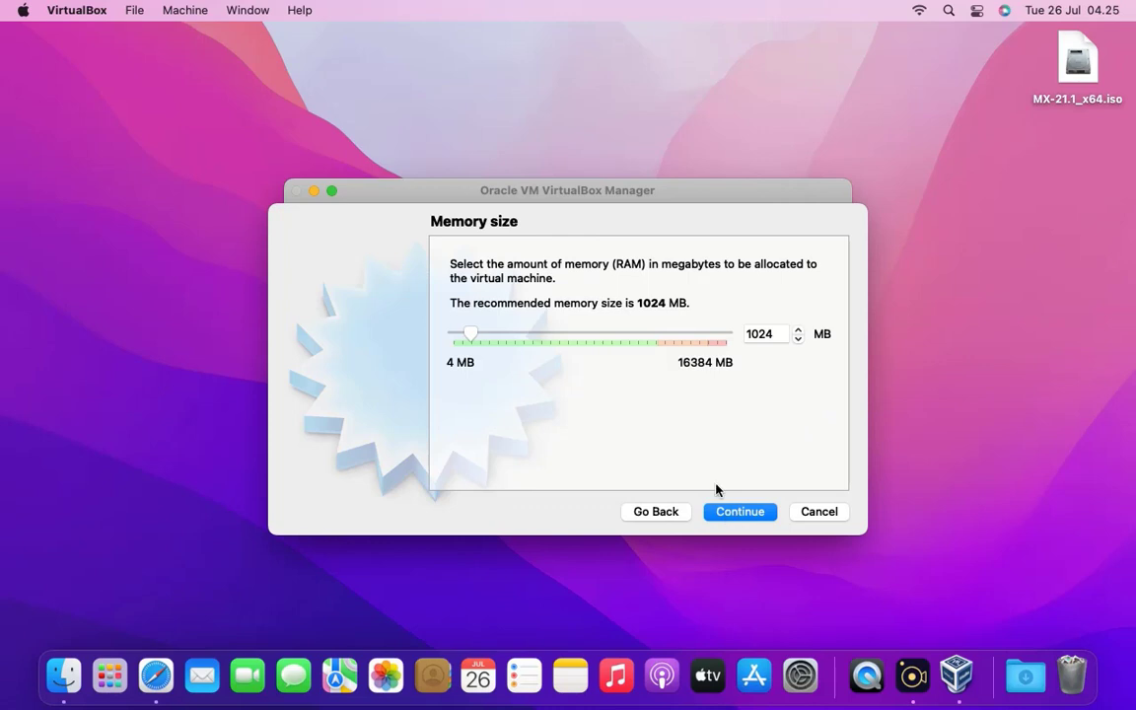
mouse_move(605, 375)
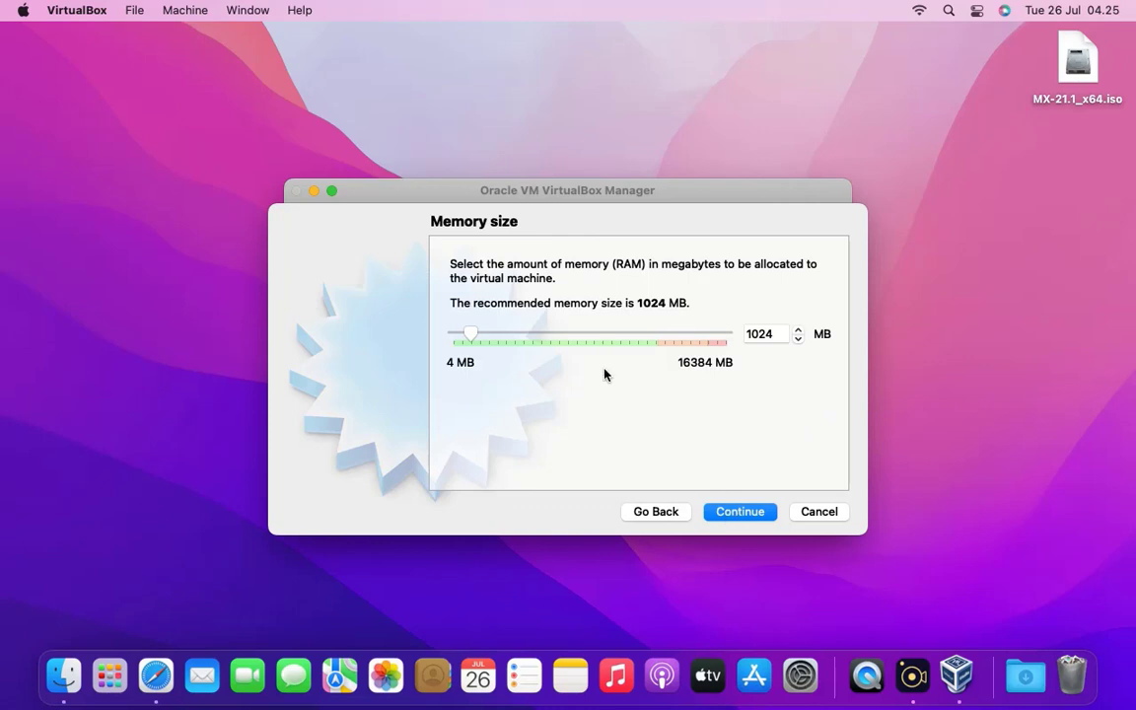
mouse_move(580, 369)
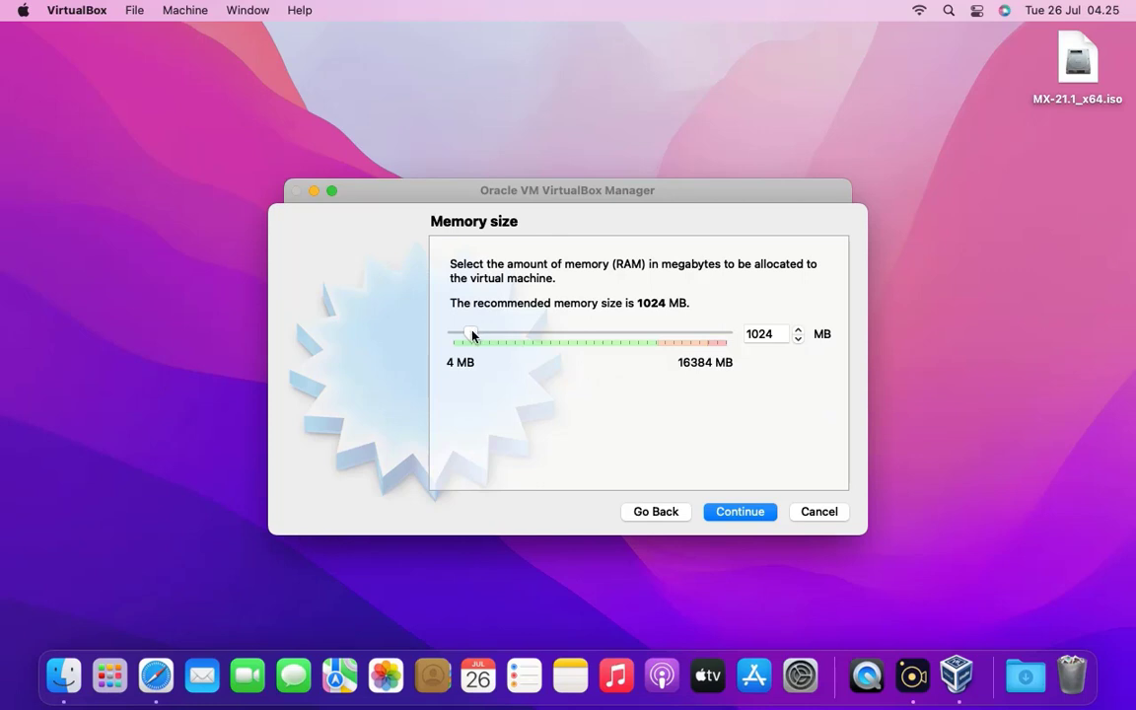
left_click_drag(472, 335, 565, 335)
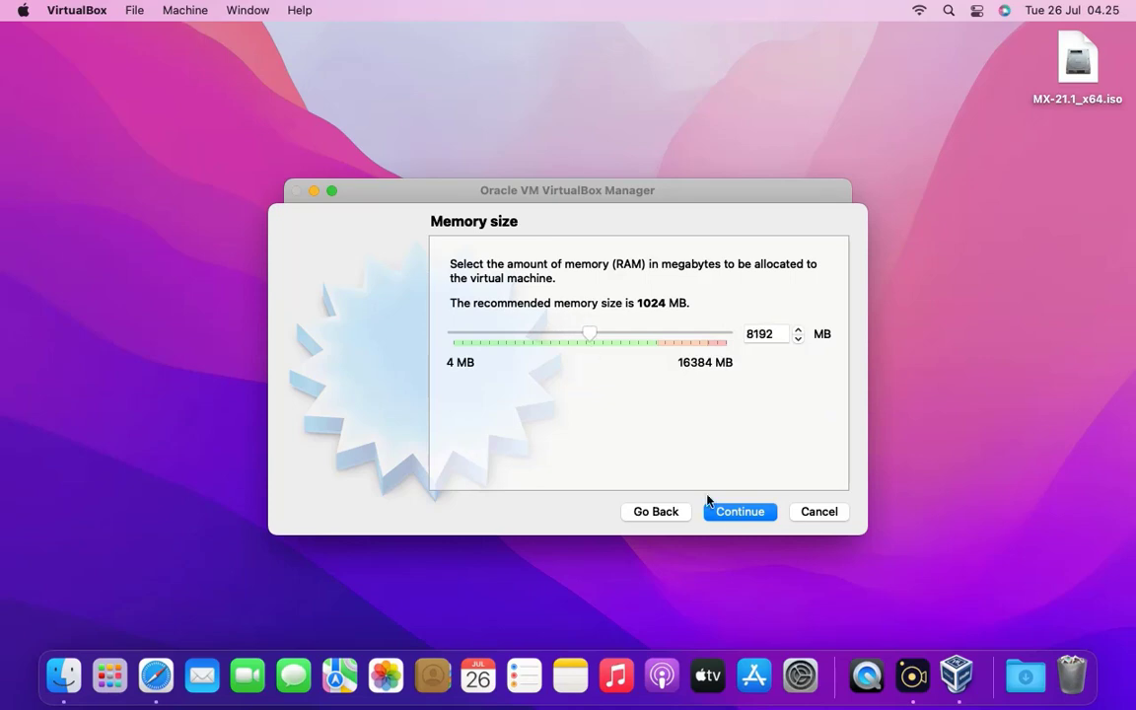
left_click(739, 511)
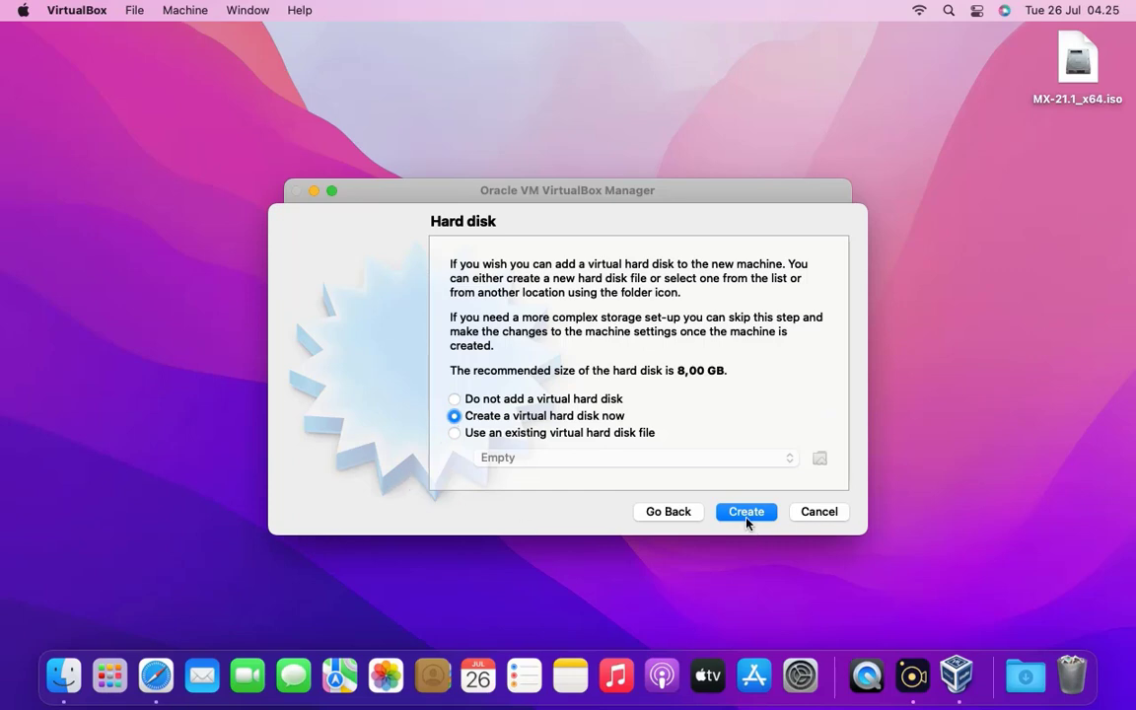
- Create a new virtual hard disk now as a dynamically allocated VDI file
left_click(746, 511)
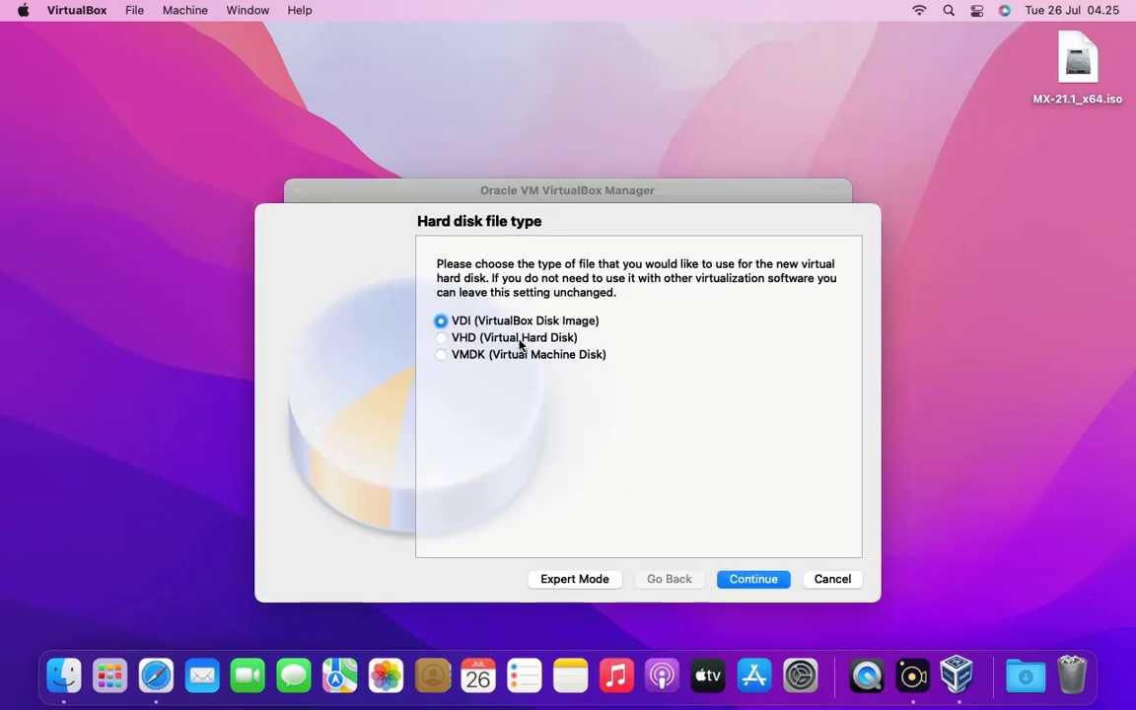
mouse_move(835, 481)
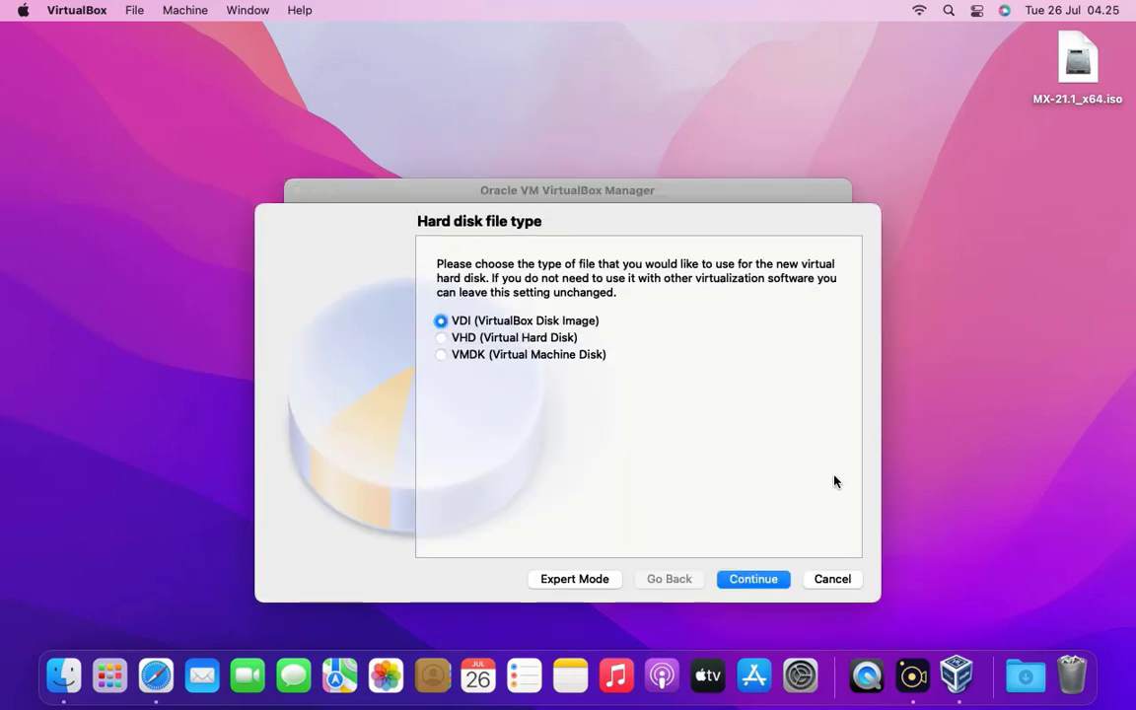
mouse_move(767, 509)
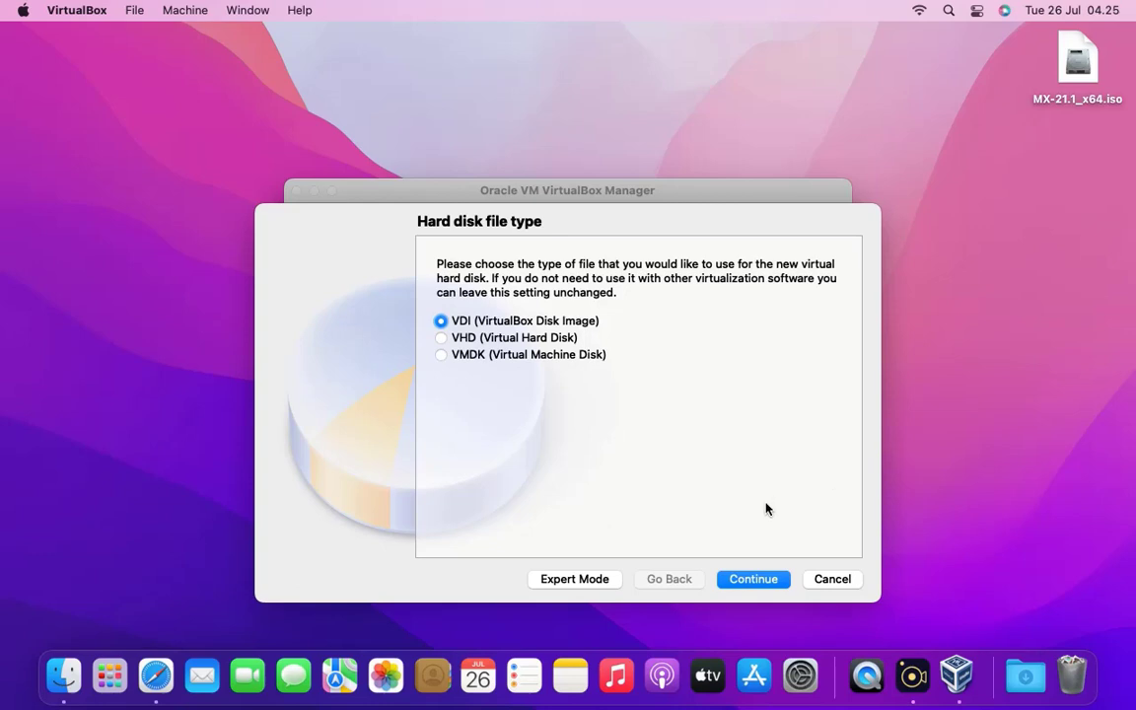
left_click(752, 579)
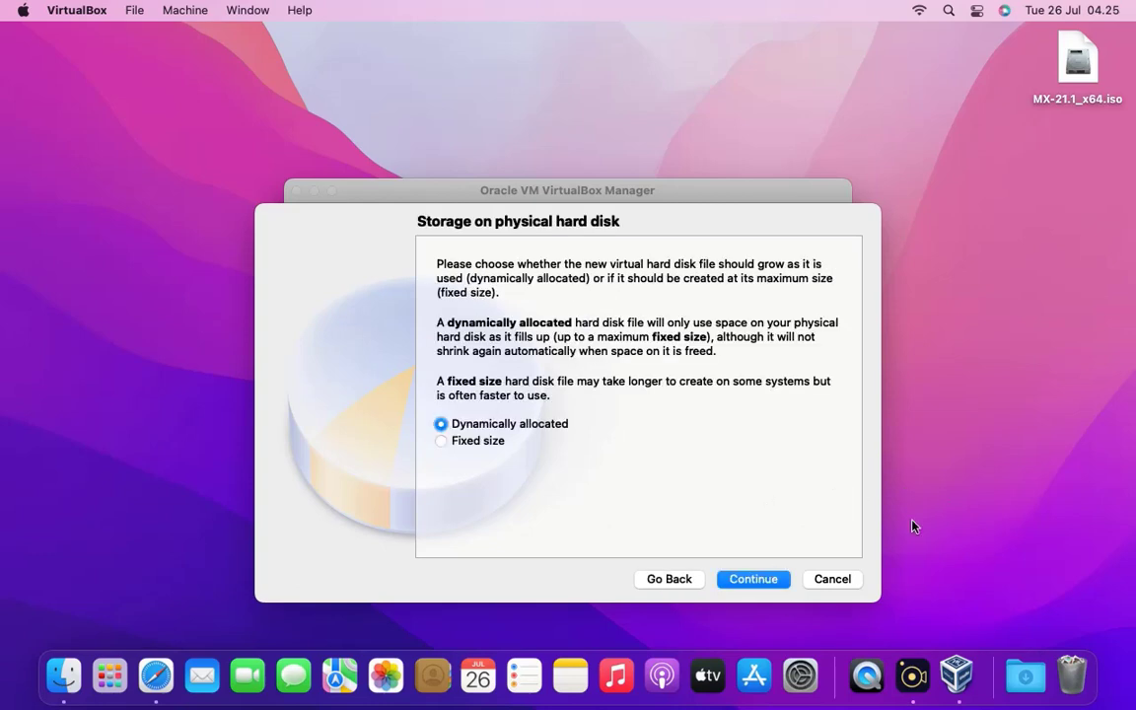
mouse_move(938, 516)
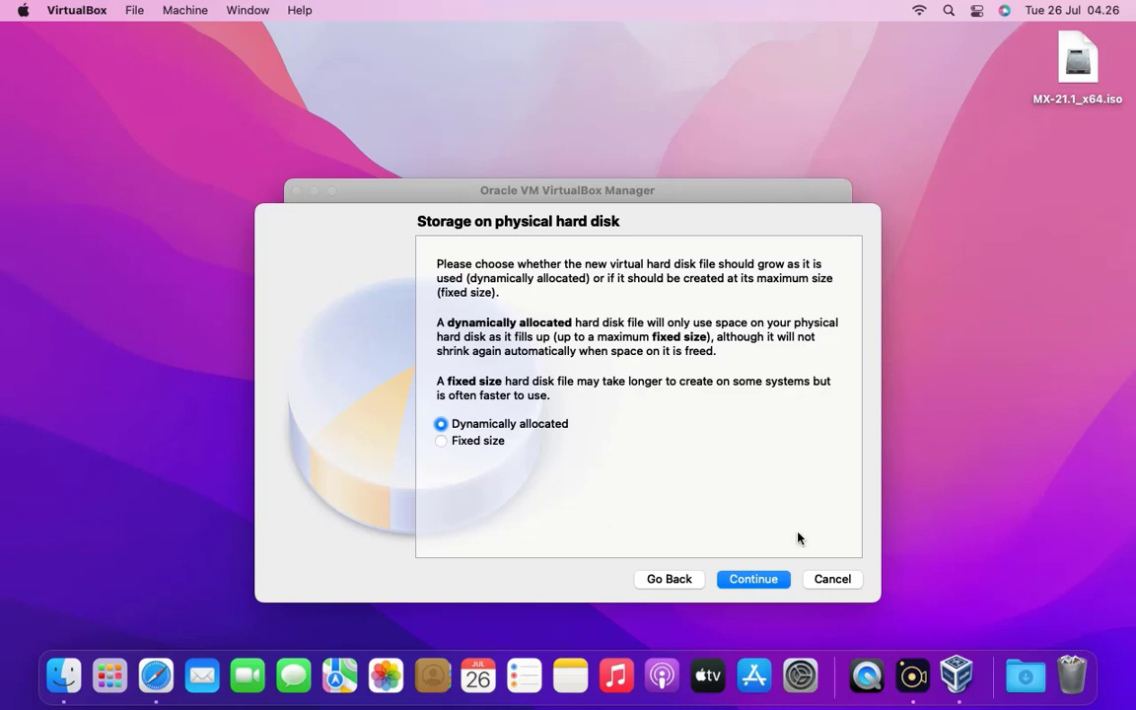
left_click(752, 579)
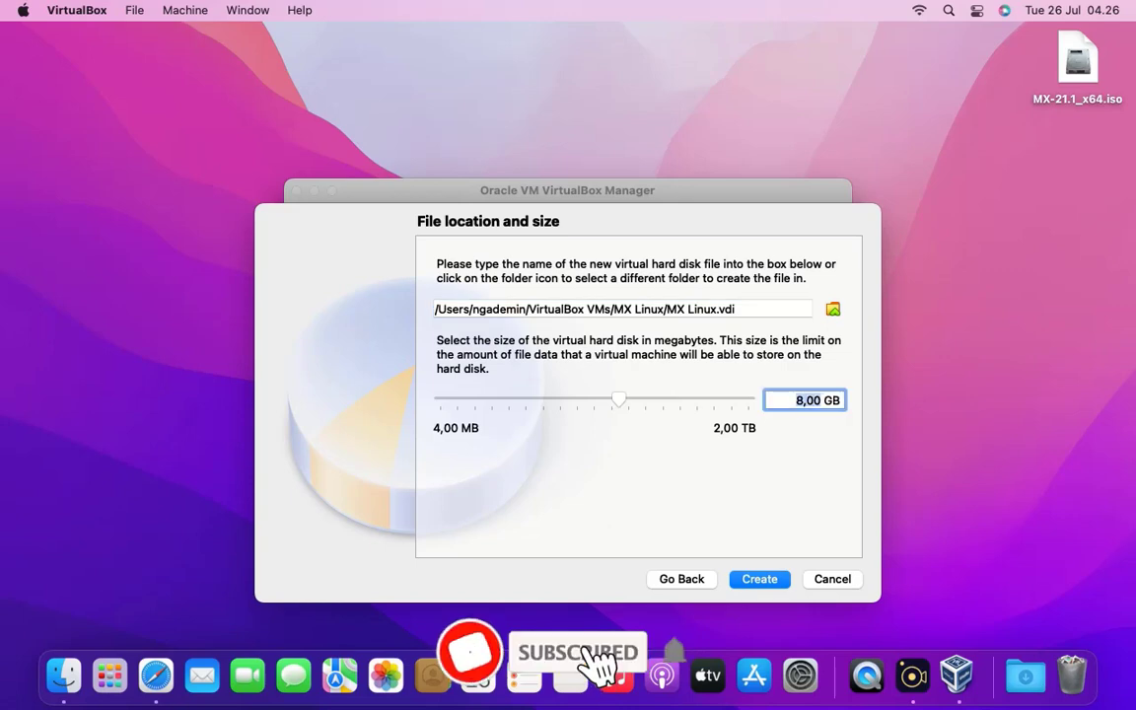
- Set the disk size to 40 GB and finish creating the MX Linux machine
type("4")
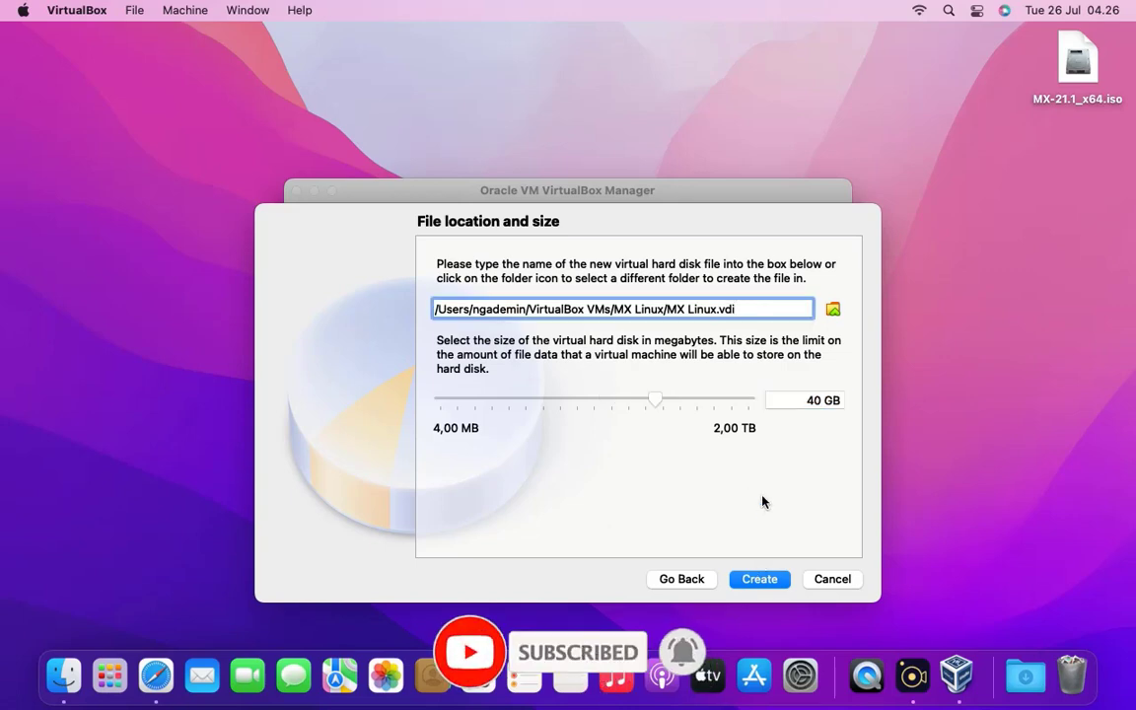
left_click(759, 579)
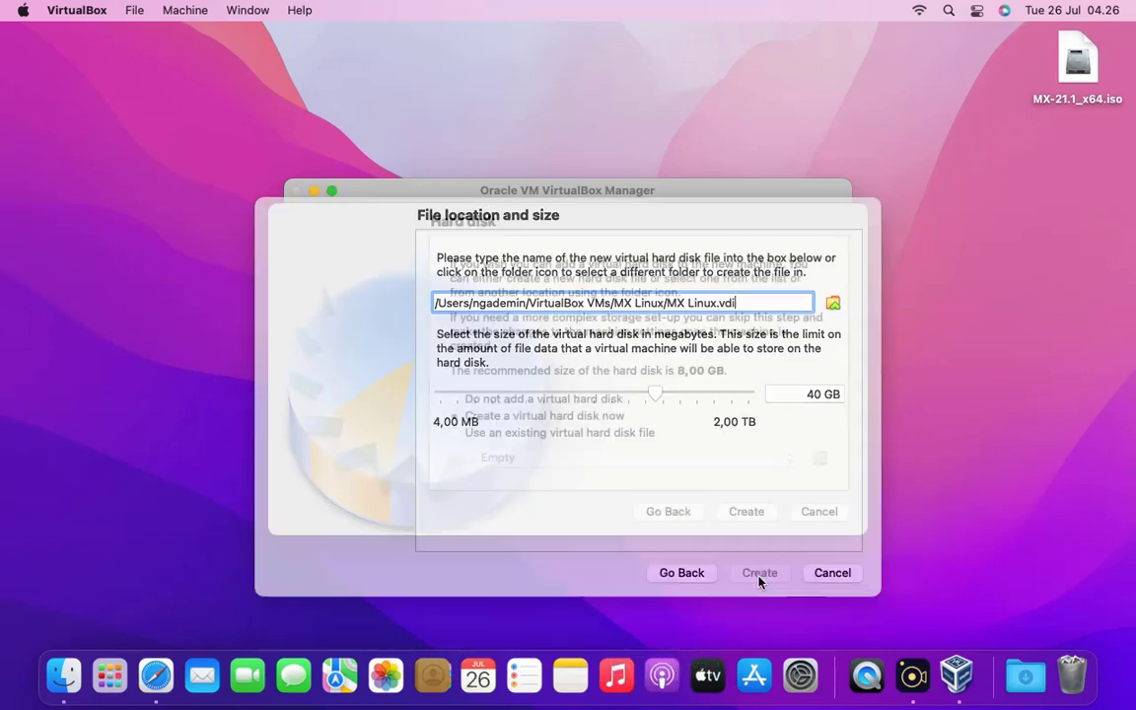
left_click(760, 573)
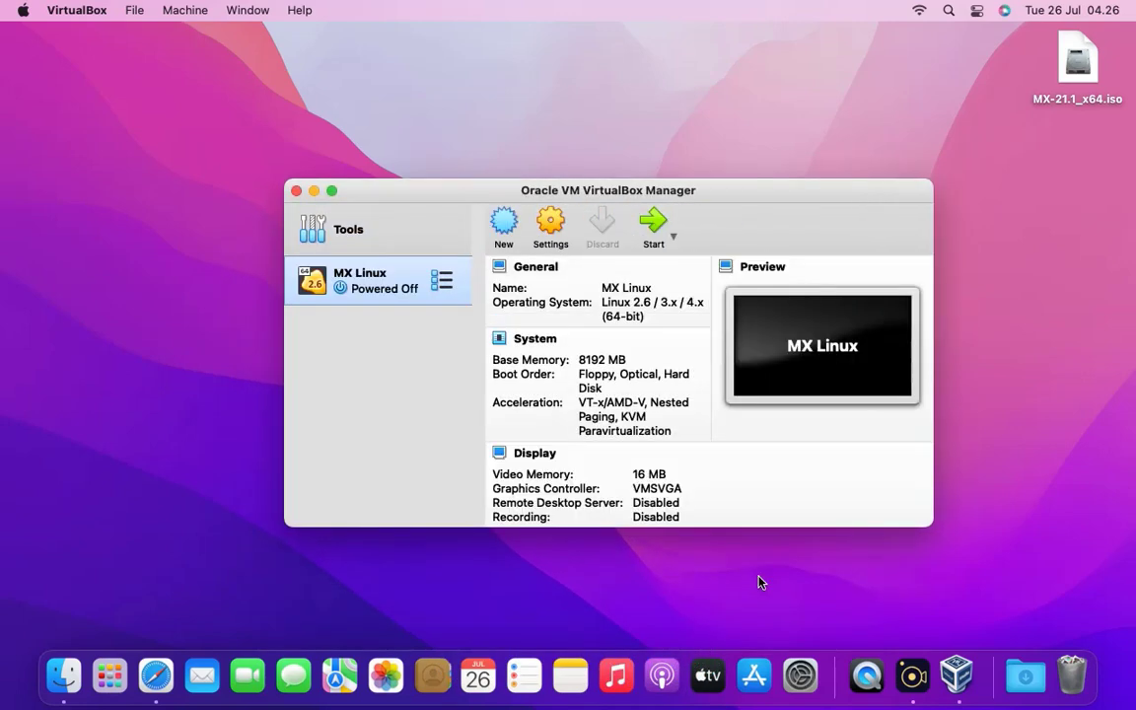
mouse_move(769, 582)
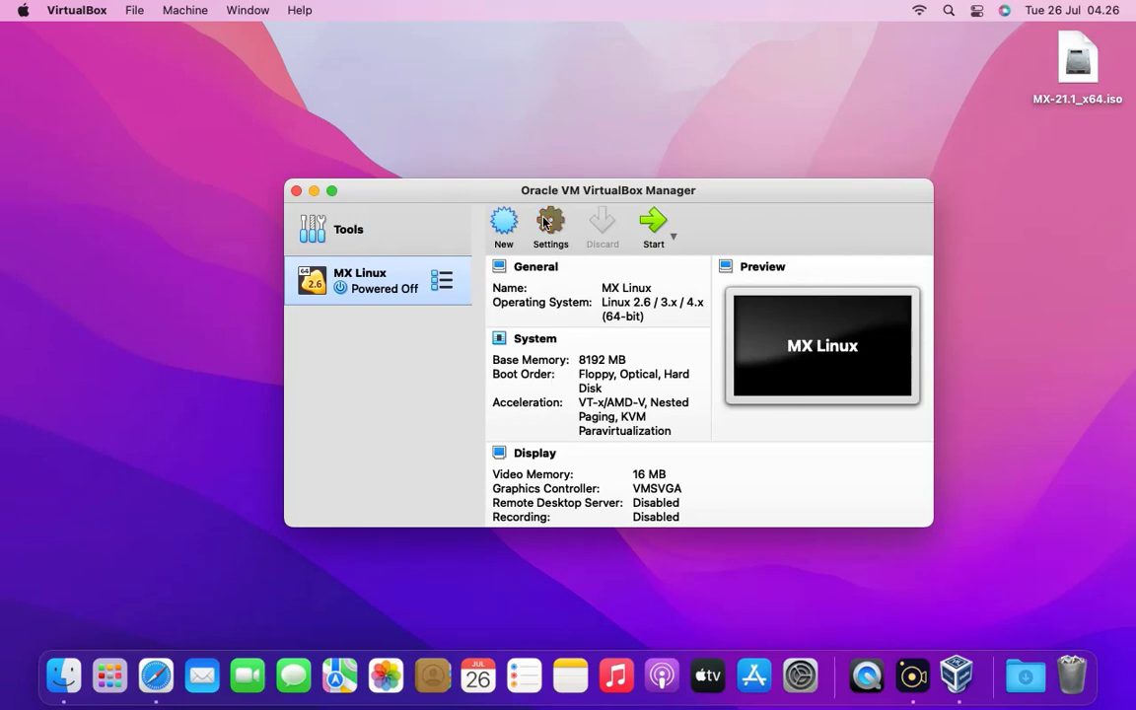
- In the VM's General > Advanced settings, set Shared Clipboard to Bidirectional
left_click(550, 227)
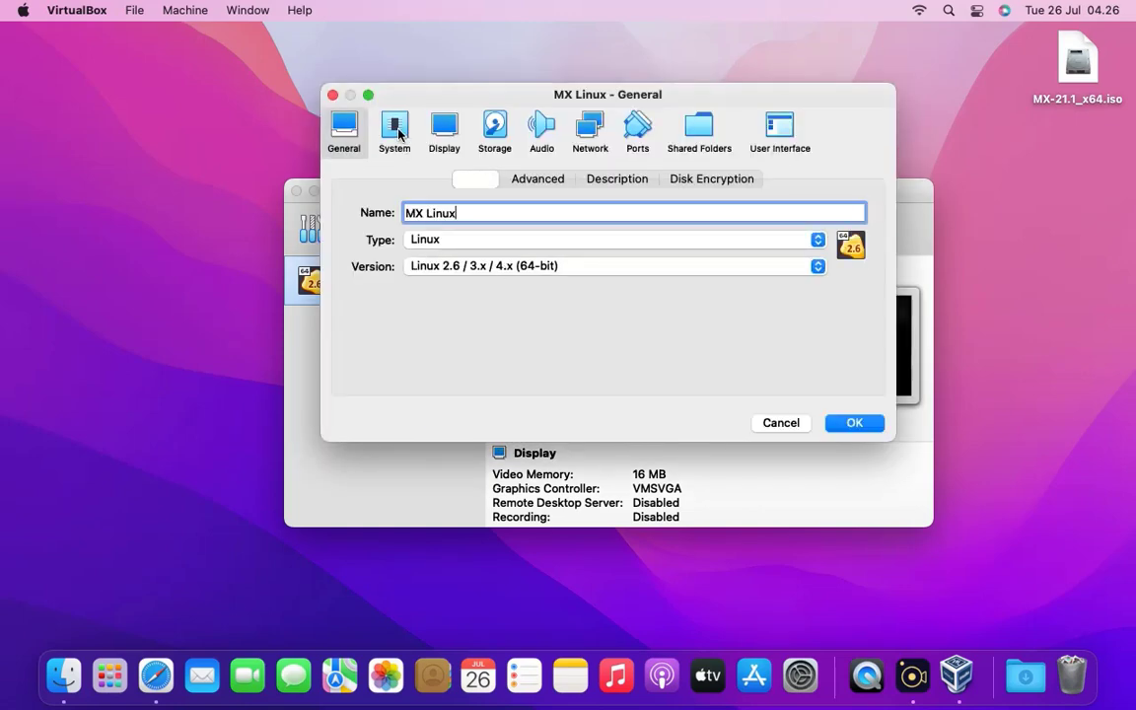
left_click(537, 178)
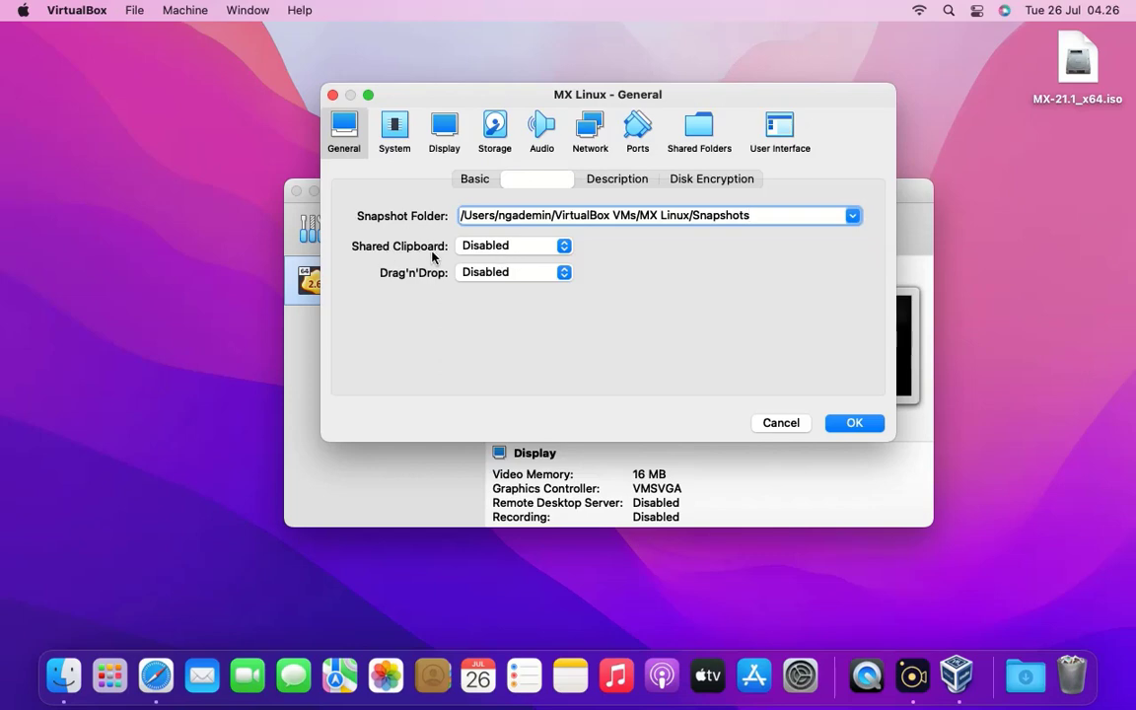
left_click(513, 246)
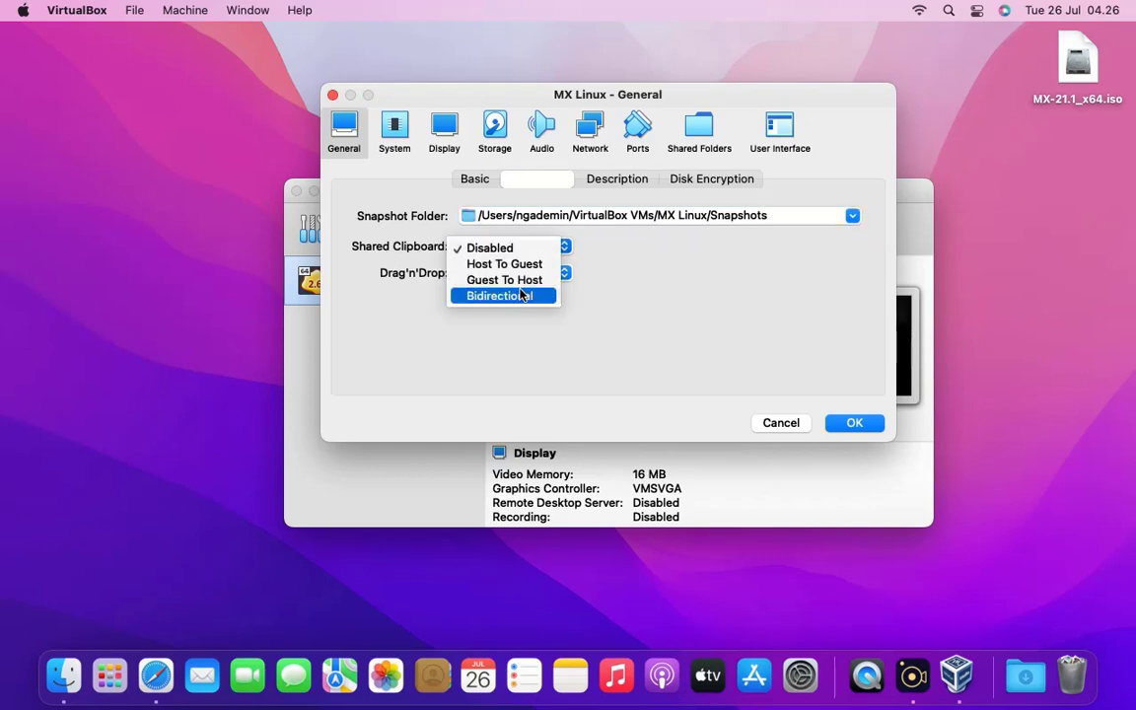
left_click(503, 296)
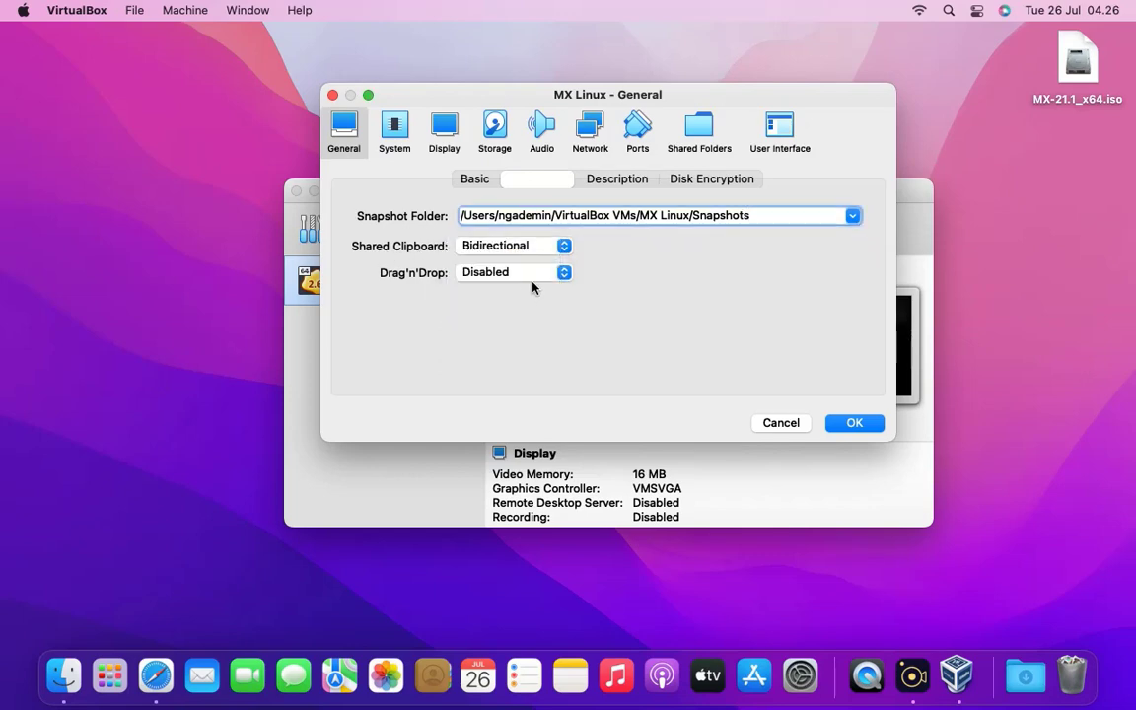
- Set Drag'n'Drop to Bidirectional as well
left_click(513, 272)
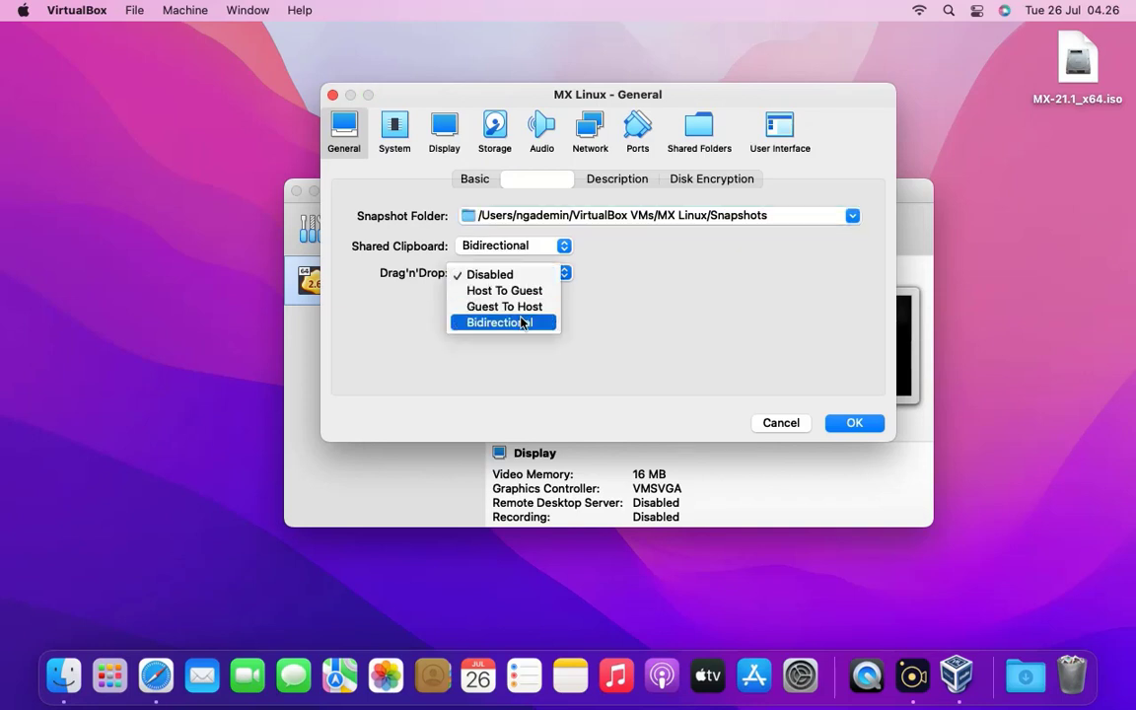
left_click(495, 323)
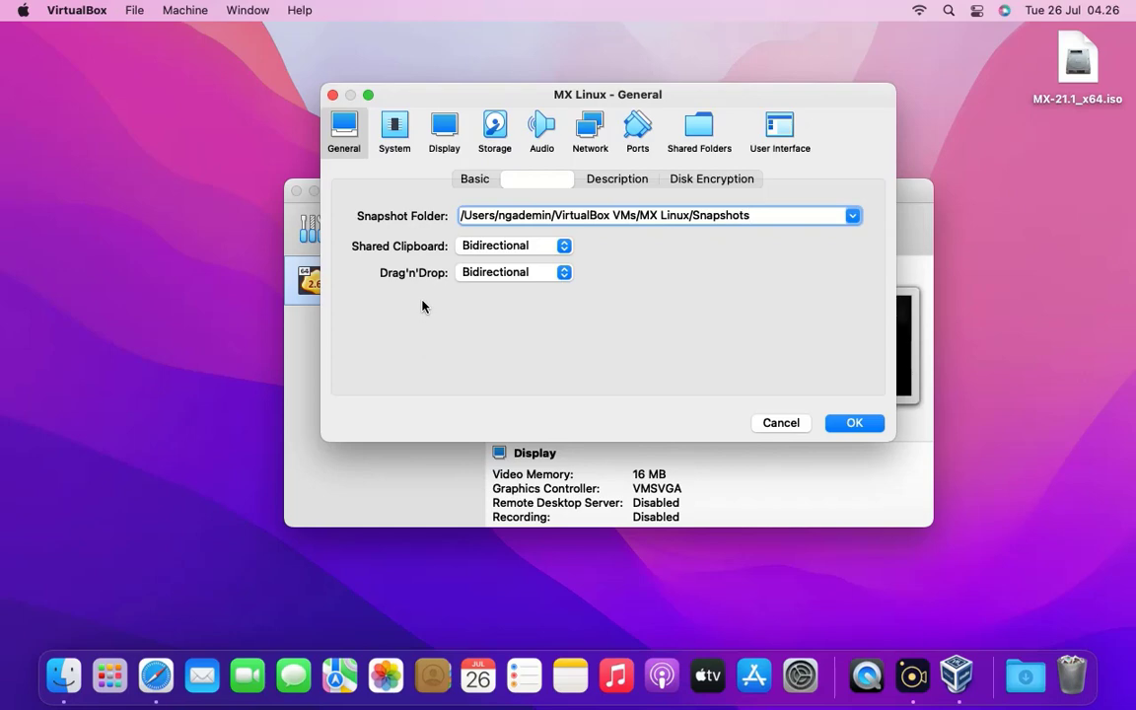
left_click(394, 129)
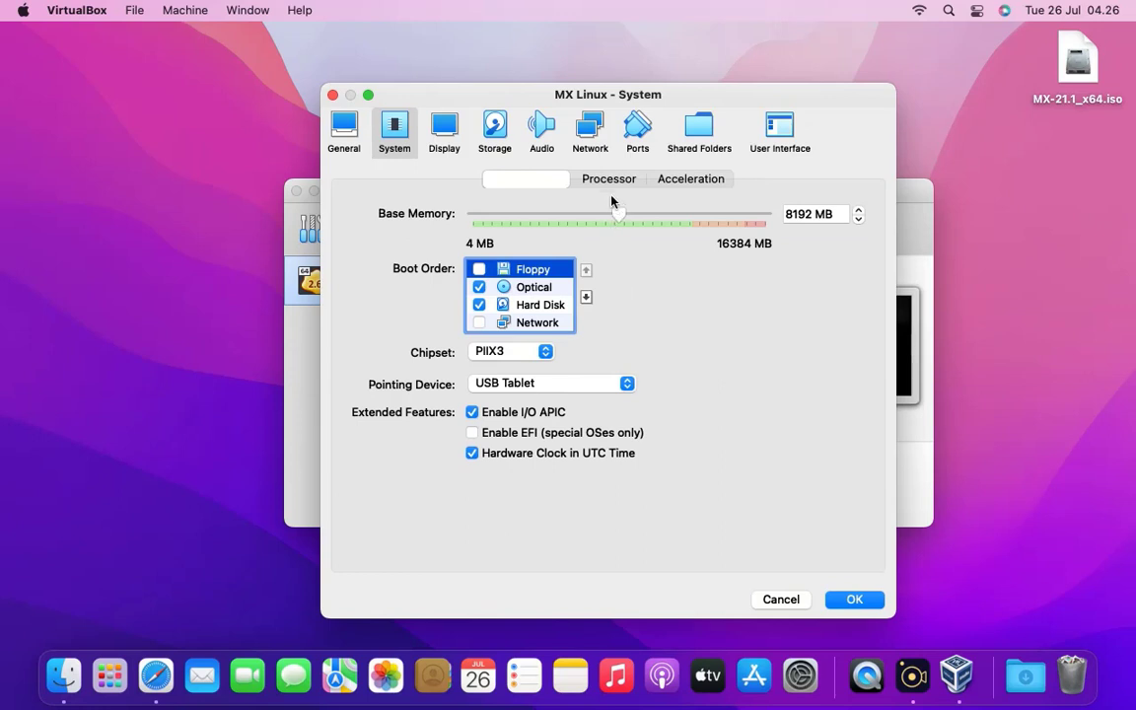
- Slide Processor(s) to 2 and Display video memory up to 128 MB
left_click(608, 179)
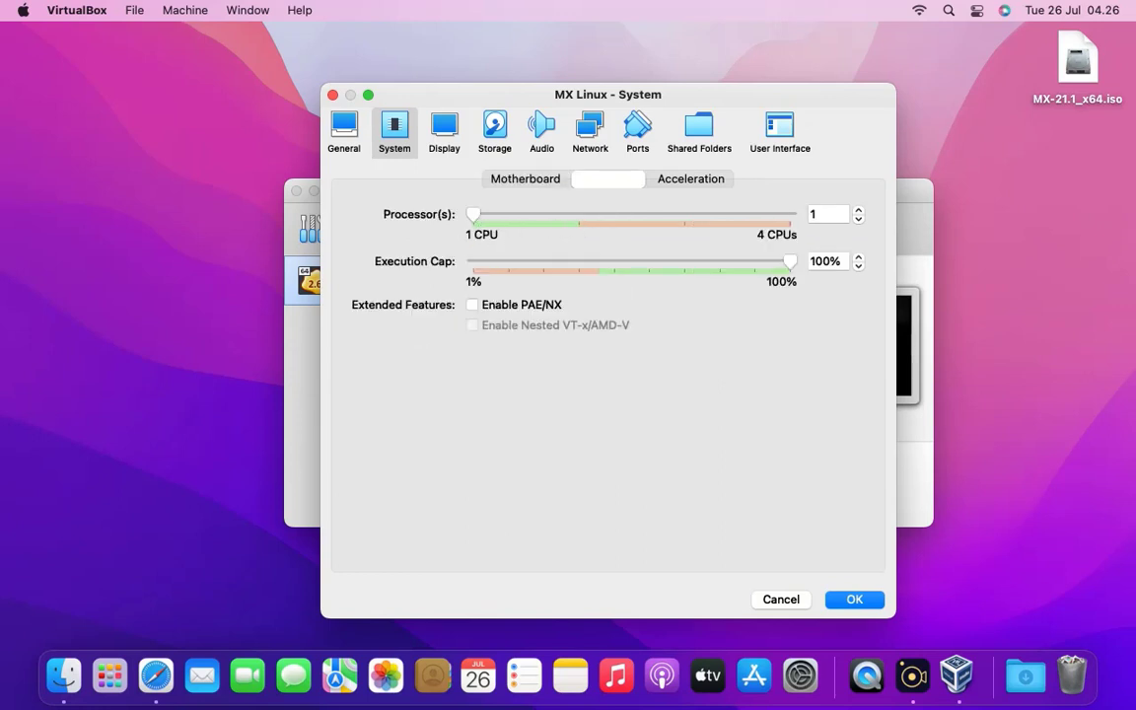
left_click_drag(473, 215, 579, 215)
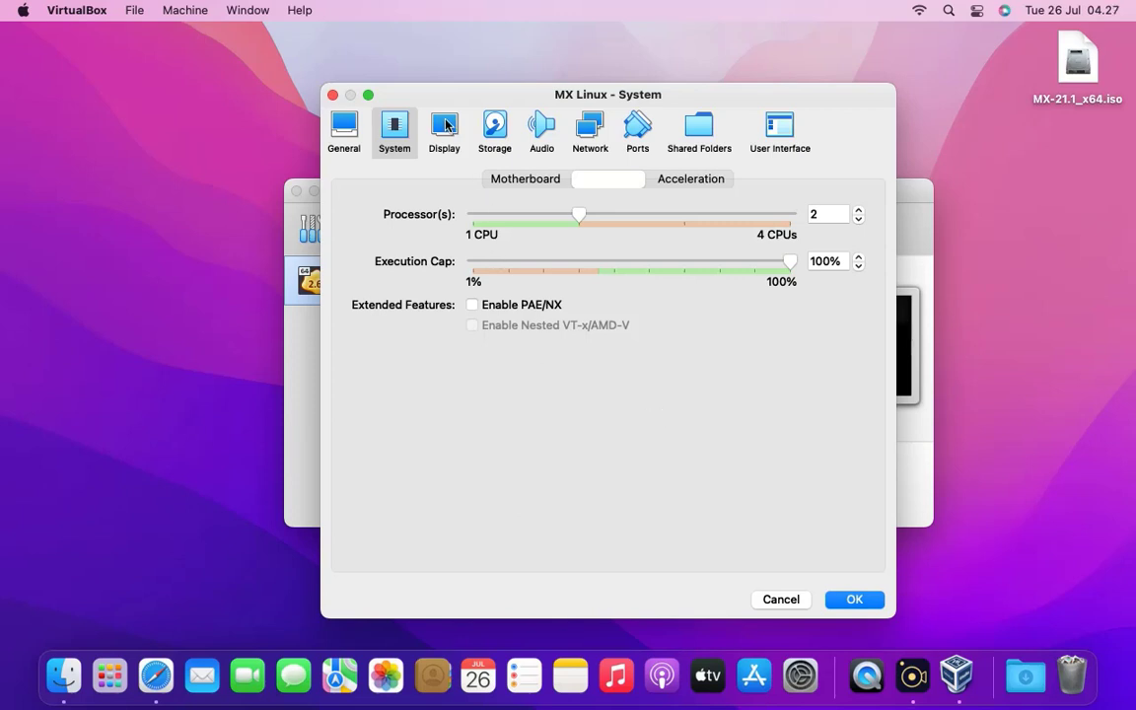
left_click(444, 126)
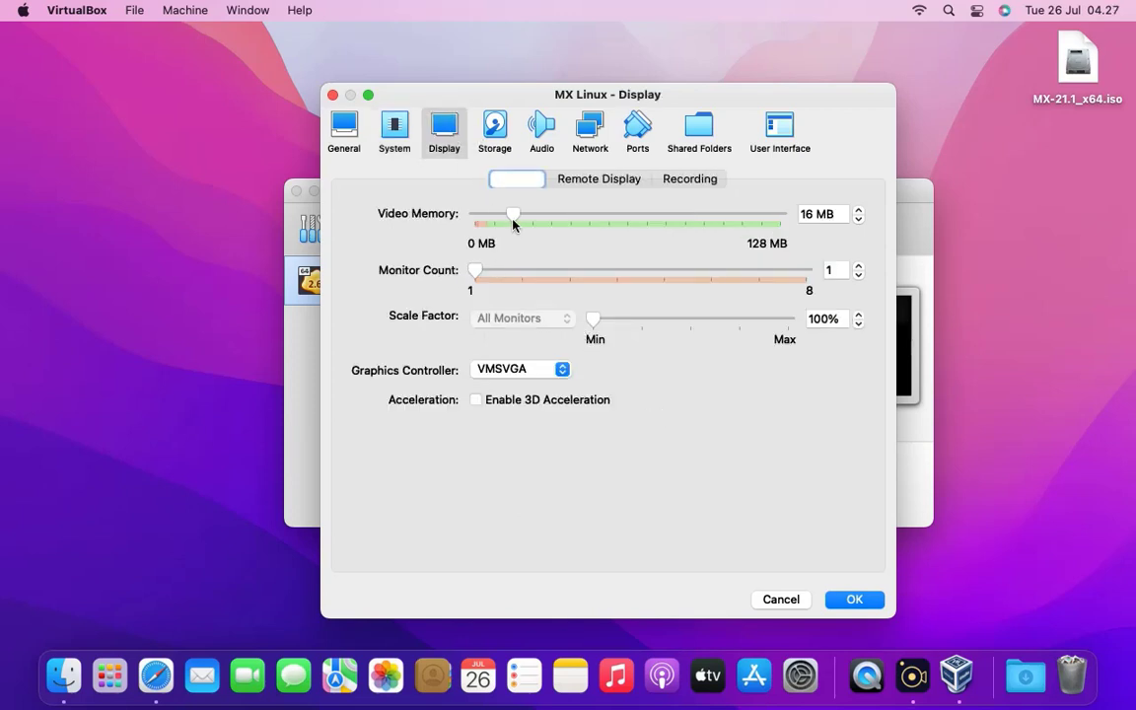
left_click_drag(513, 214, 782, 214)
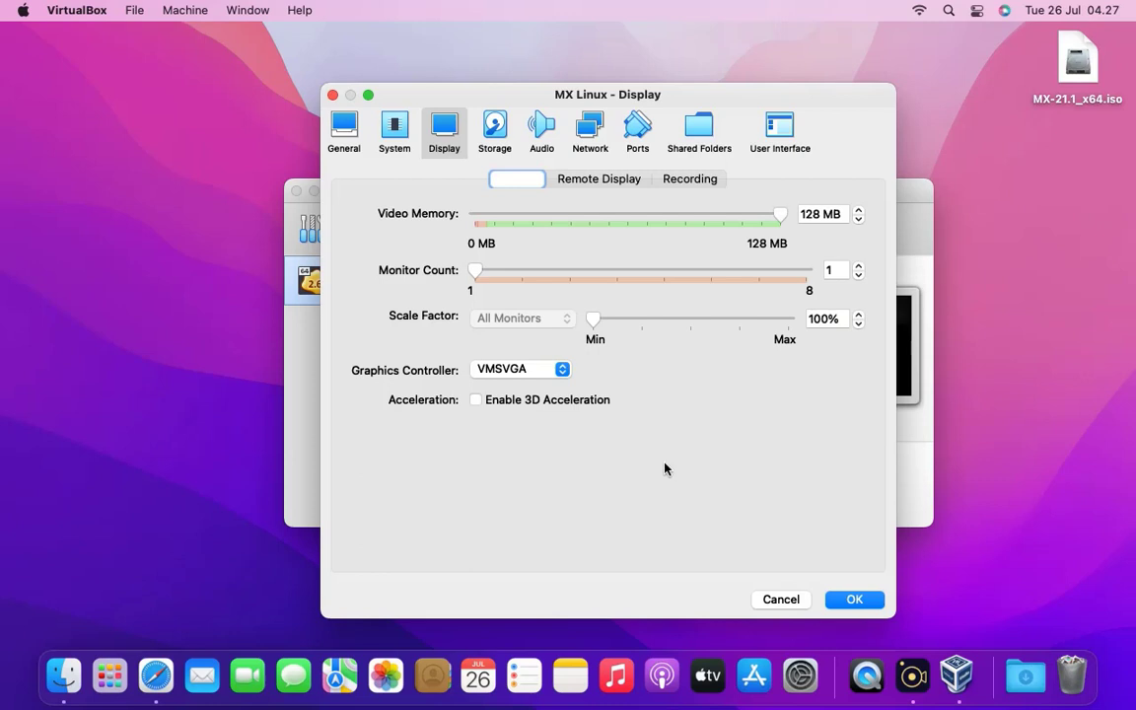
left_click(494, 131)
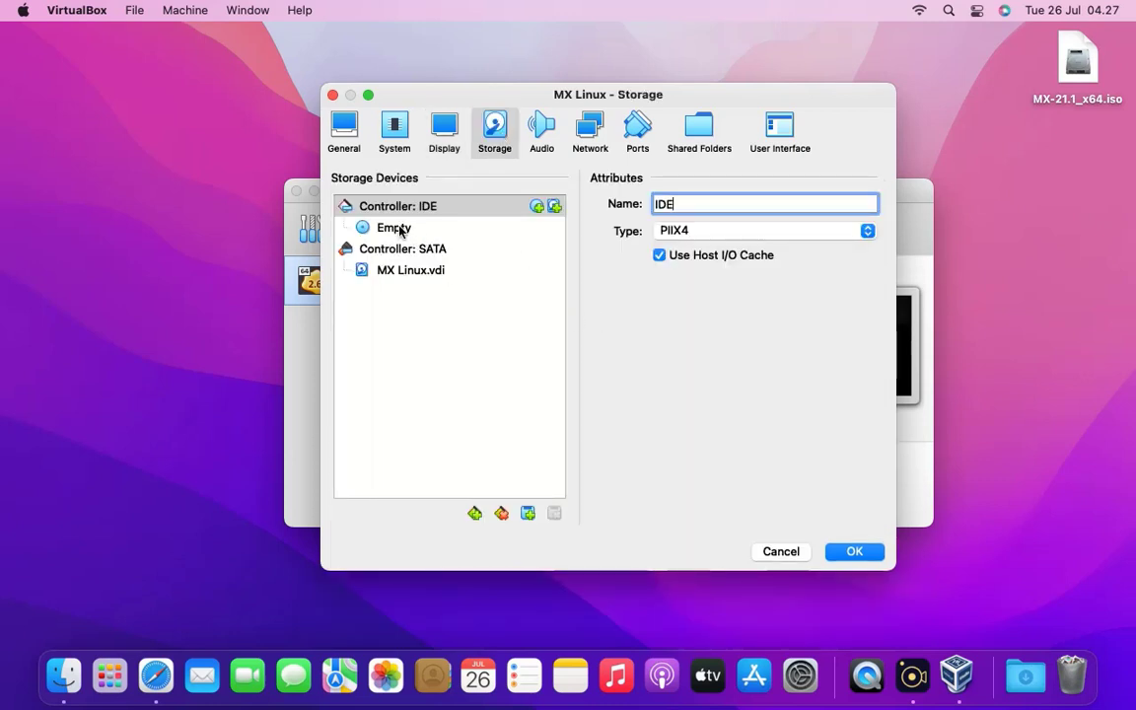
- Attach MX-21.1_x64.iso from the Mac Desktop to the empty IDE optical drive
left_click(394, 227)
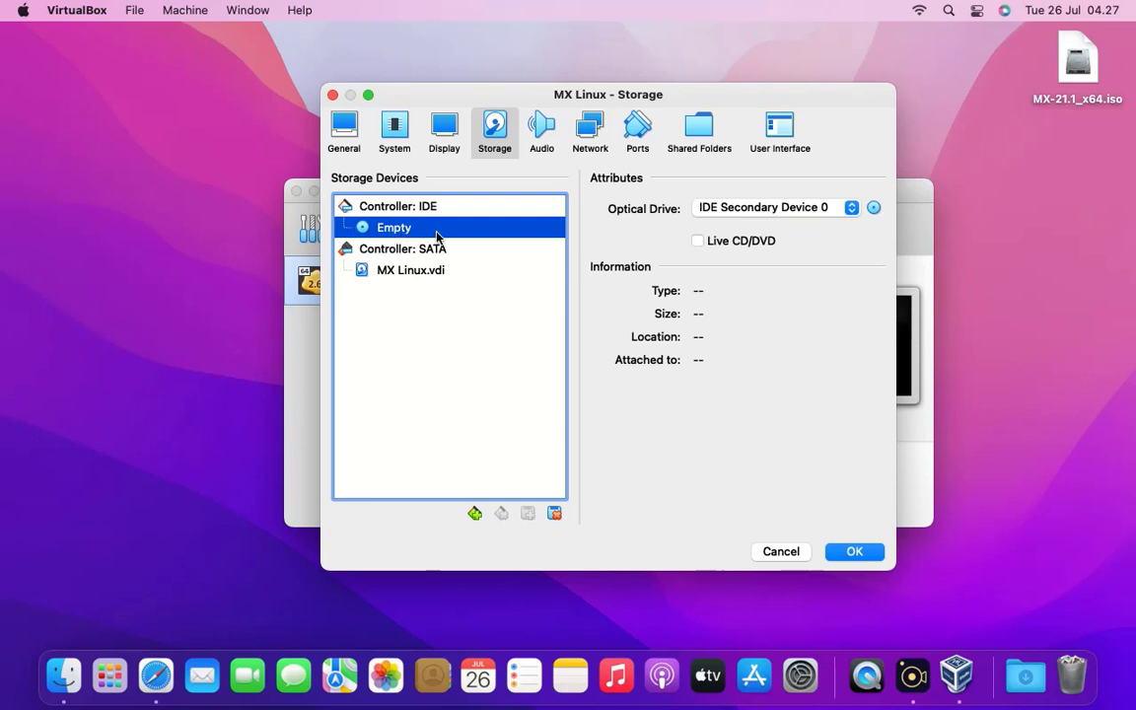
left_click(872, 207)
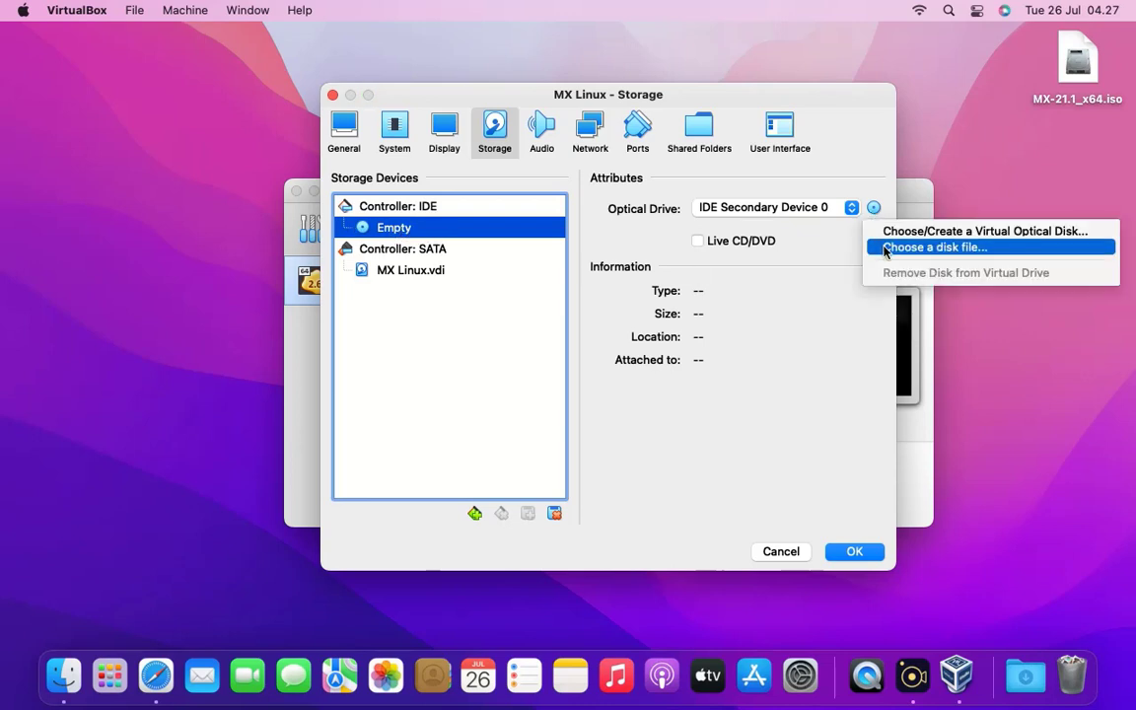
mouse_move(748, 384)
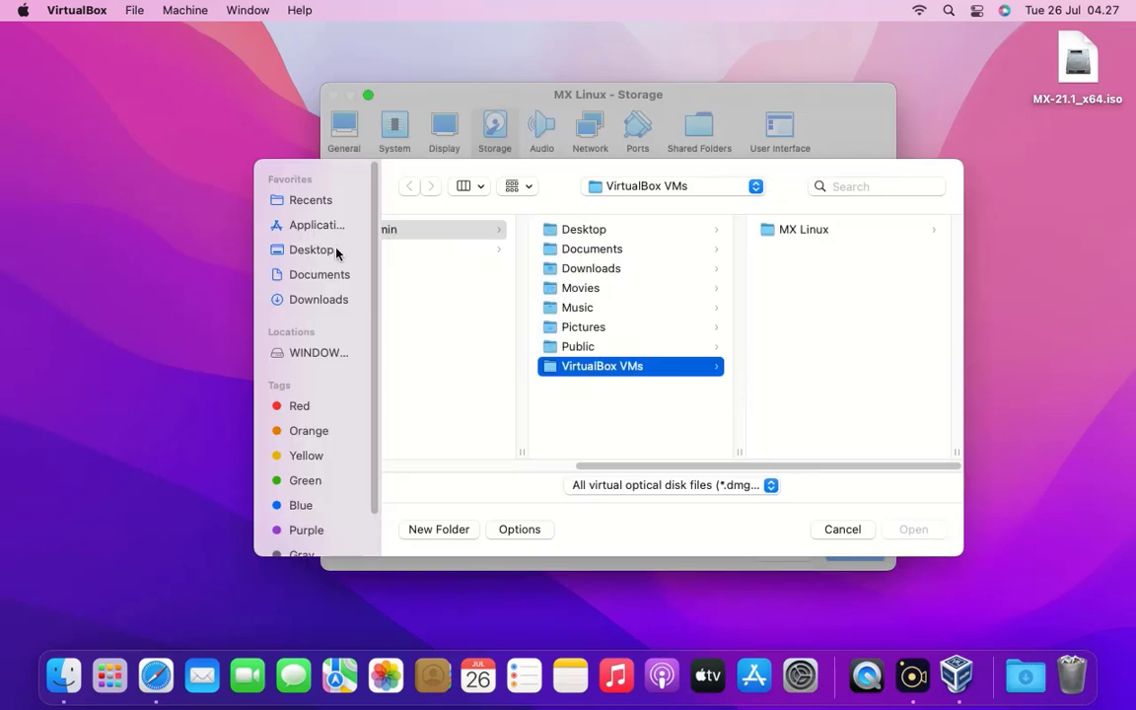
left_click(310, 249)
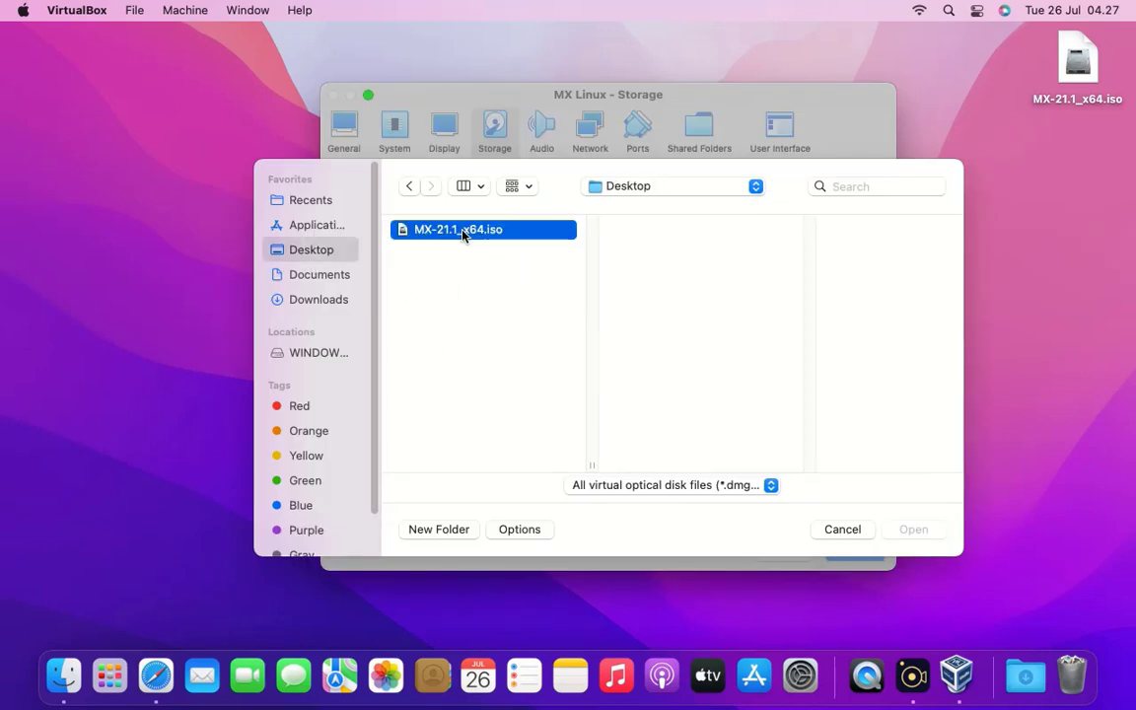
left_click(457, 228)
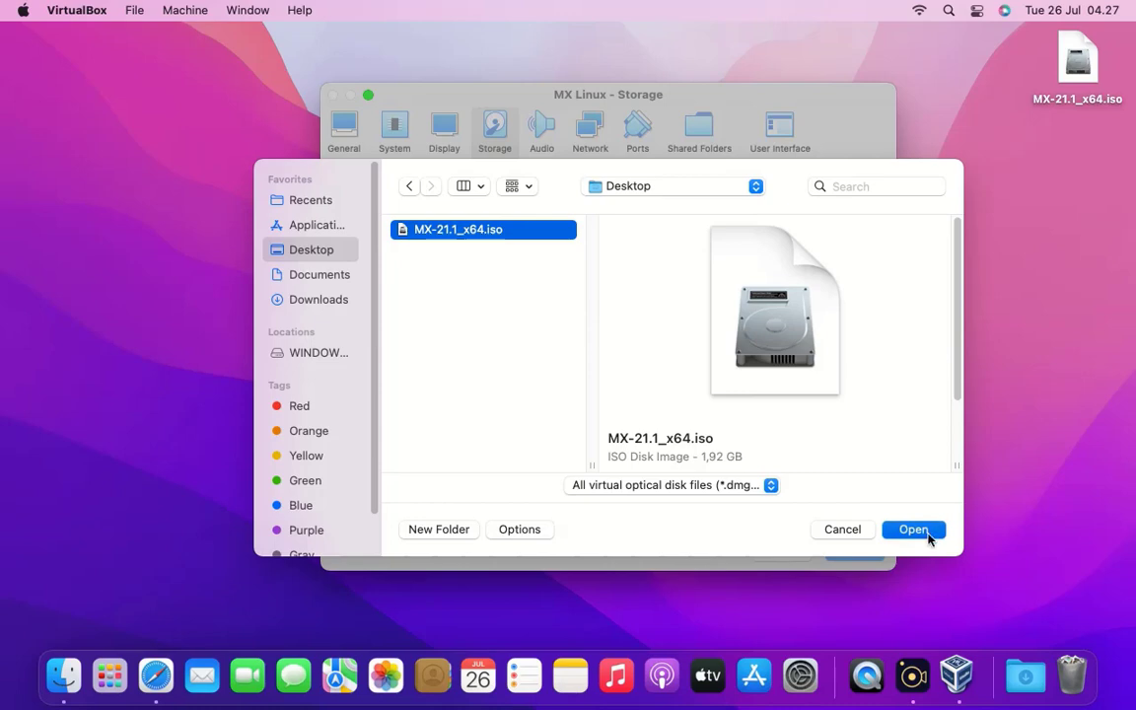
left_click(912, 529)
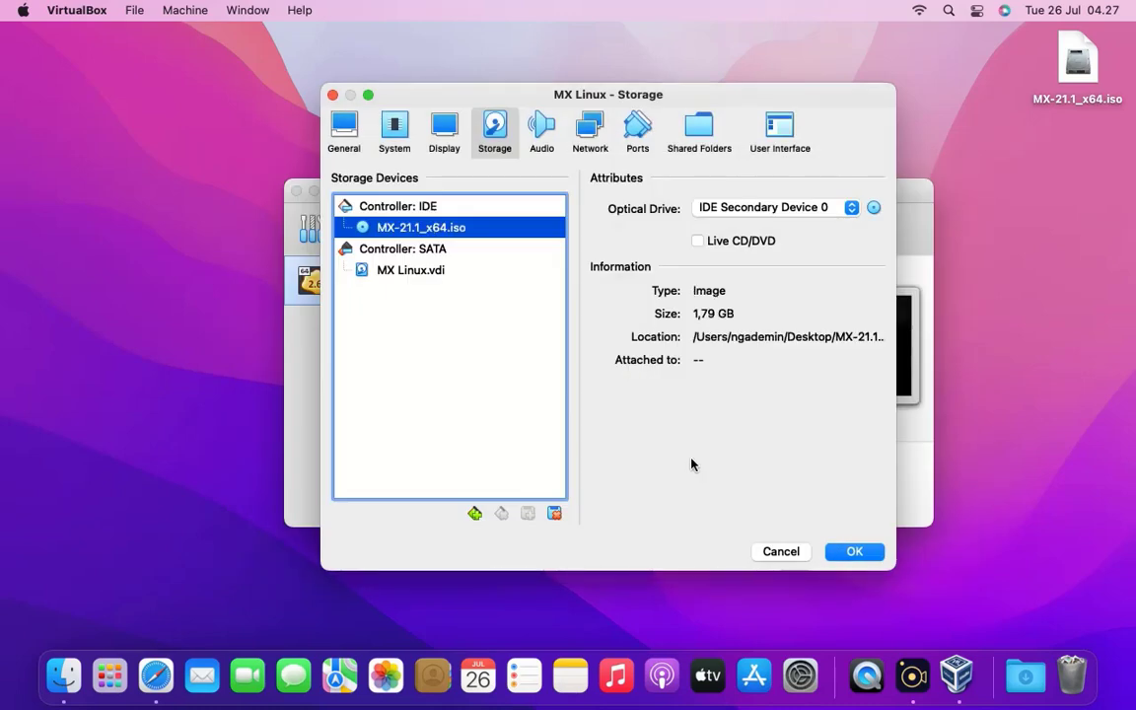
left_click(637, 128)
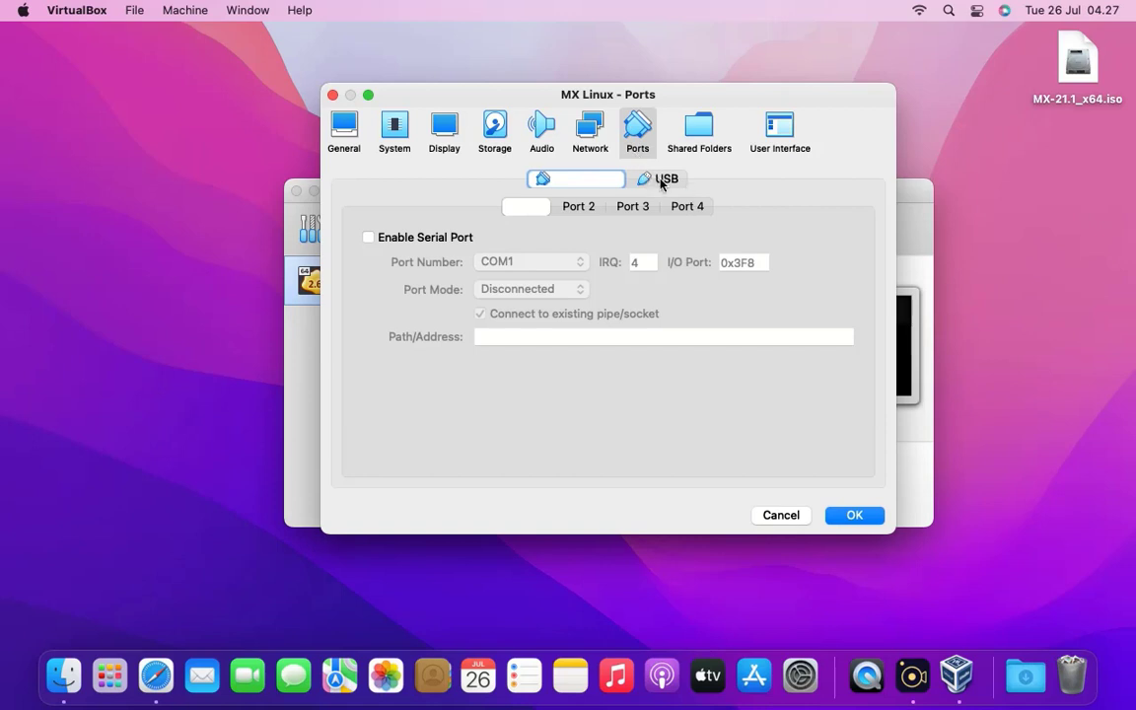
- In Ports > USB, select the USB 3.0 (xHCI) Controller
left_click(667, 179)
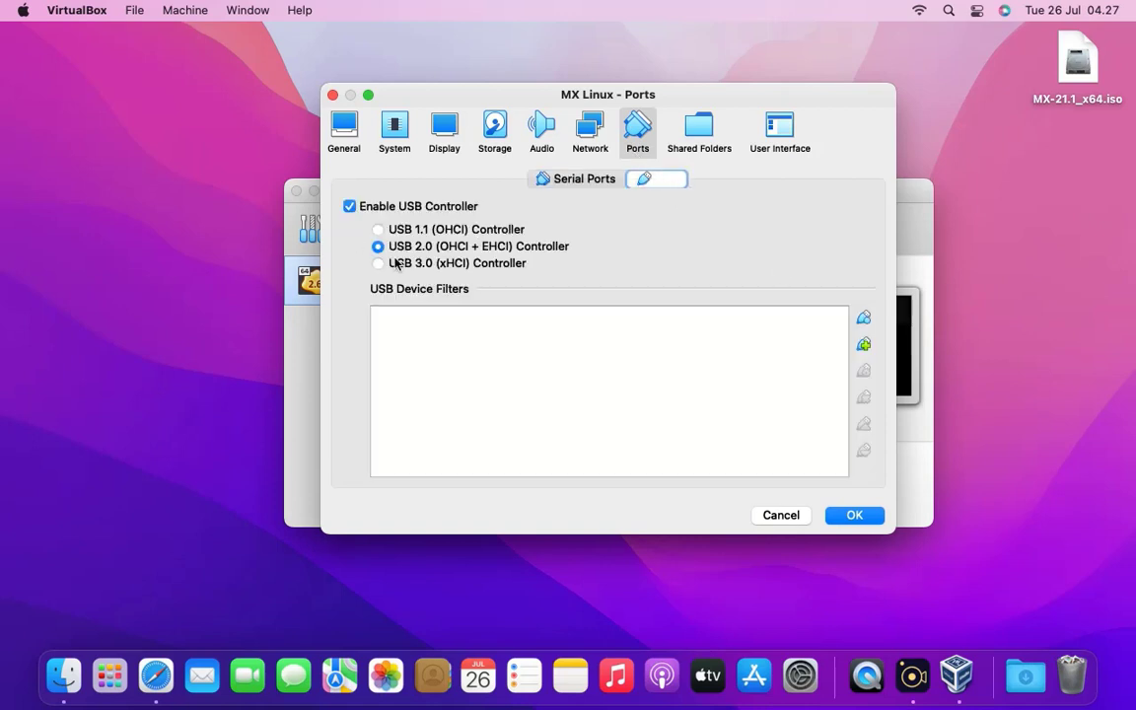
left_click(377, 264)
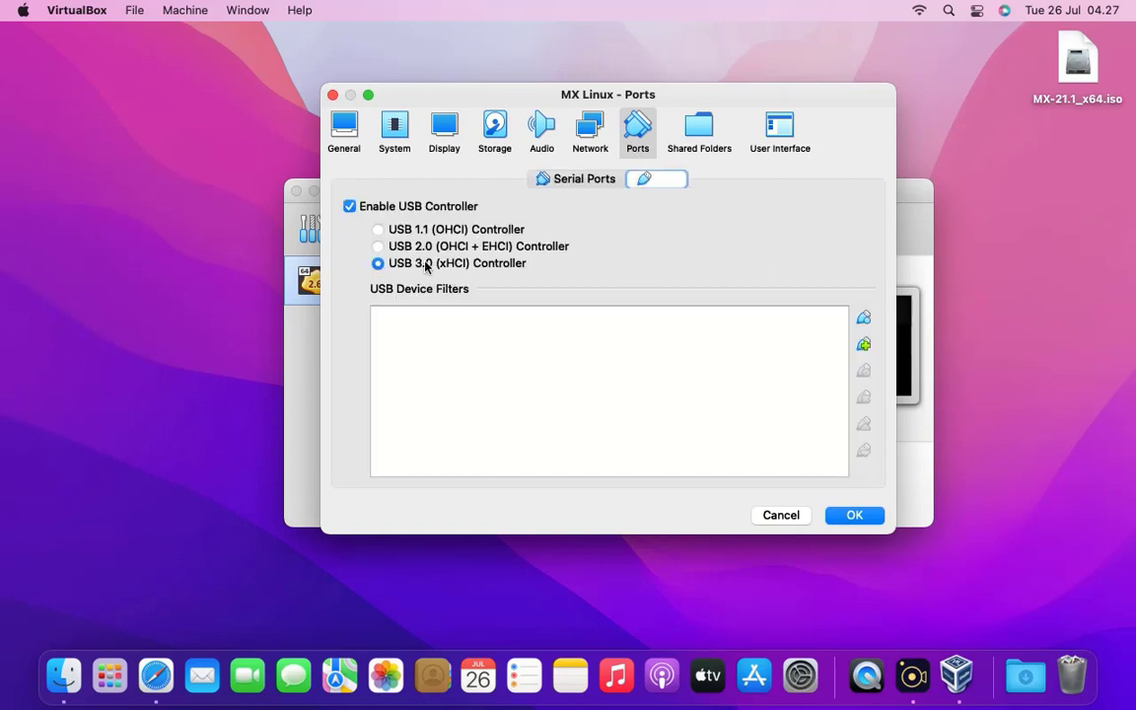
mouse_move(967, 482)
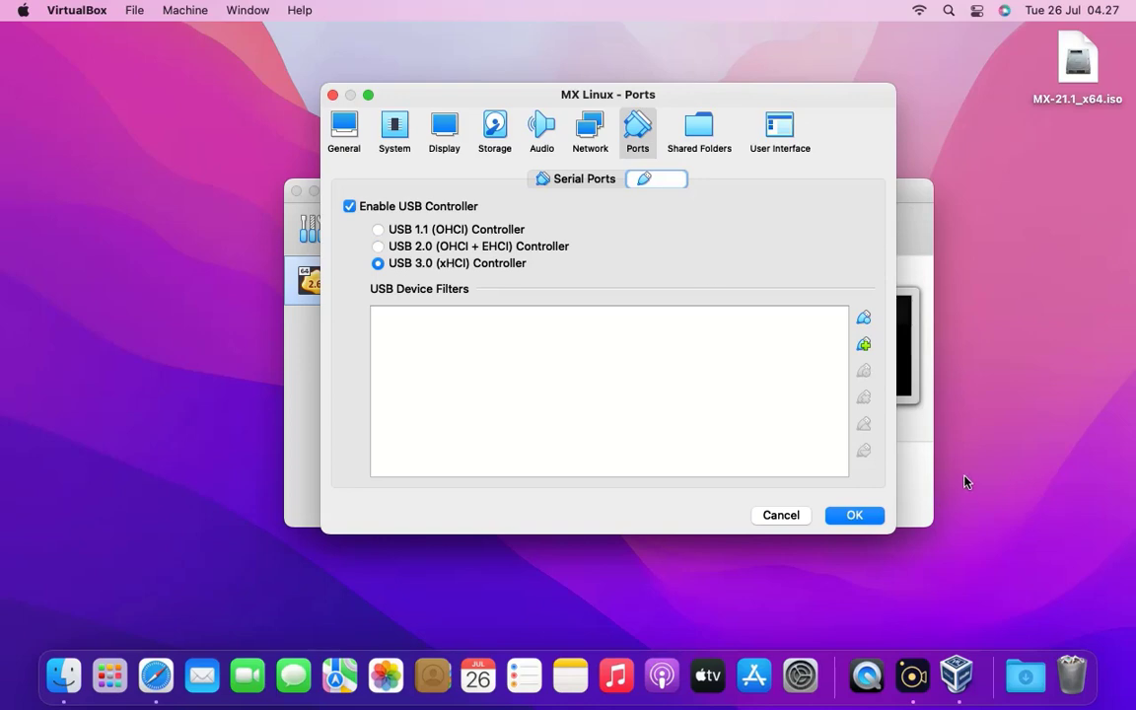
- Add the Mac Desktop as a new auto-mounted shared folder
left_click(698, 130)
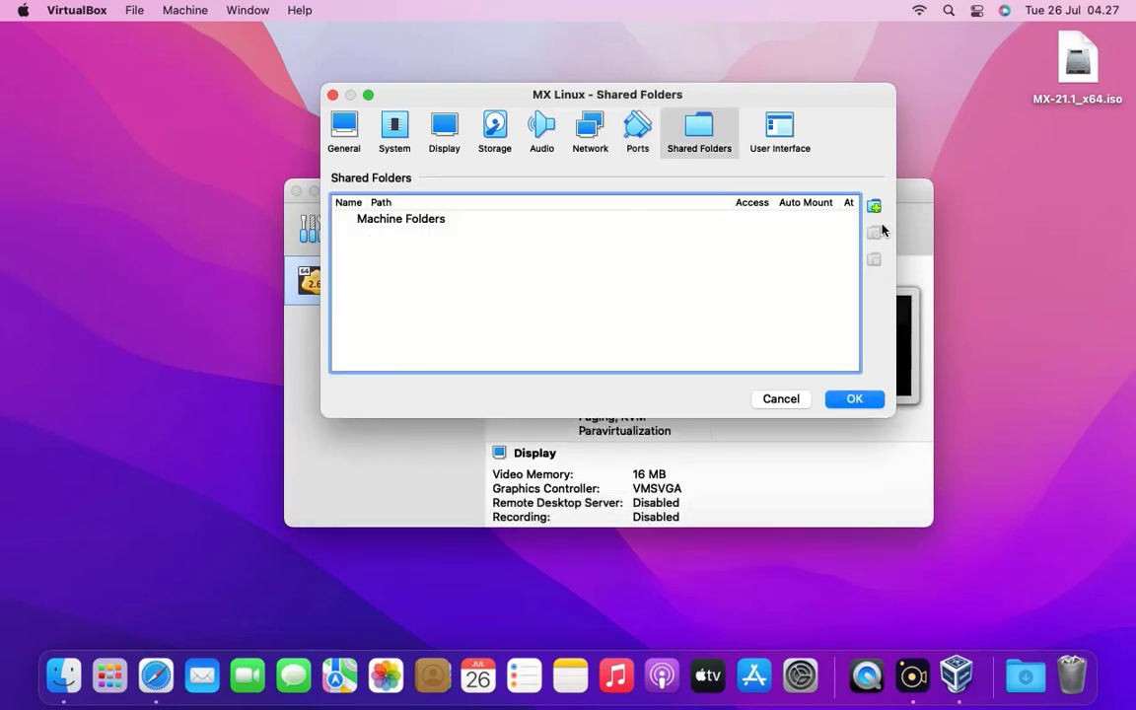
left_click(874, 207)
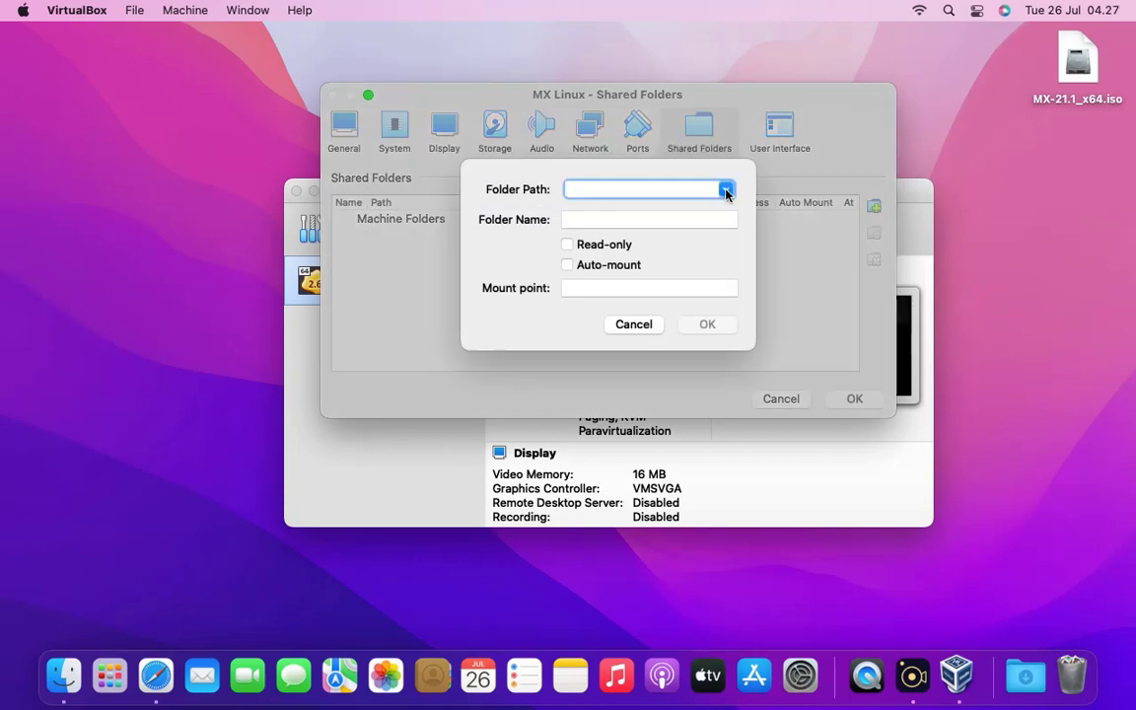
left_click(726, 188)
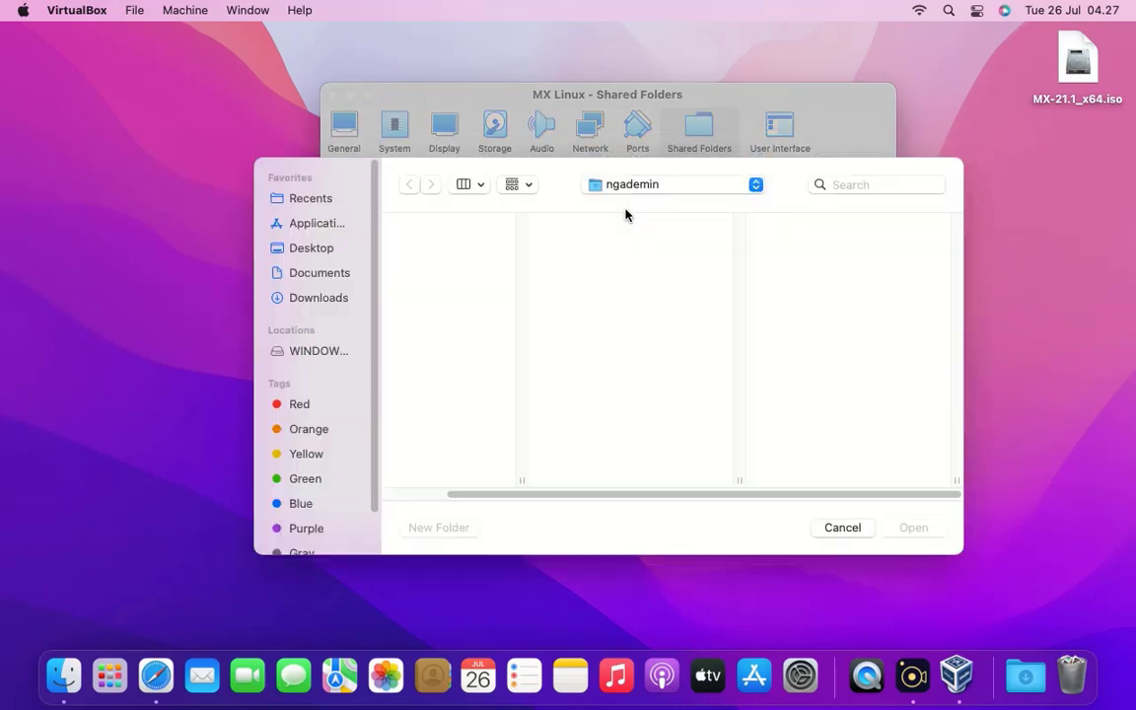
left_click(310, 247)
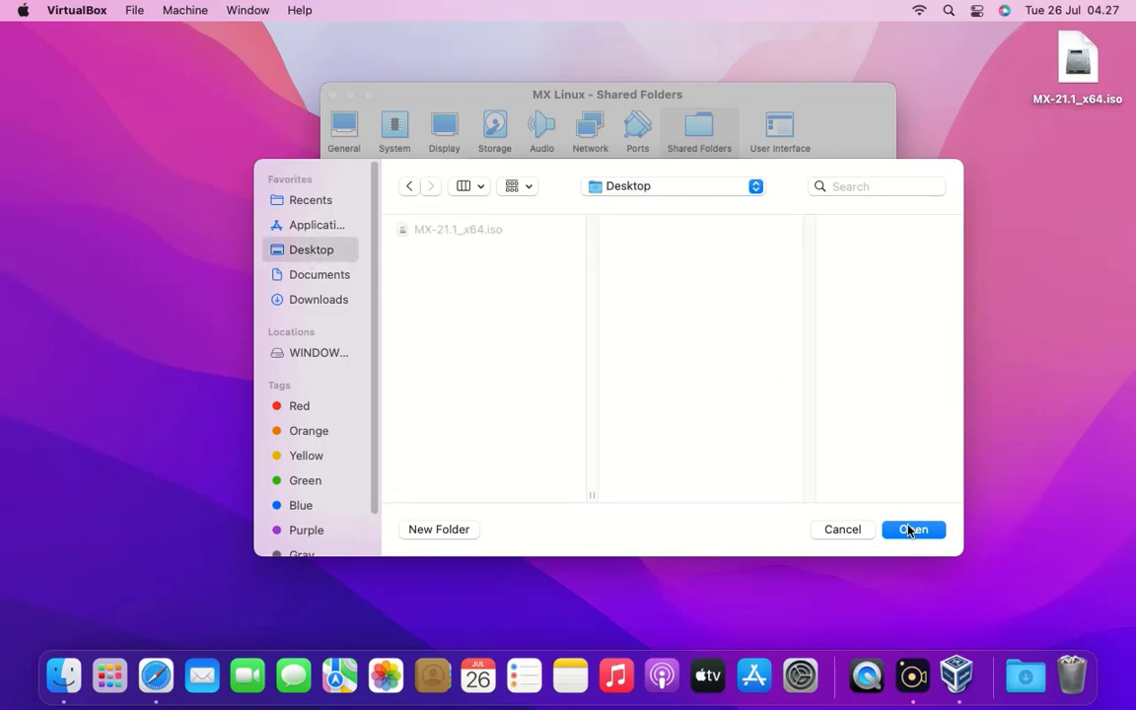
left_click(911, 530)
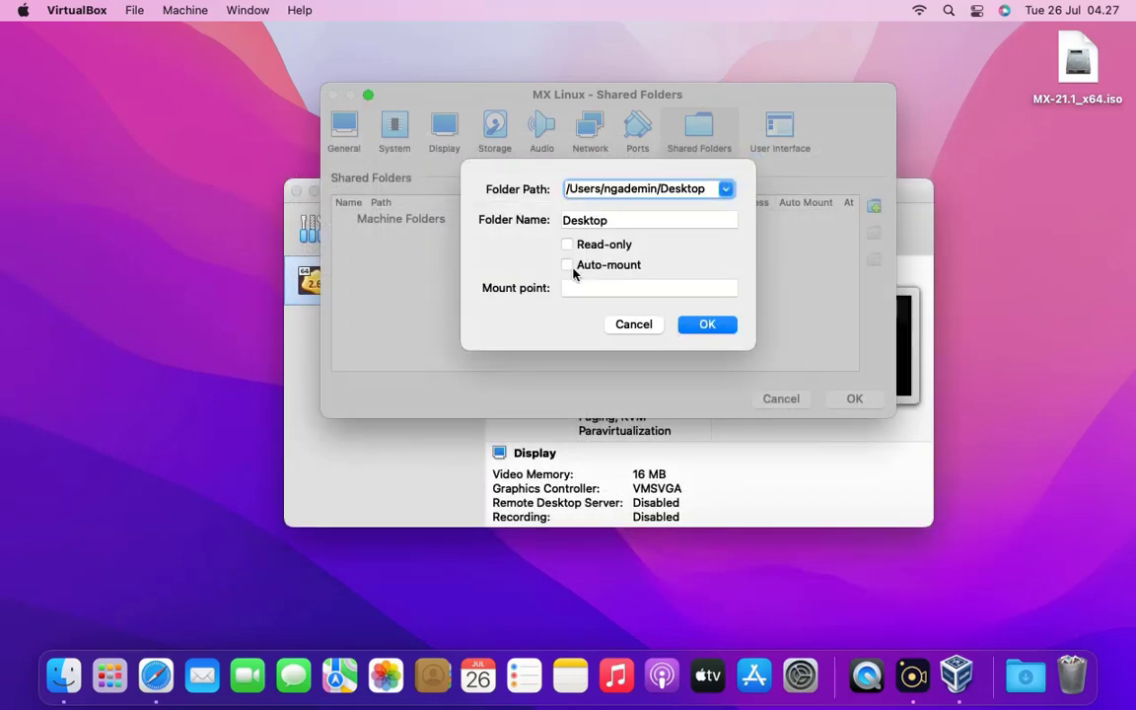
left_click(567, 264)
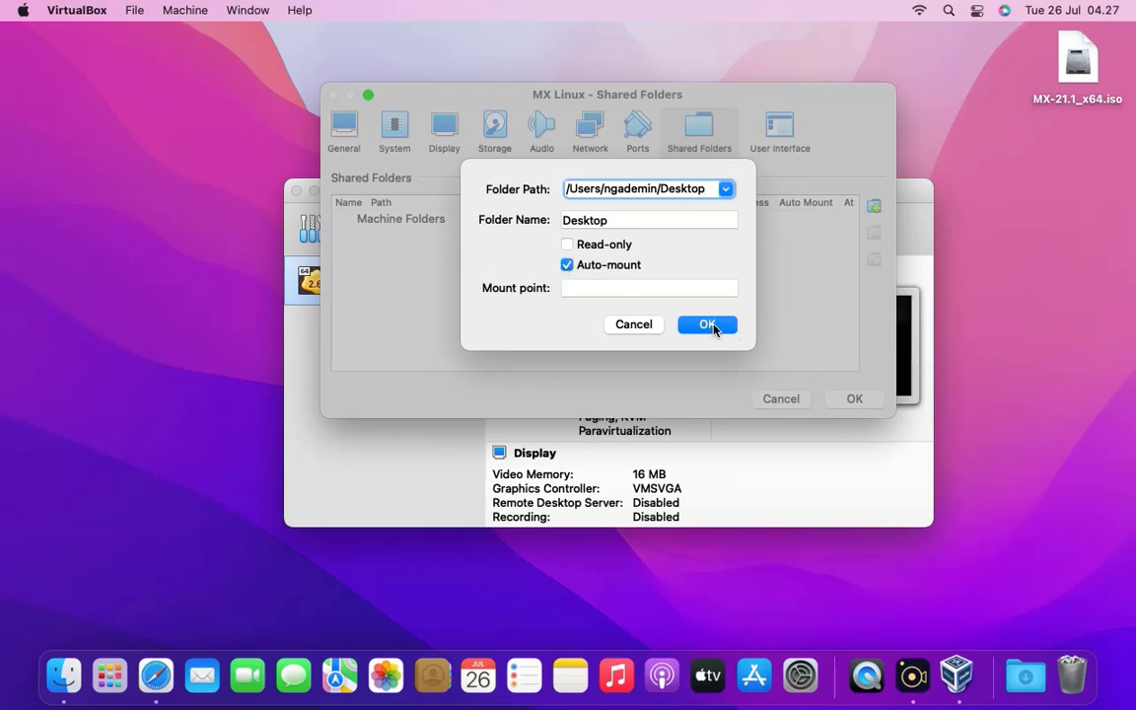
left_click(707, 324)
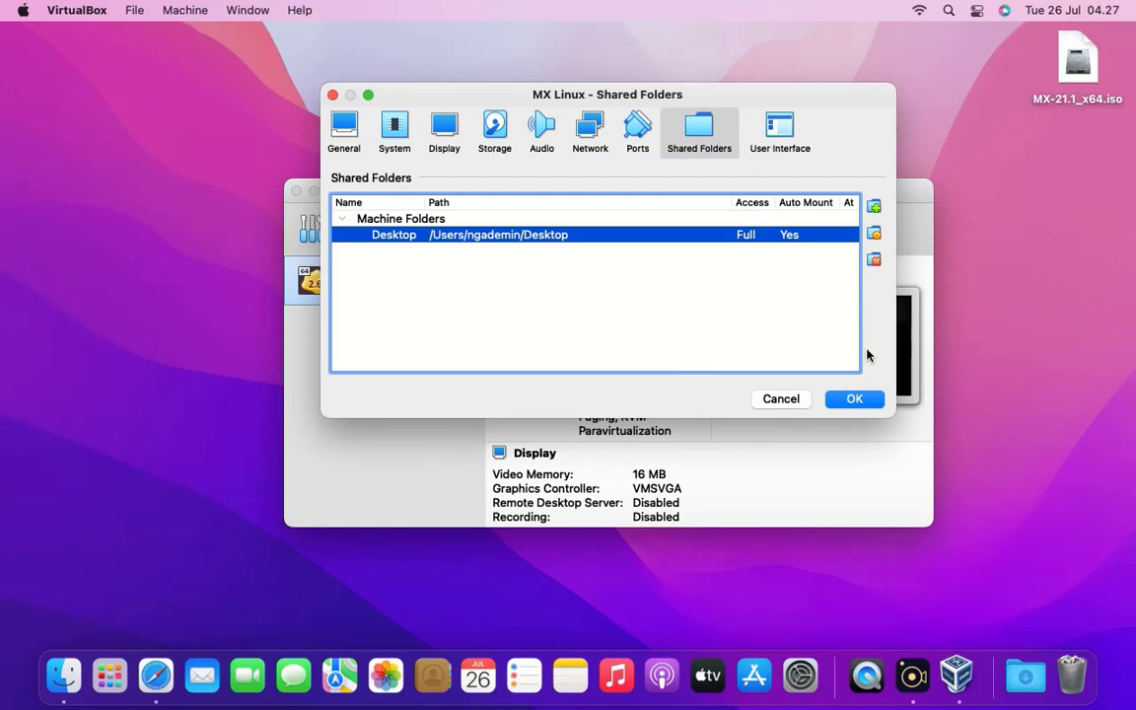
- Save all the VM settings and start the MX Linux virtual machine
left_click(854, 399)
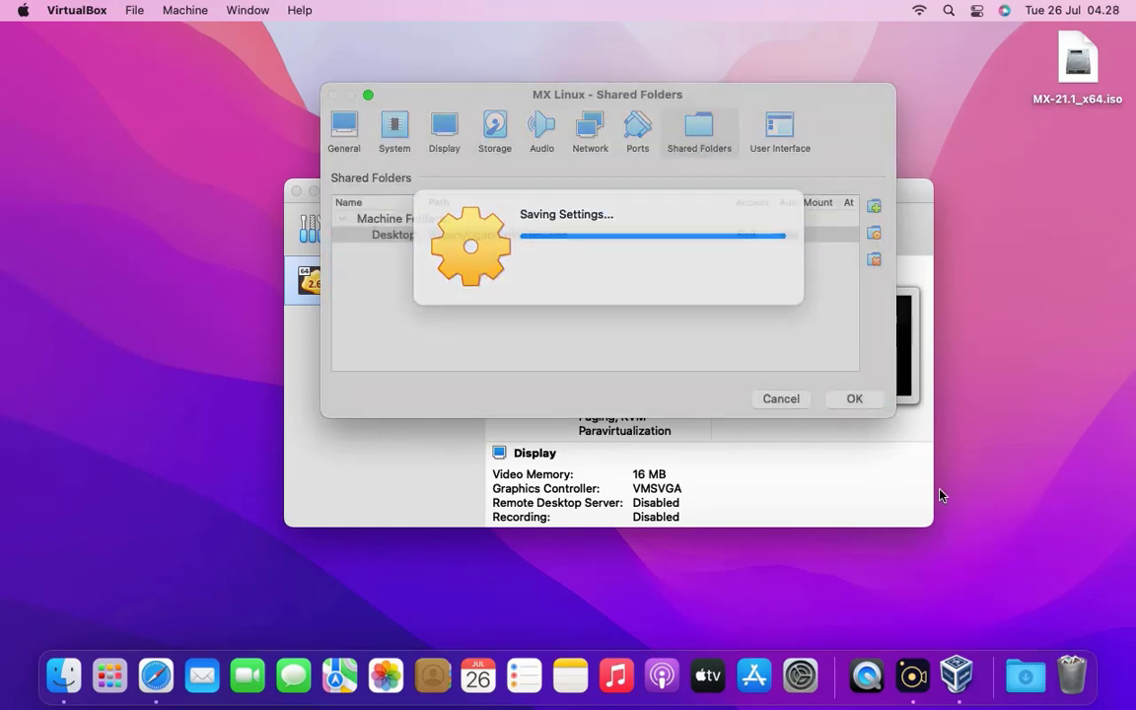
left_click(854, 399)
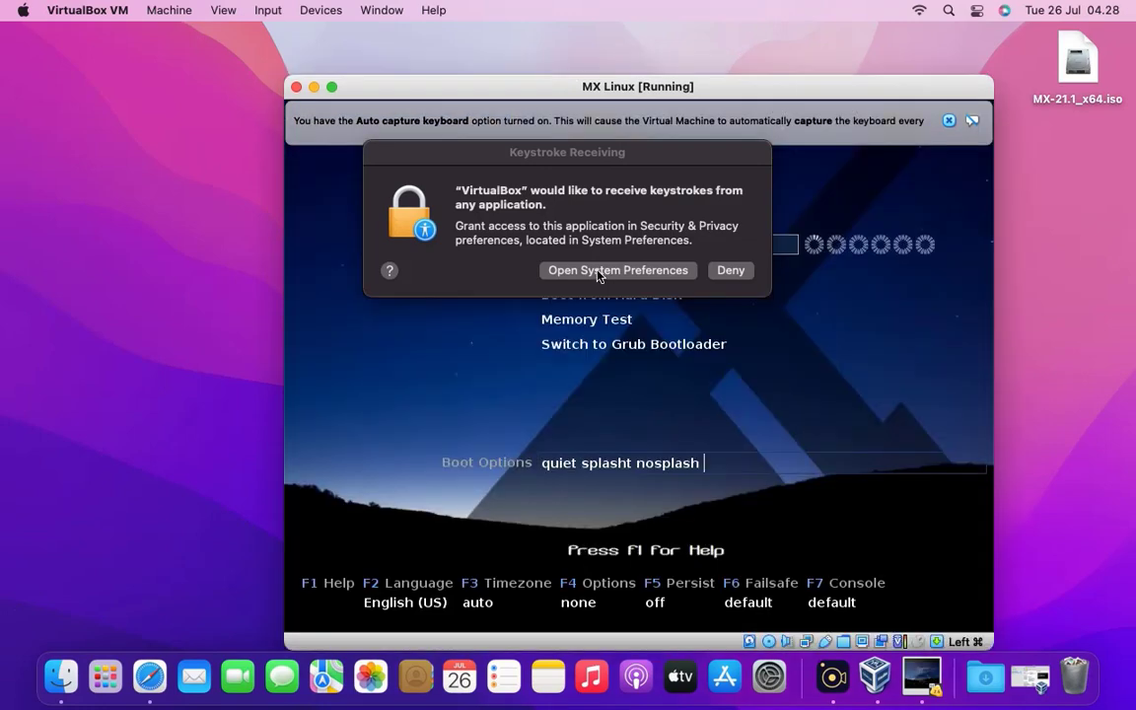
- From the Keystroke Receiving alert, jump to macOS System Preferences to grant access
left_click(617, 270)
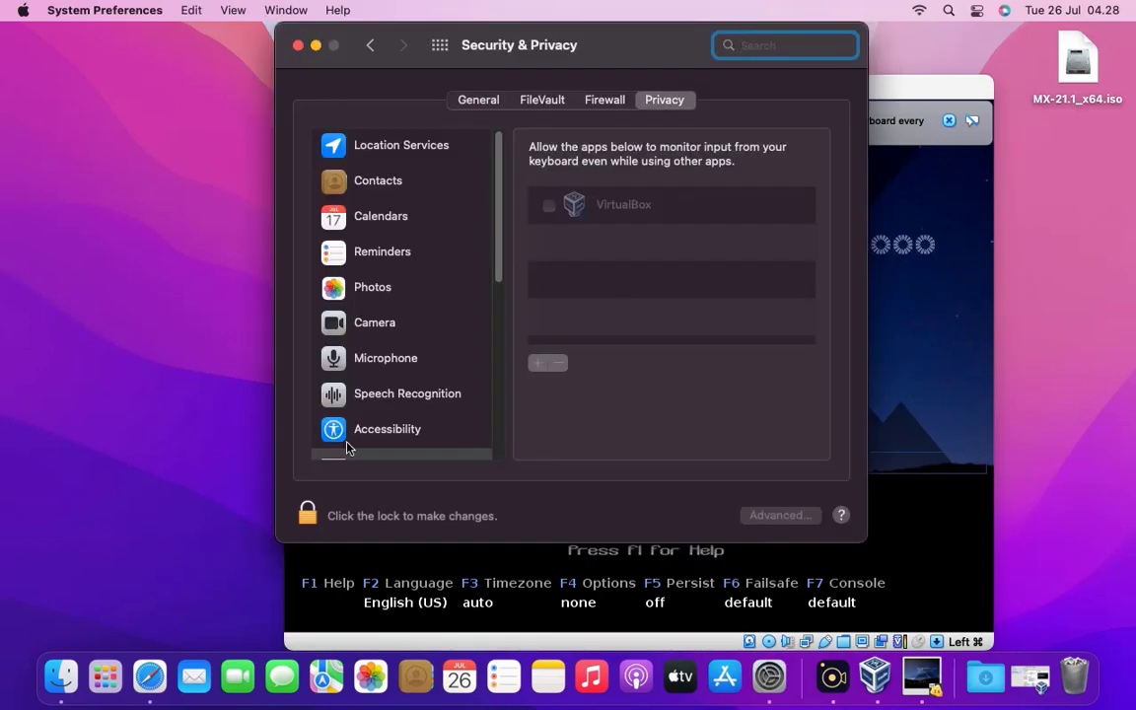
- Unlock Security & Privacy with the admin password and enable VirtualBox under Input Monitoring
left_click(306, 515)
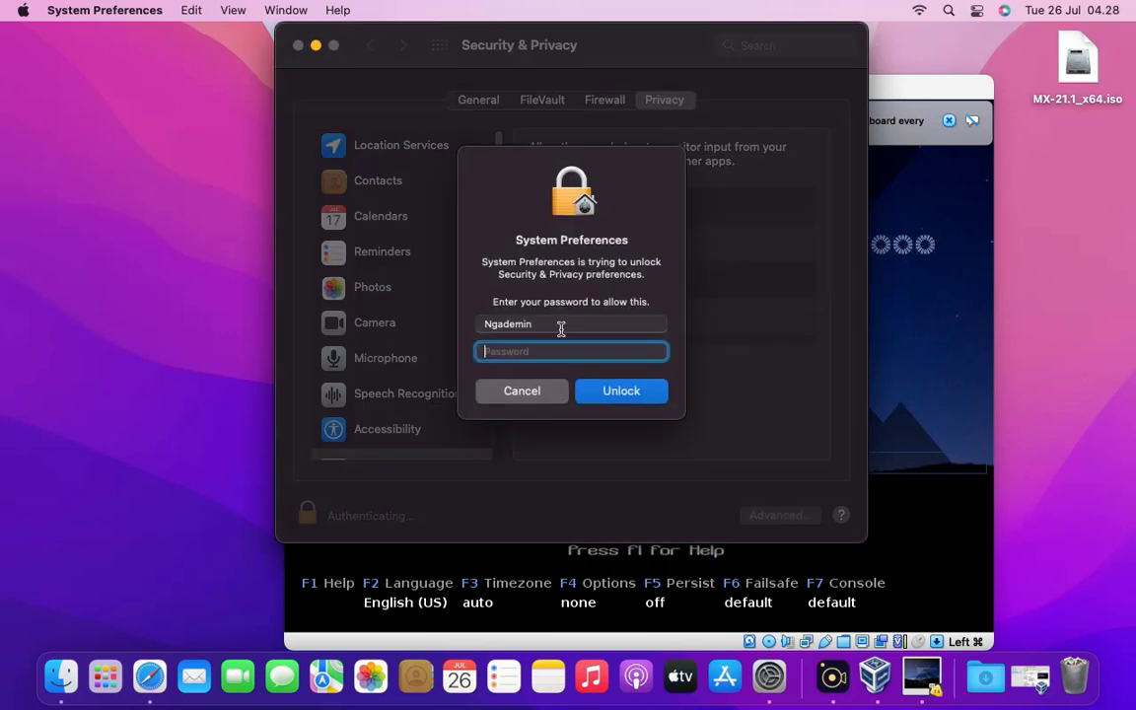
type("••••")
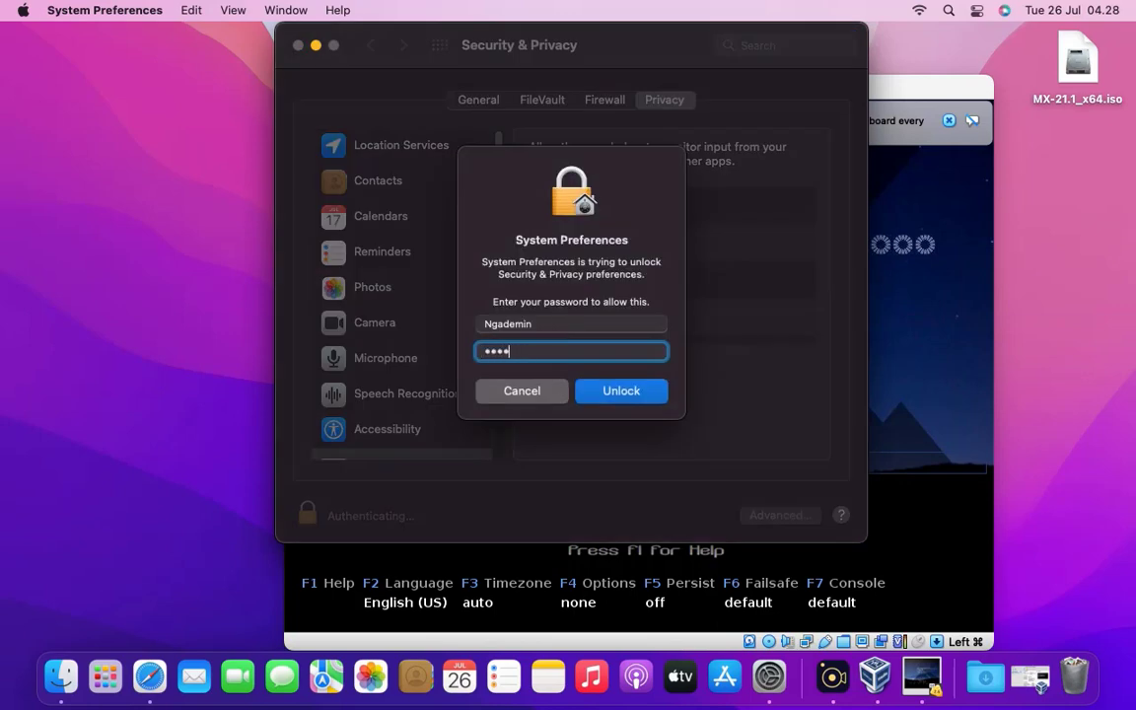
left_click(621, 391)
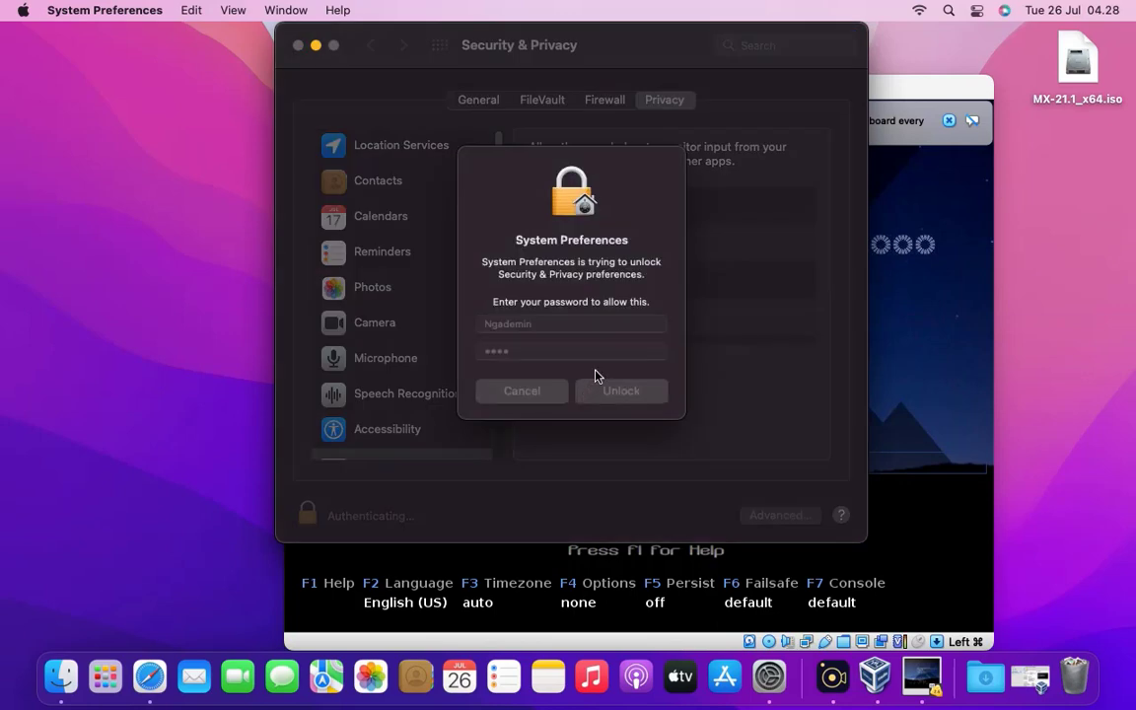
left_click(620, 390)
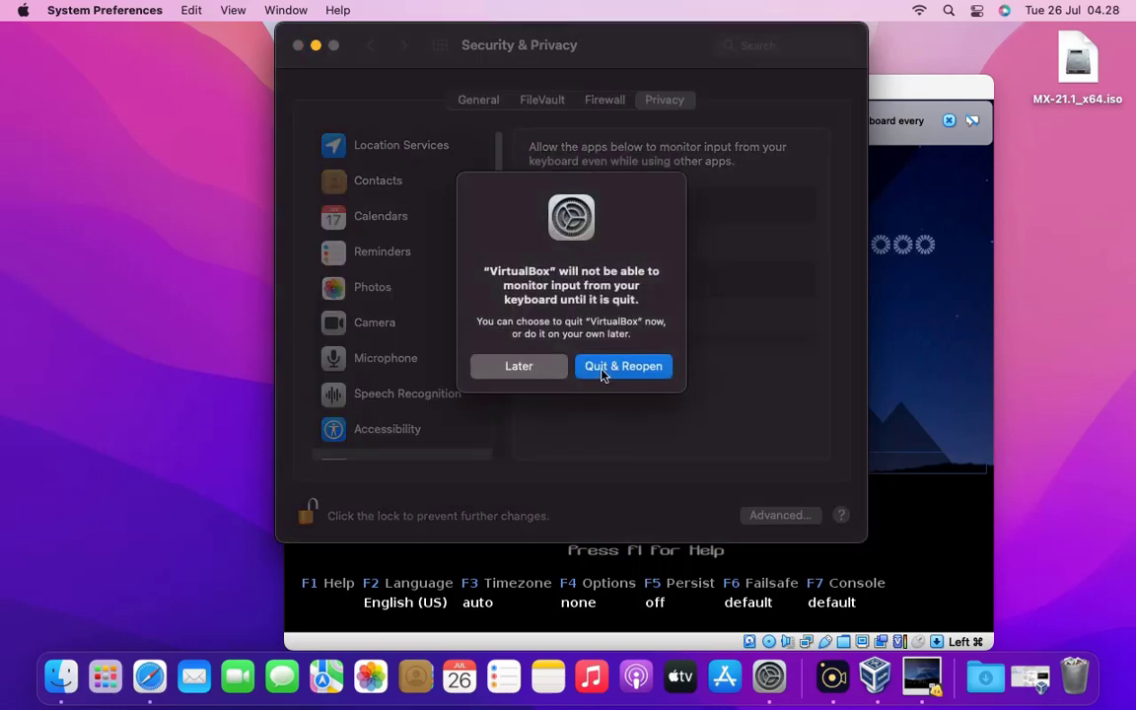
left_click(519, 366)
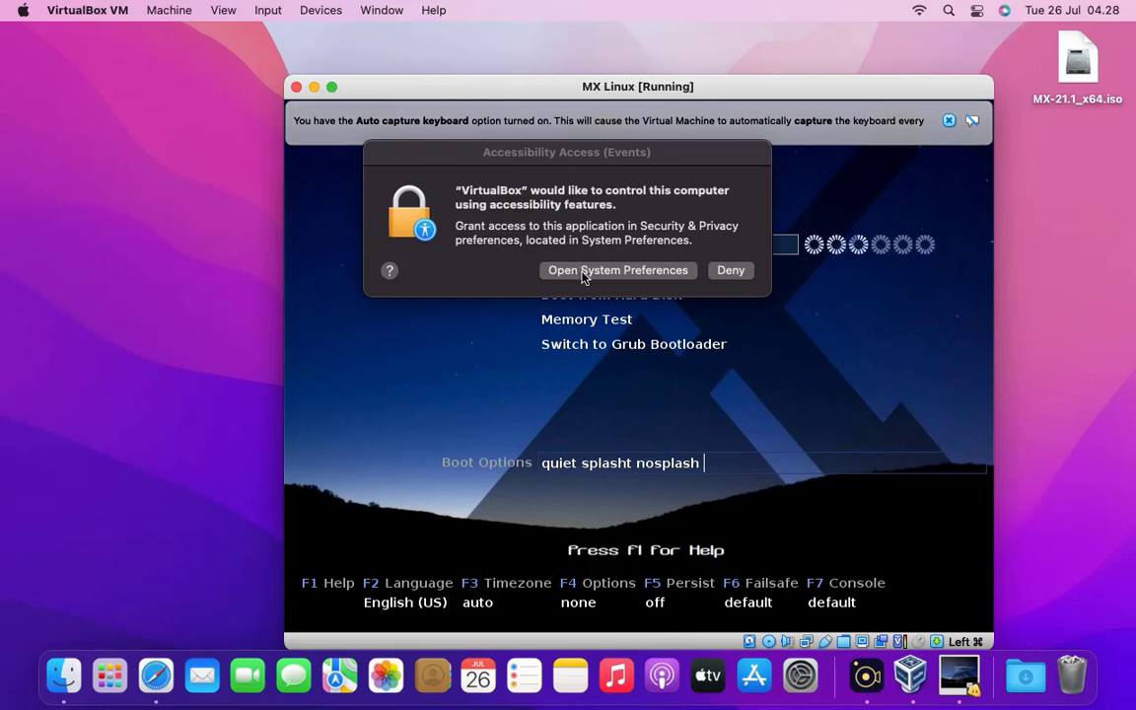
- From the Accessibility Access alert, jump to System Preferences to grant it
left_click(618, 269)
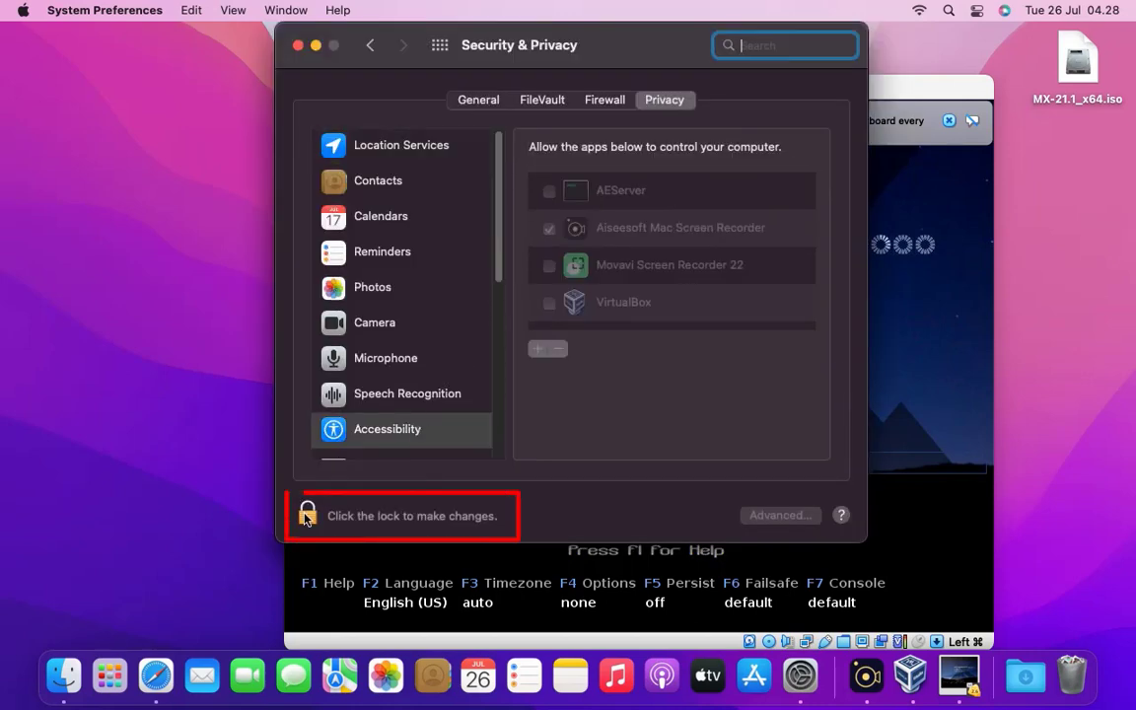
- Unlock the Accessibility list and tick VirtualBox to let it control the computer
left_click(307, 514)
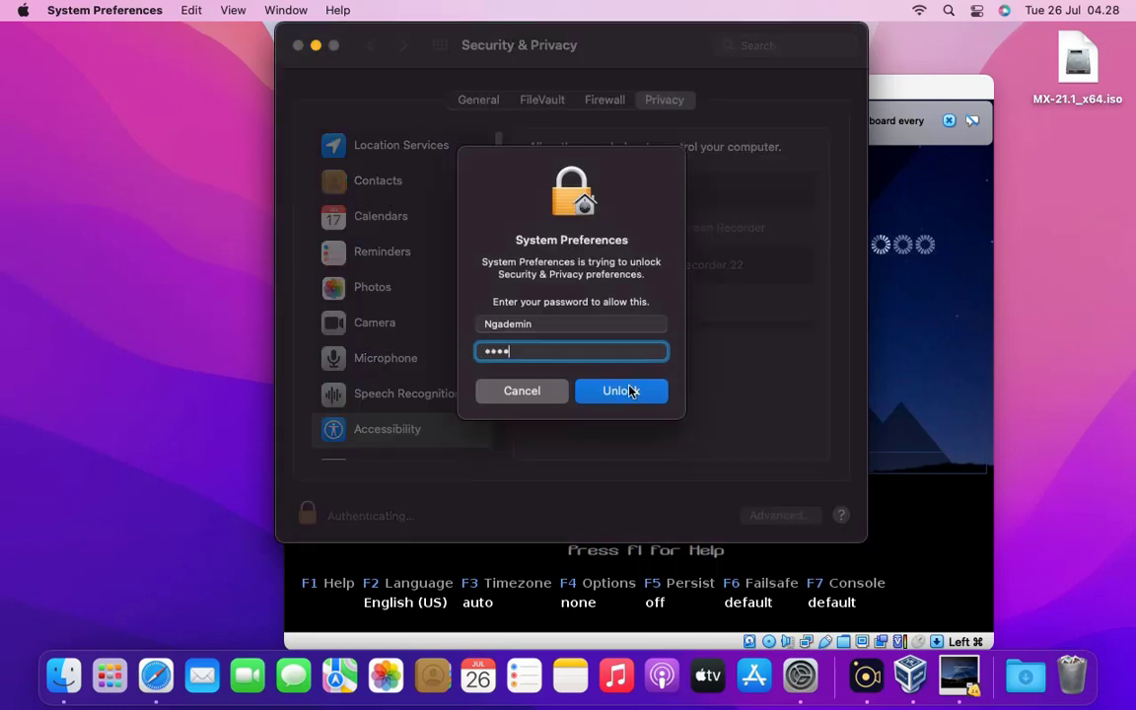
left_click(621, 390)
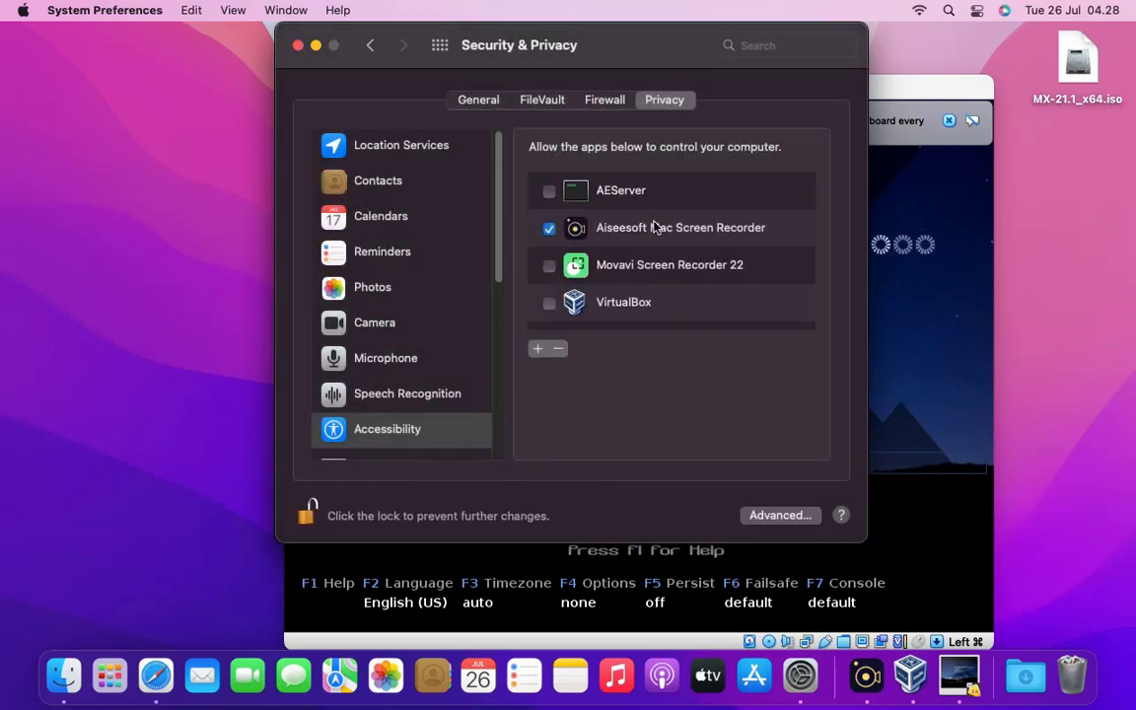
left_click(548, 302)
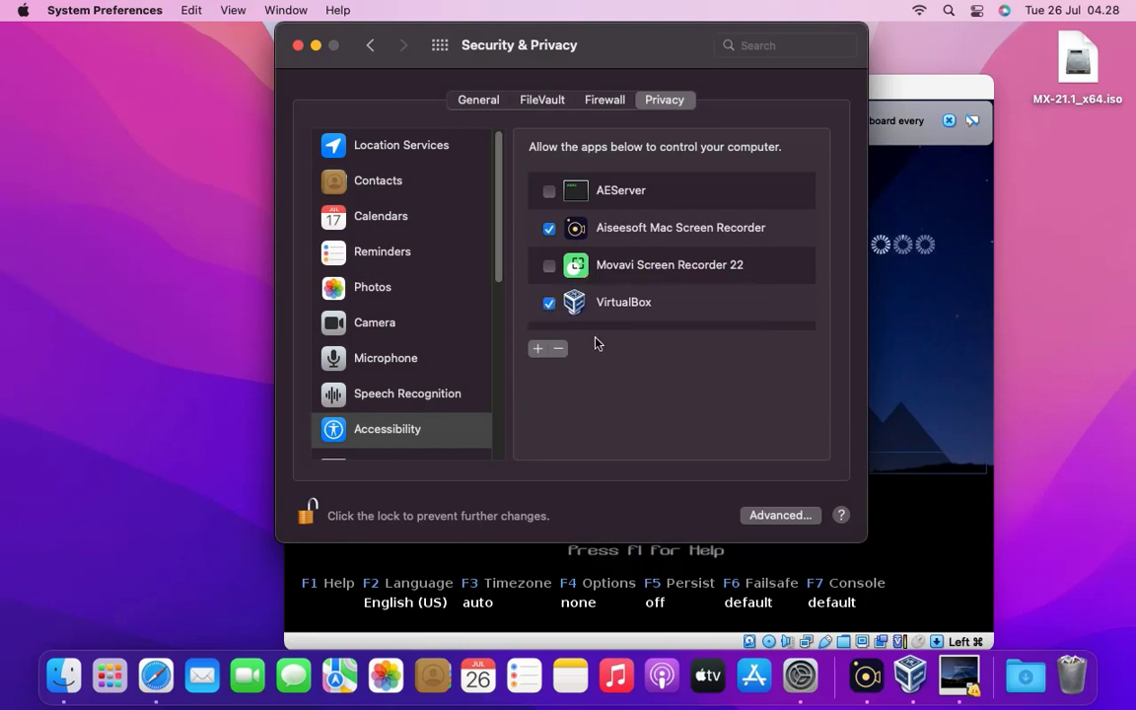
mouse_move(210, 18)
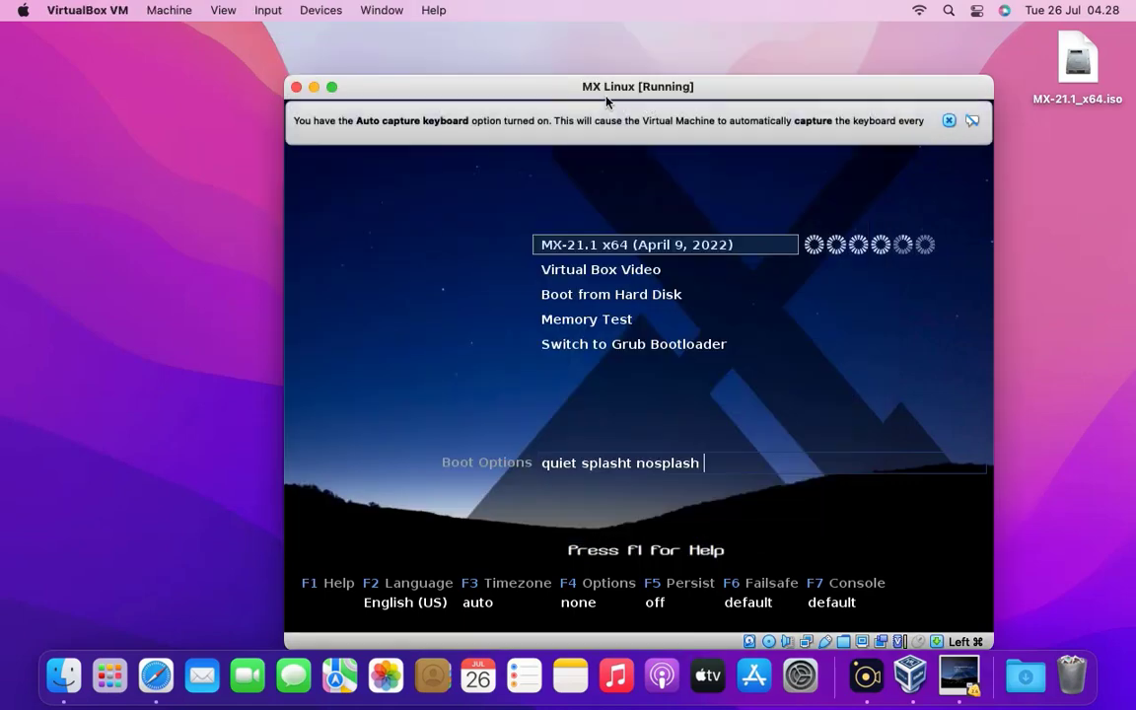
- Nudge the VM window left, let MX Linux boot, and allow VirtualBox microphone access
left_click_drag(639, 86, 583, 52)
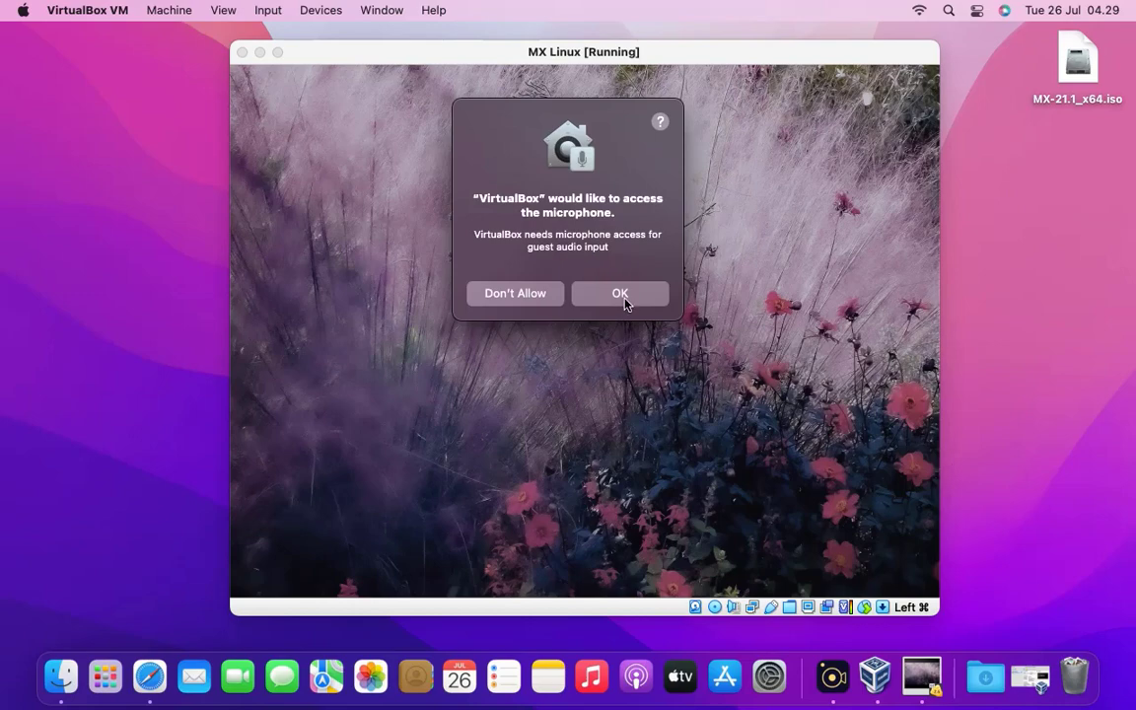
left_click(620, 293)
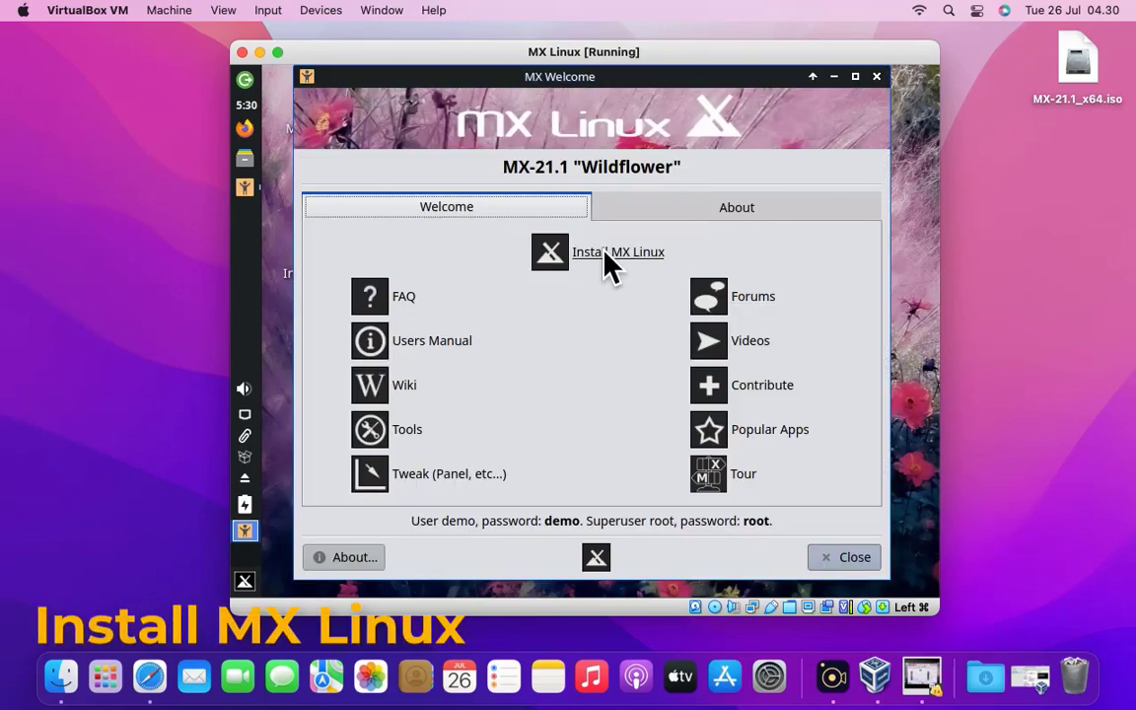
mouse_move(711, 384)
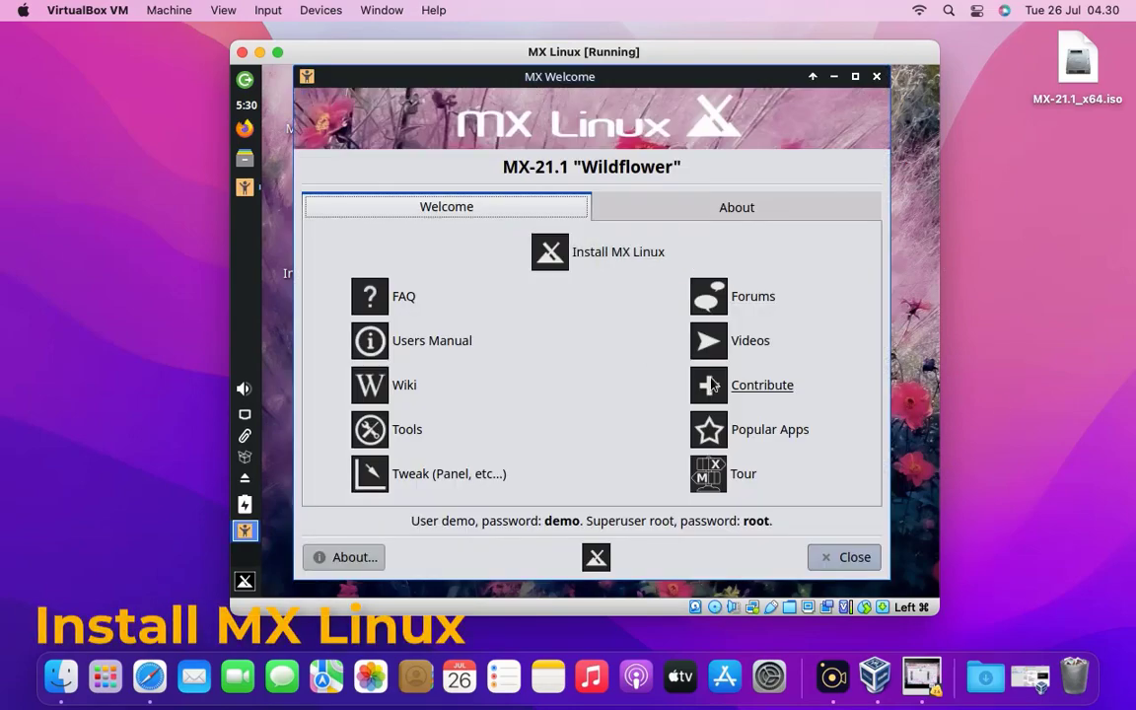
- Start the MX Linux installer from the MX Welcome window
left_click(549, 252)
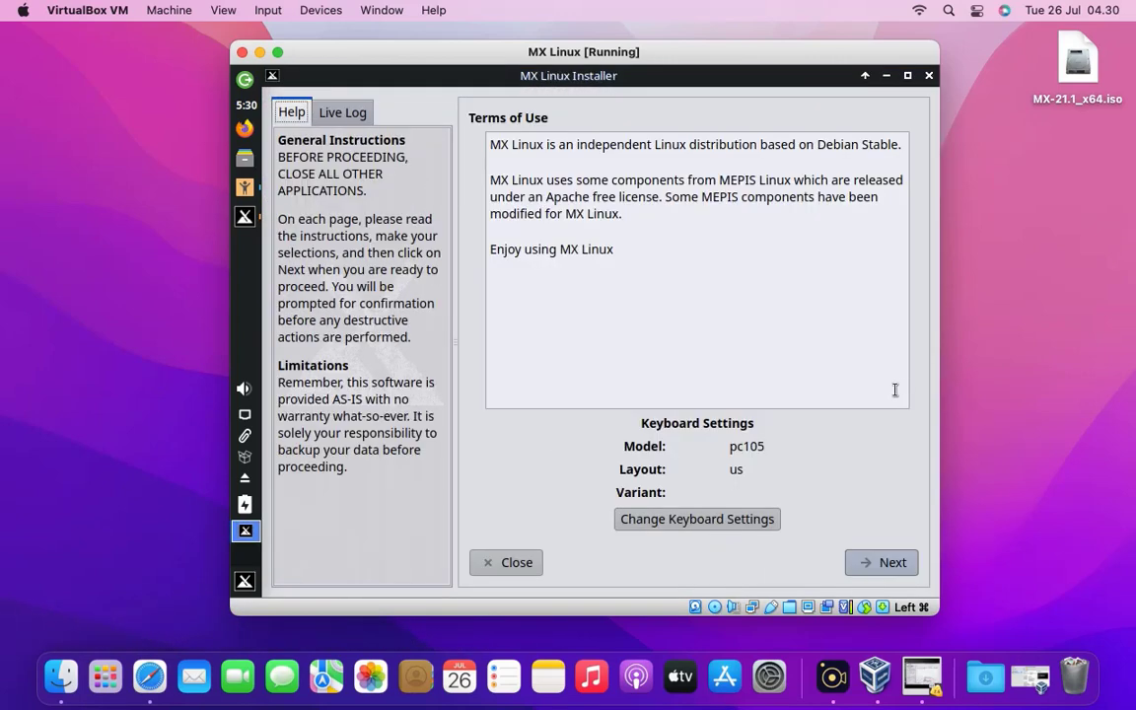
mouse_move(696, 510)
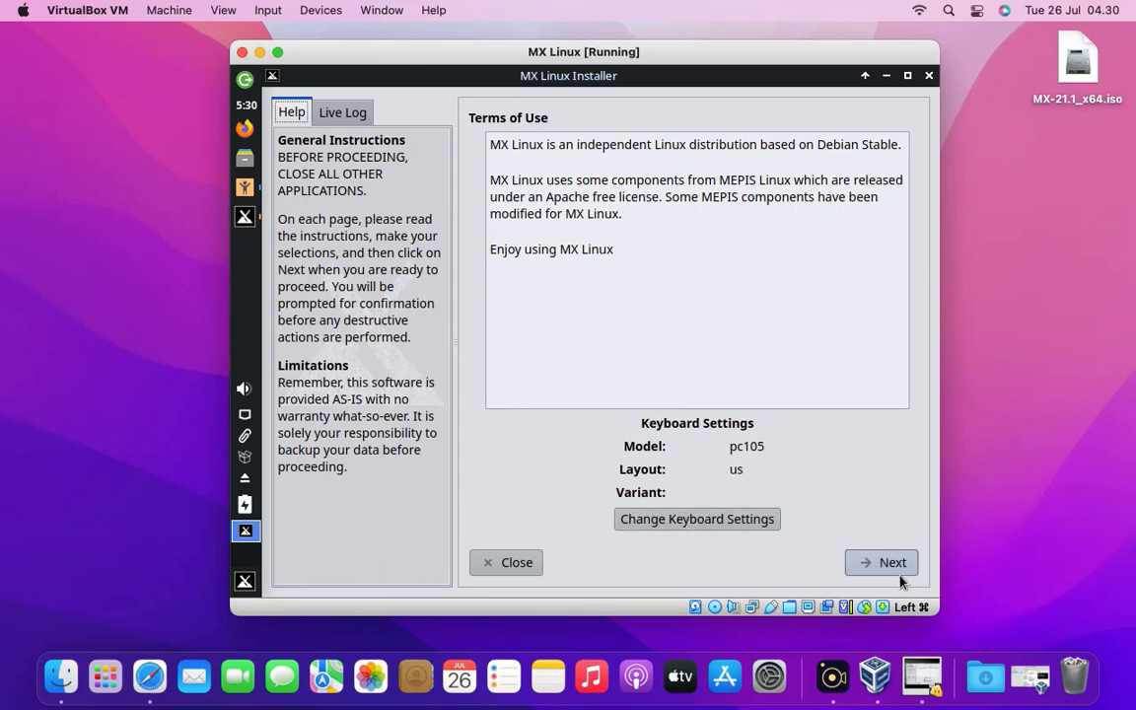
- Accept the terms, keep a regular install on the entire disk, and confirm formatting it
left_click(890, 562)
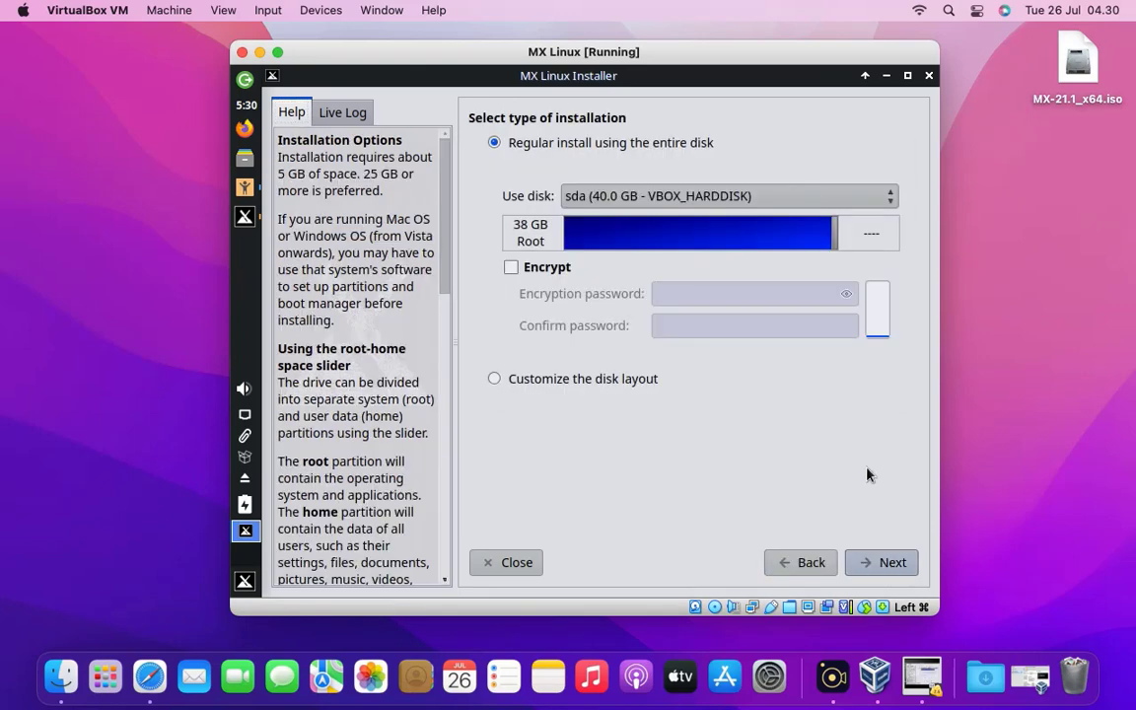
mouse_move(851, 473)
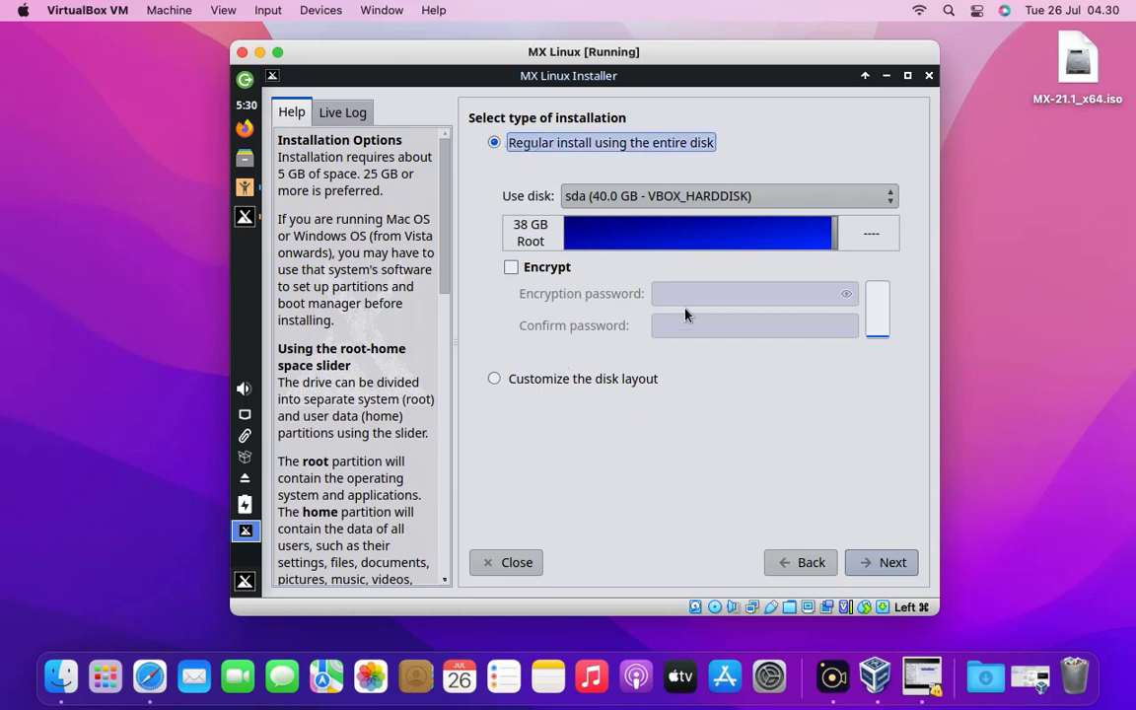
mouse_move(858, 249)
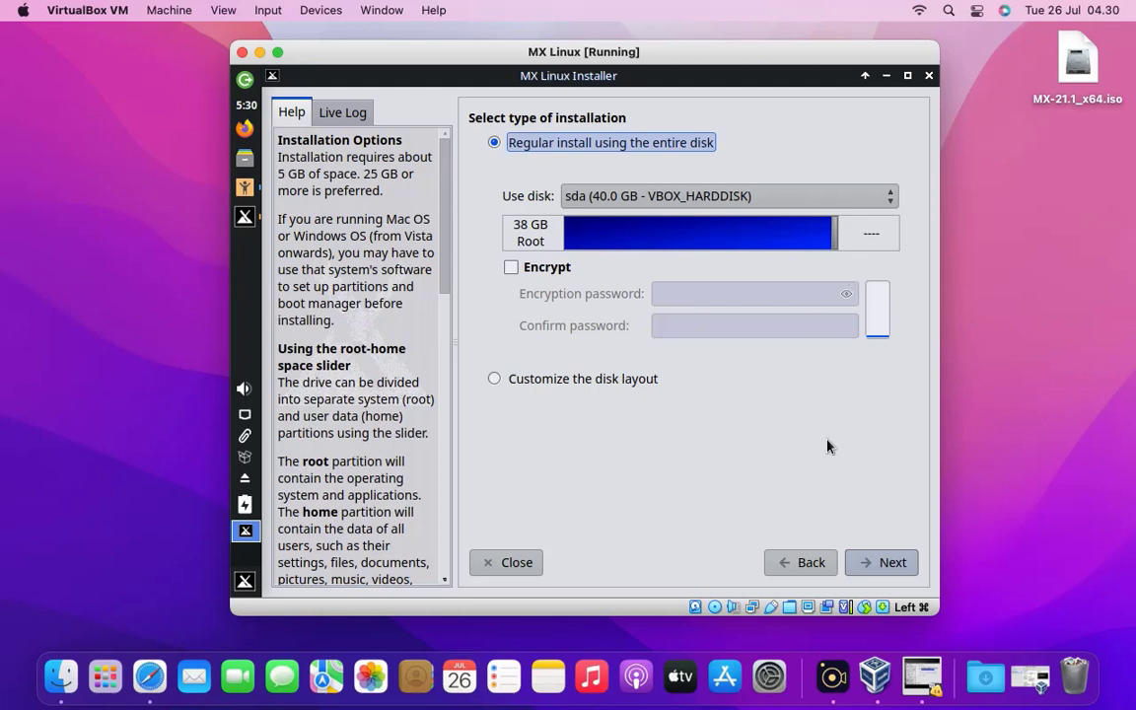
left_click(880, 562)
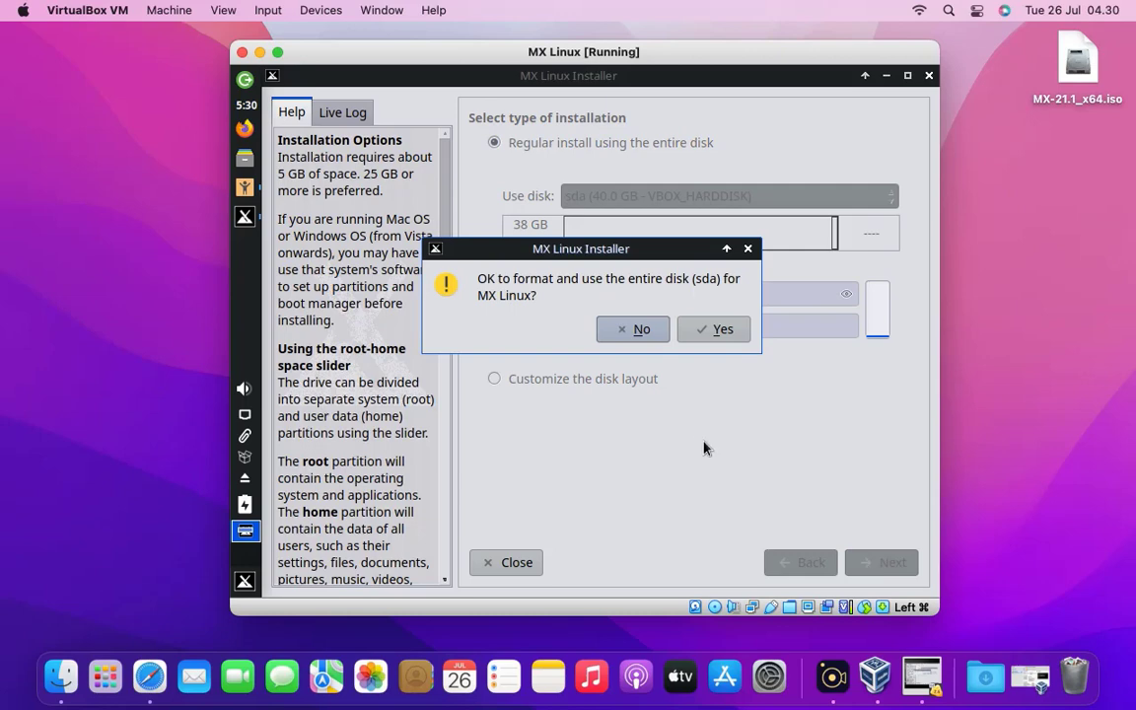
mouse_move(623, 310)
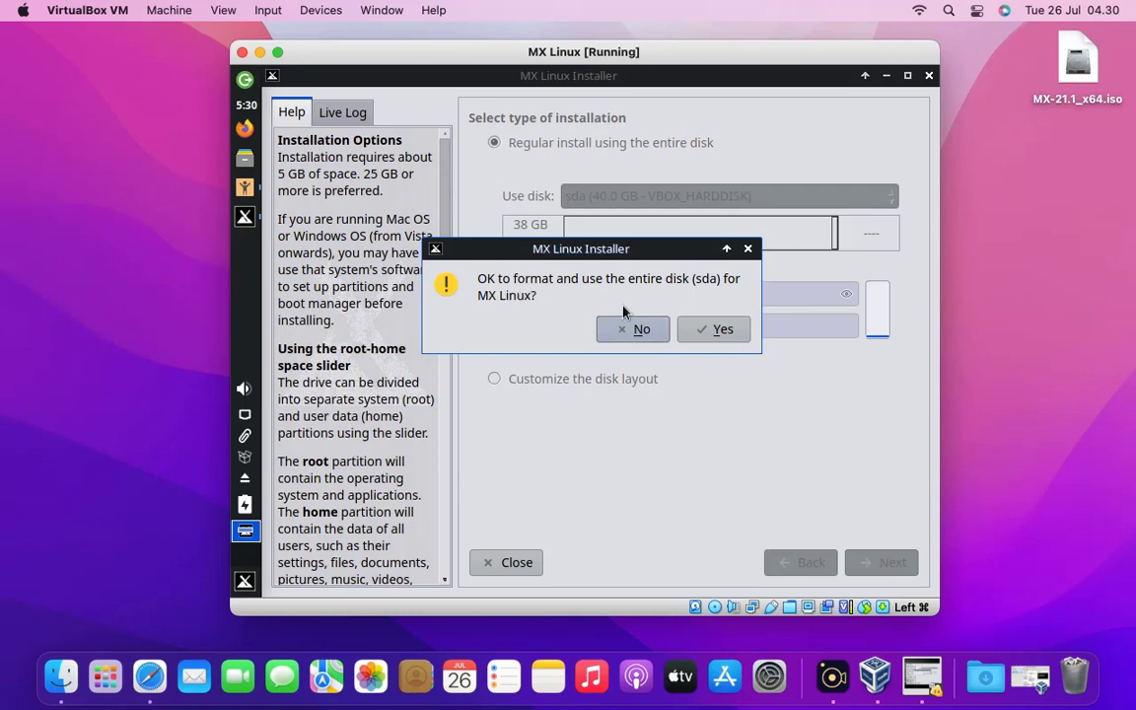
mouse_move(713, 329)
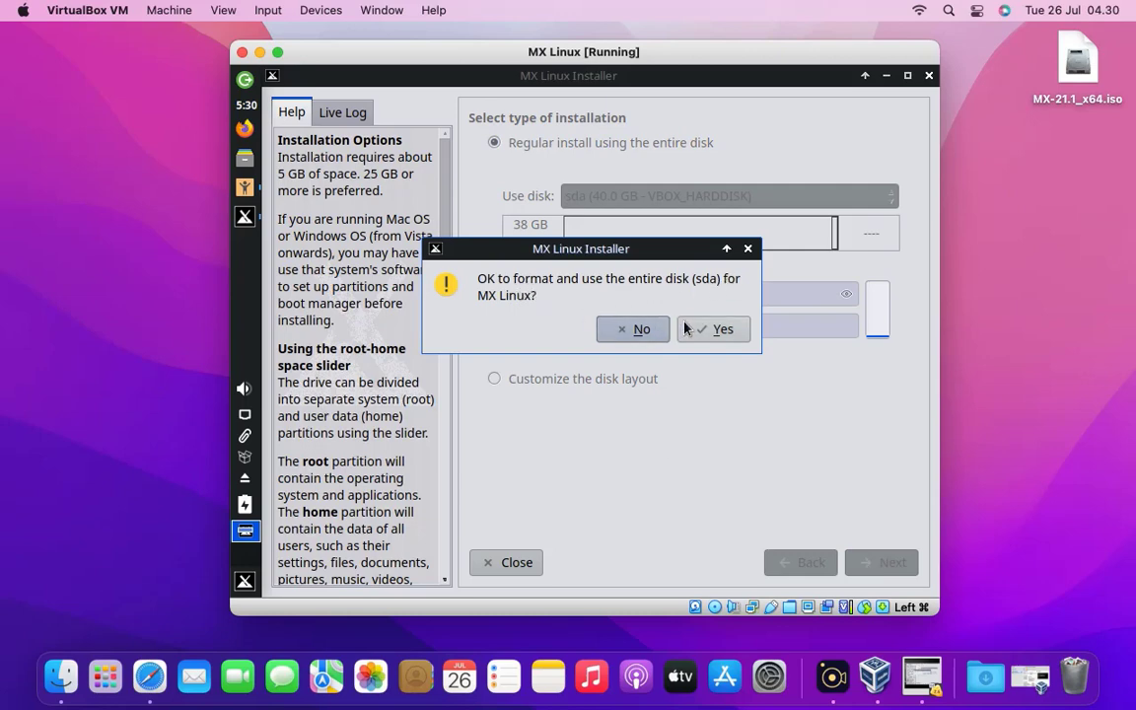
left_click(722, 328)
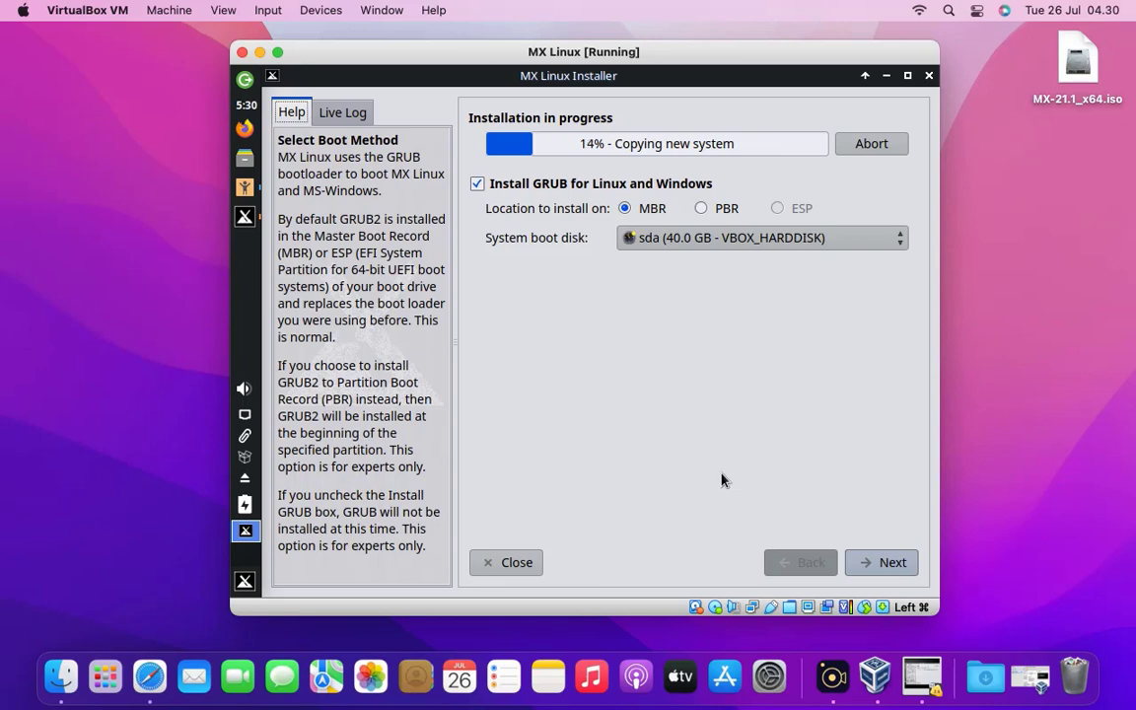
mouse_move(994, 449)
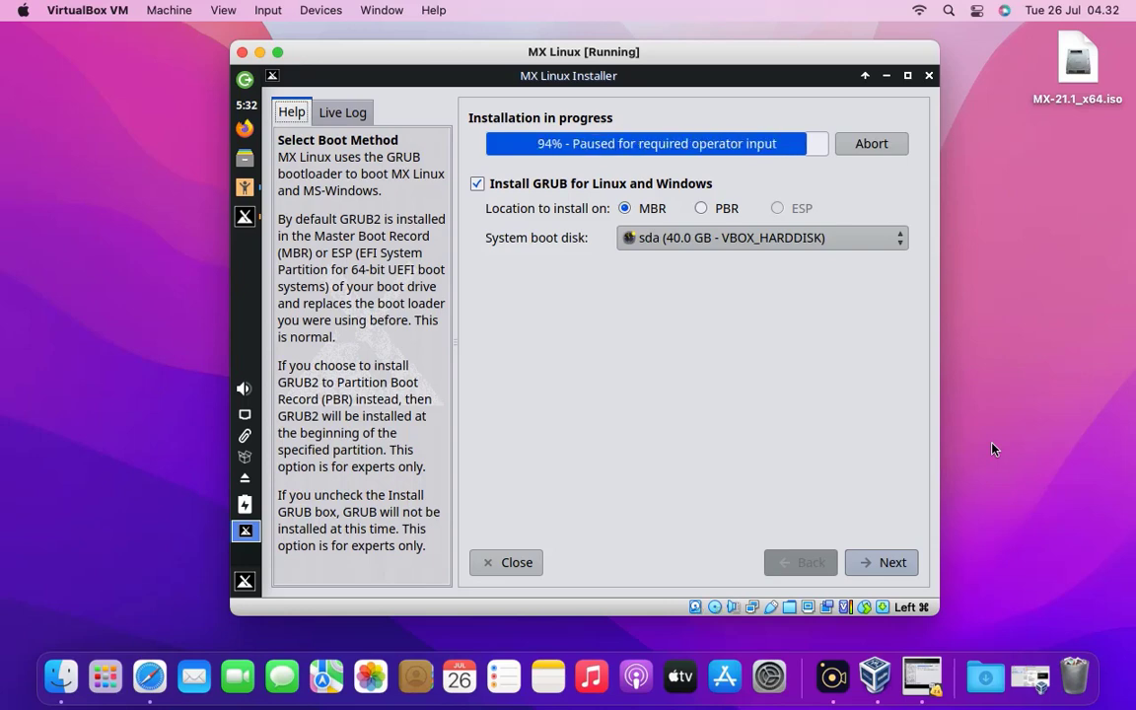
mouse_move(705, 148)
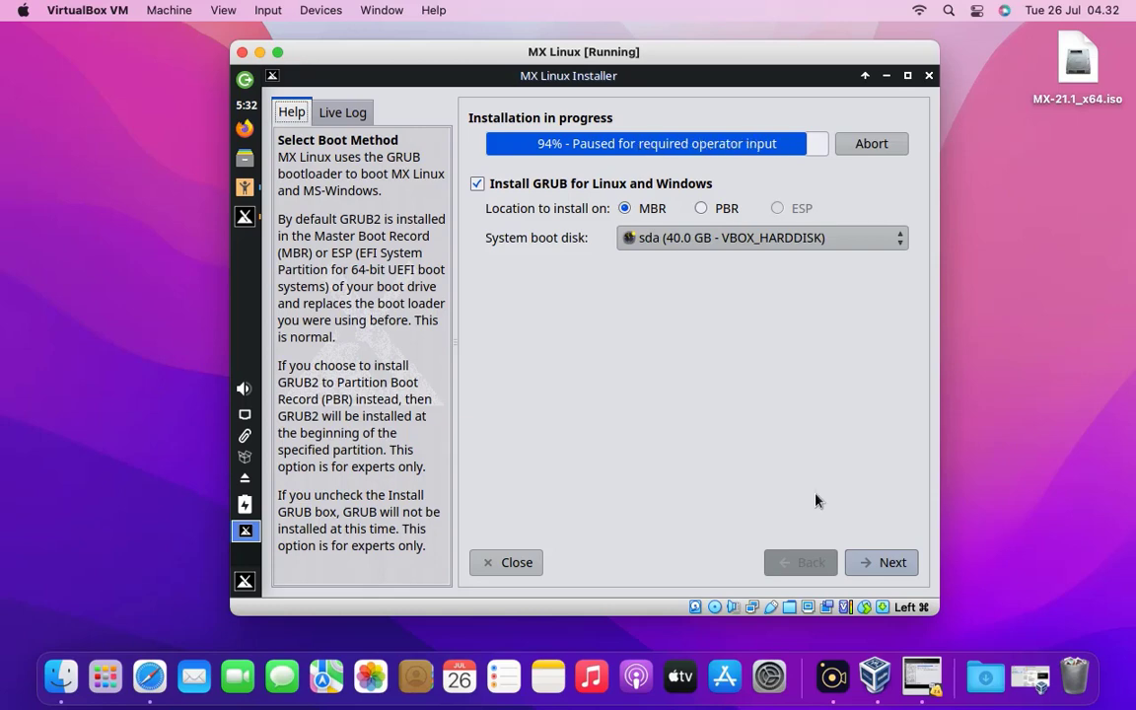
- Advance to Computer Network Names, keeping name 'mx' and domain 'example.dom'
left_click(880, 562)
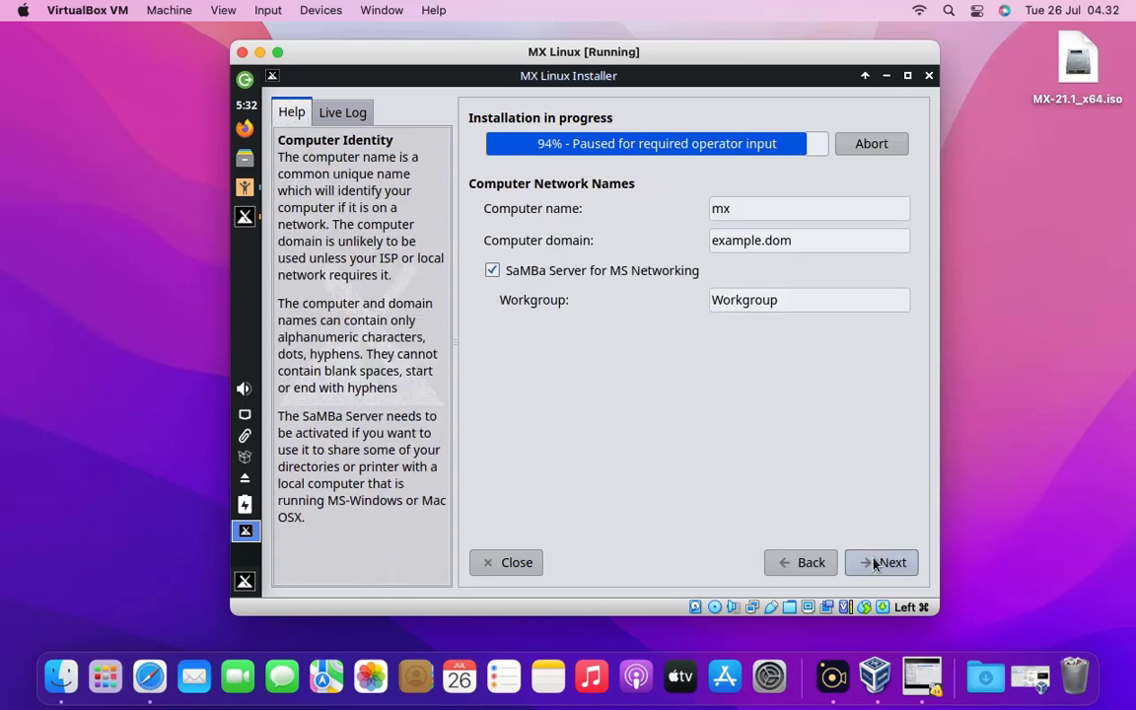
mouse_move(513, 224)
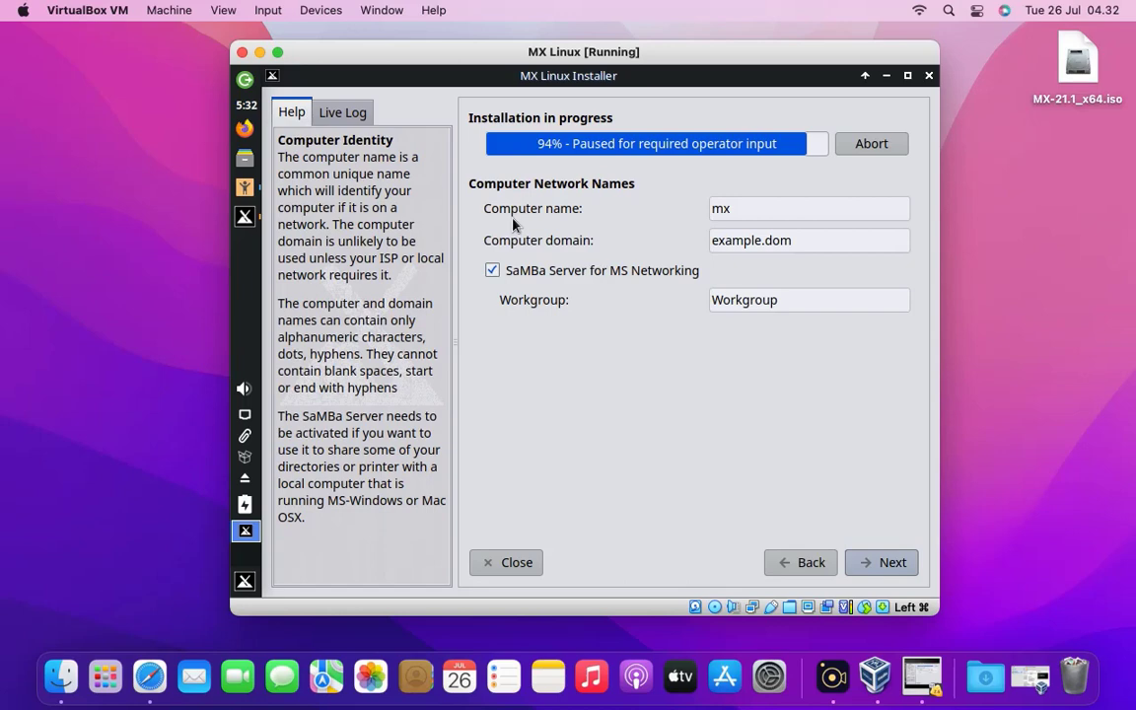
mouse_move(532, 259)
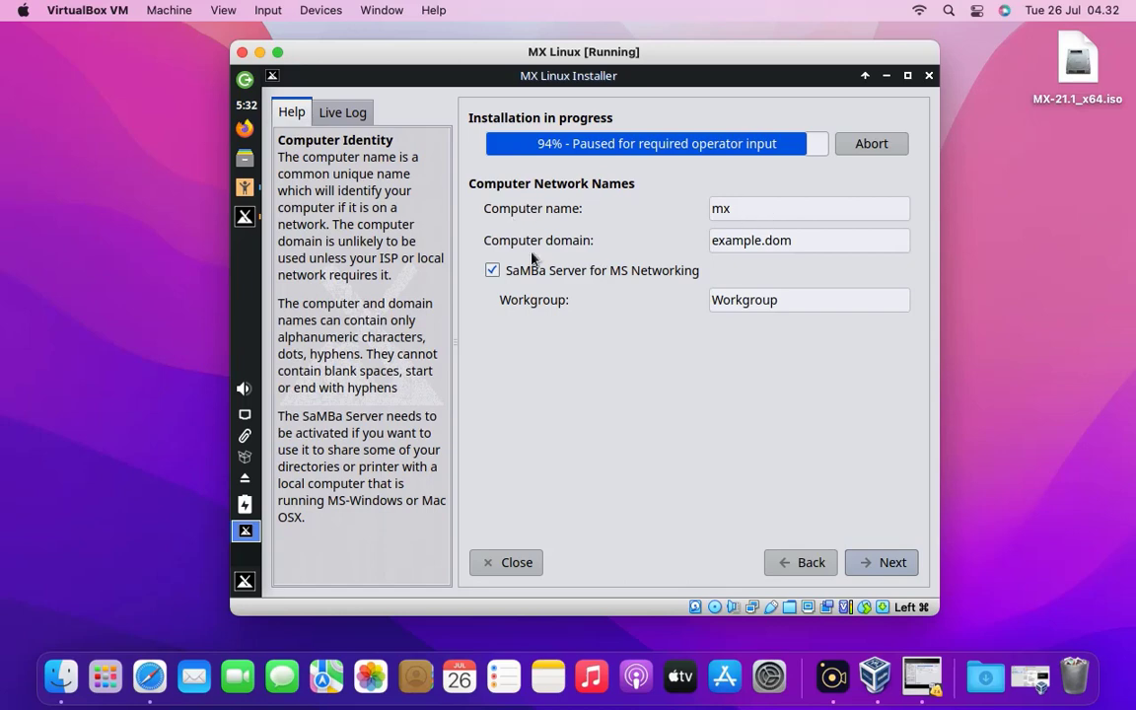
mouse_move(780, 452)
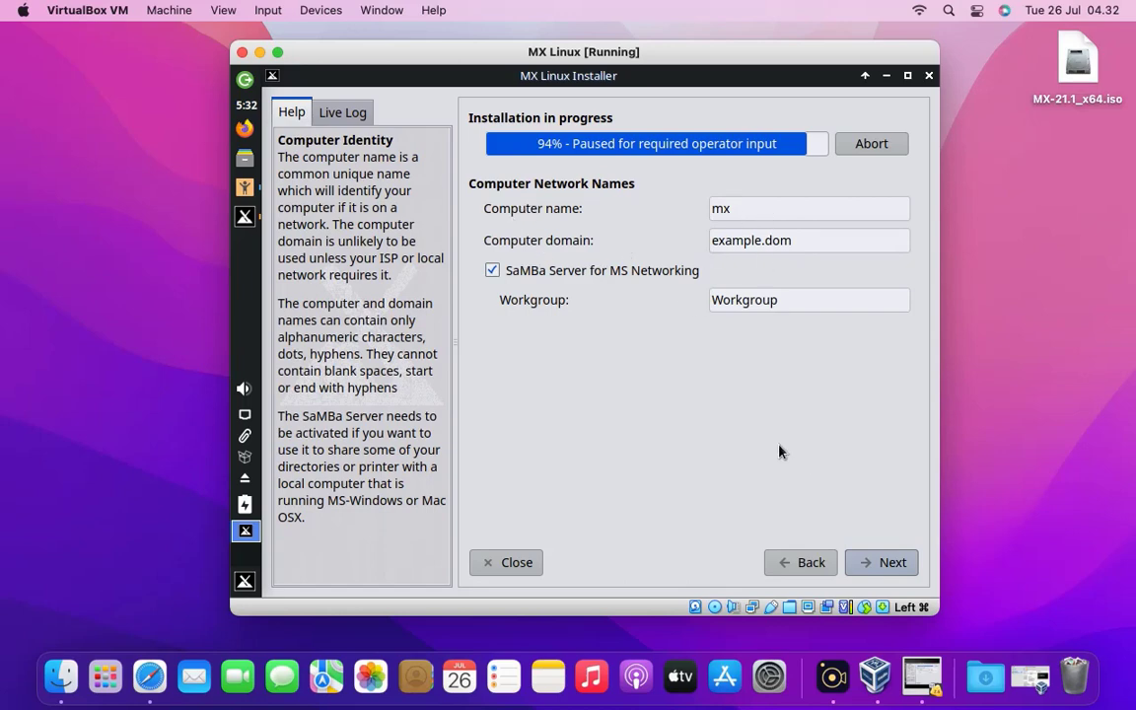
mouse_move(797, 397)
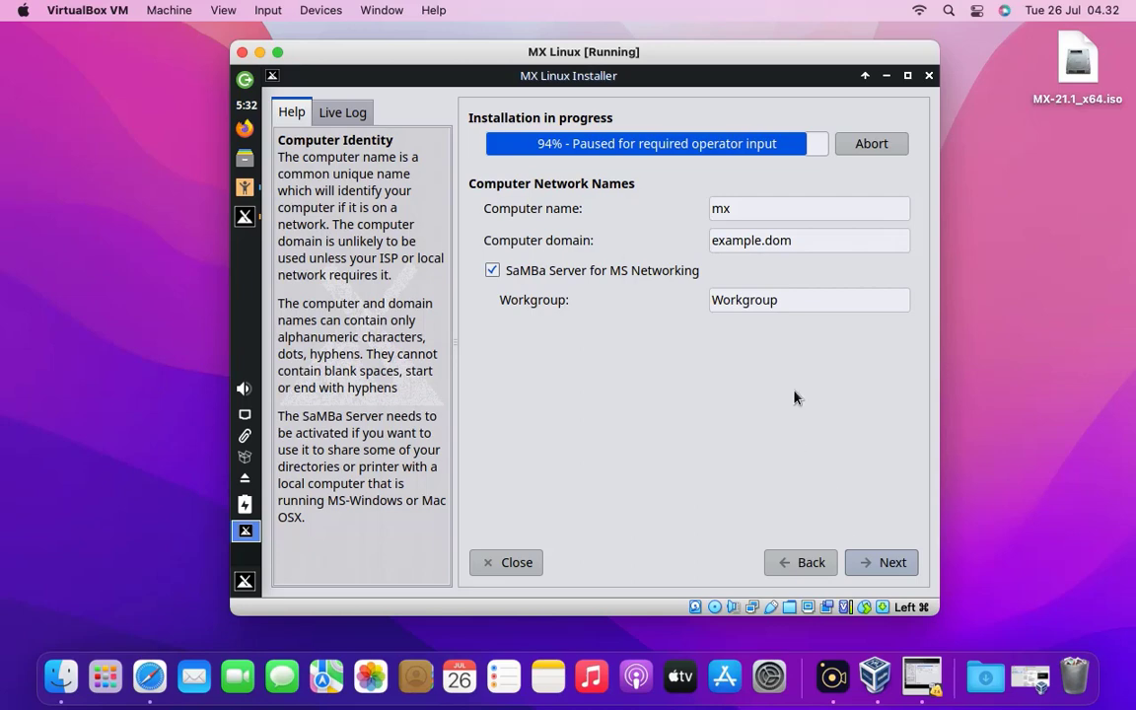
- On Localization Defaults, set the timezone region to Asia and choose its city
left_click(890, 562)
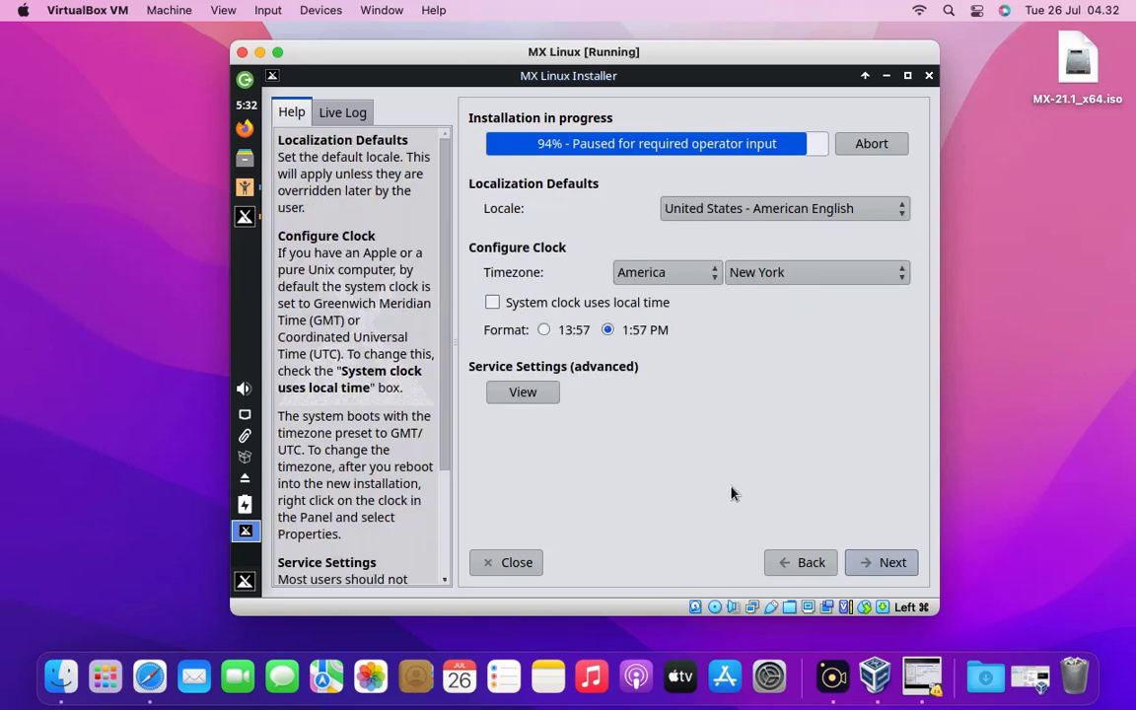
mouse_move(734, 497)
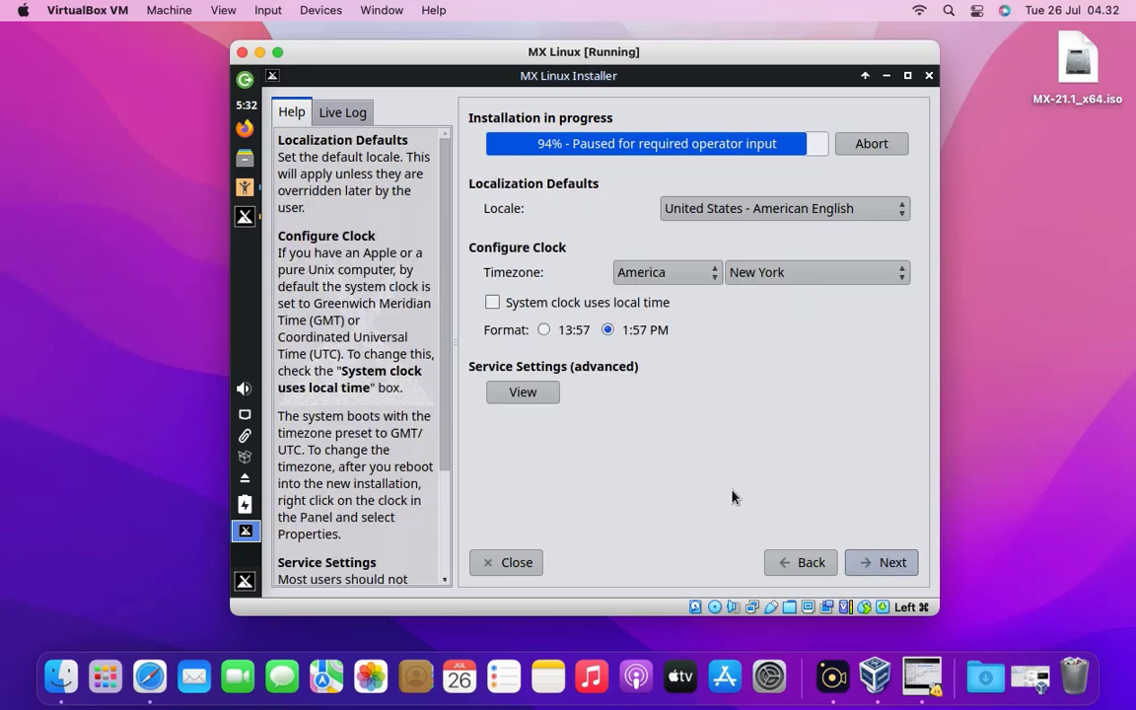
mouse_move(710, 227)
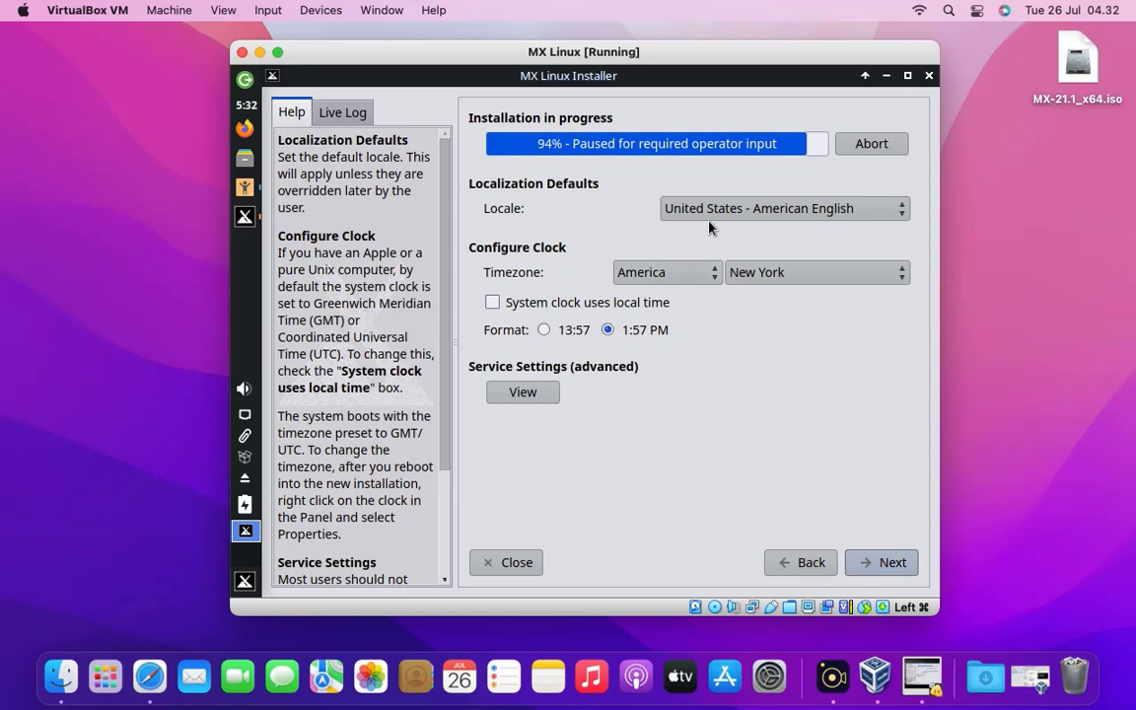
mouse_move(687, 303)
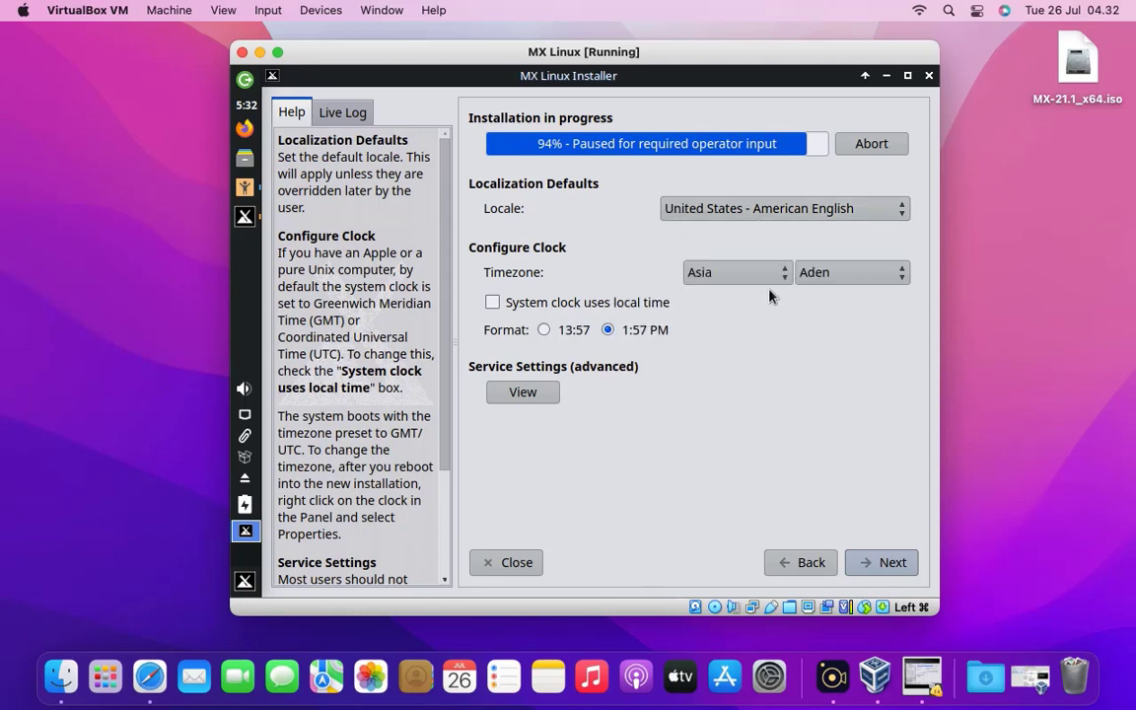
left_click(851, 273)
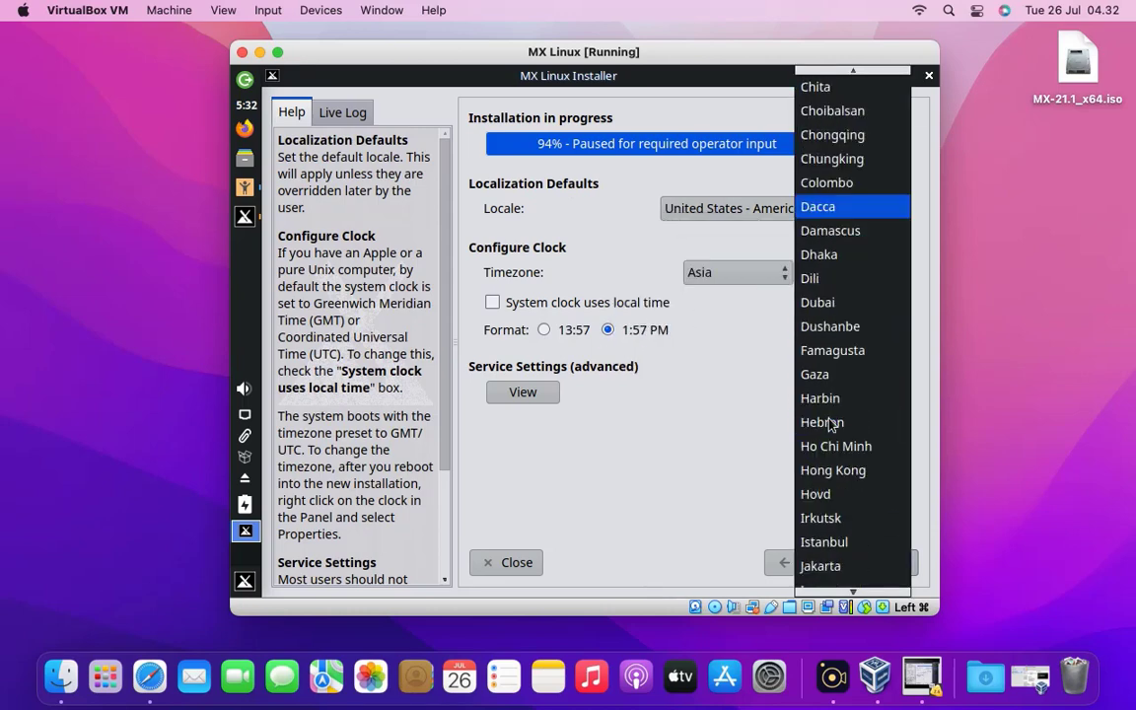
left_click(821, 565)
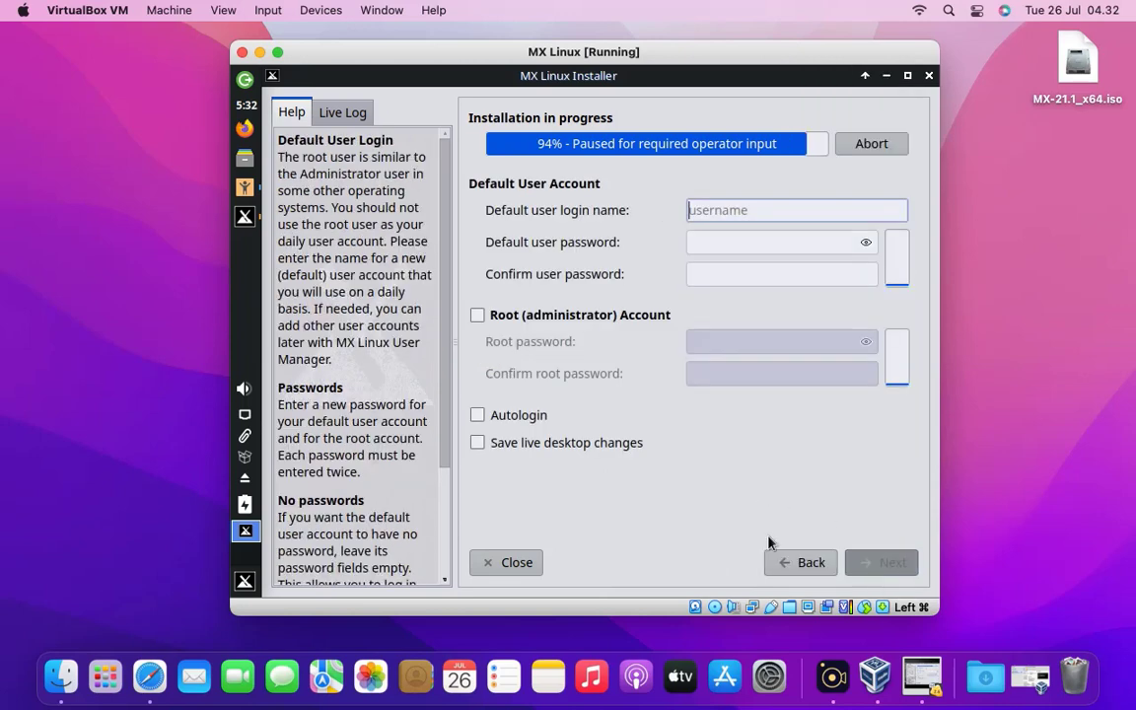
mouse_move(732, 318)
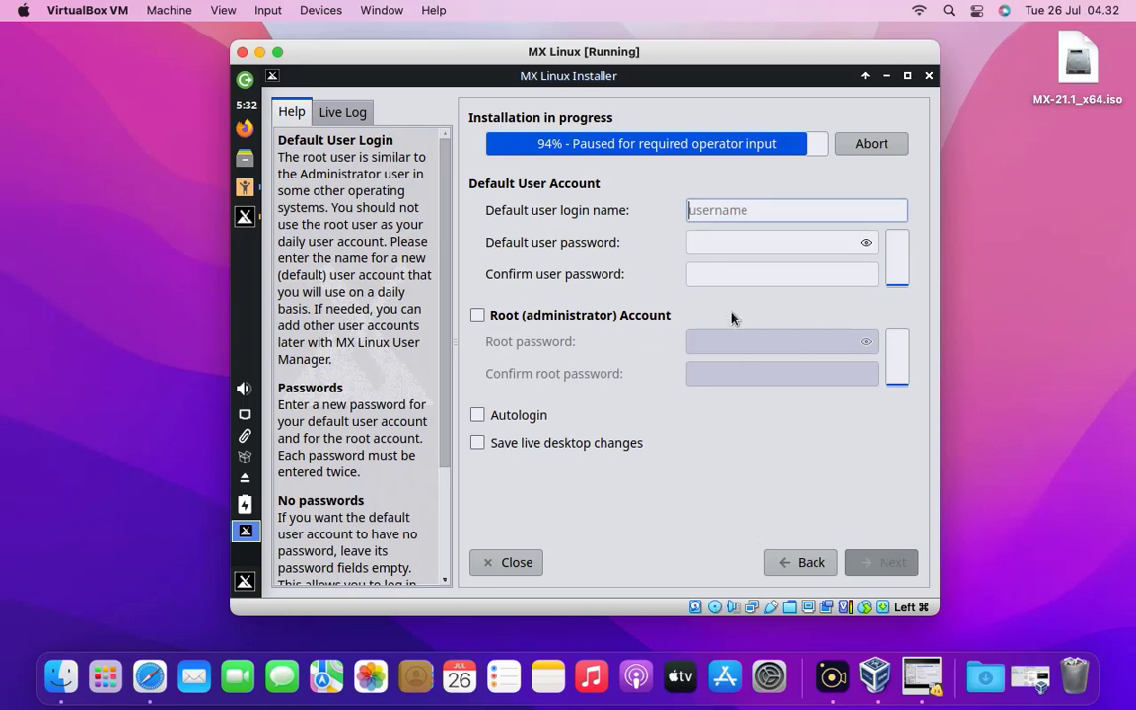
- Create user Ngadmin with password, enable a root account with password and autologin, then continue
type("Ngadmin")
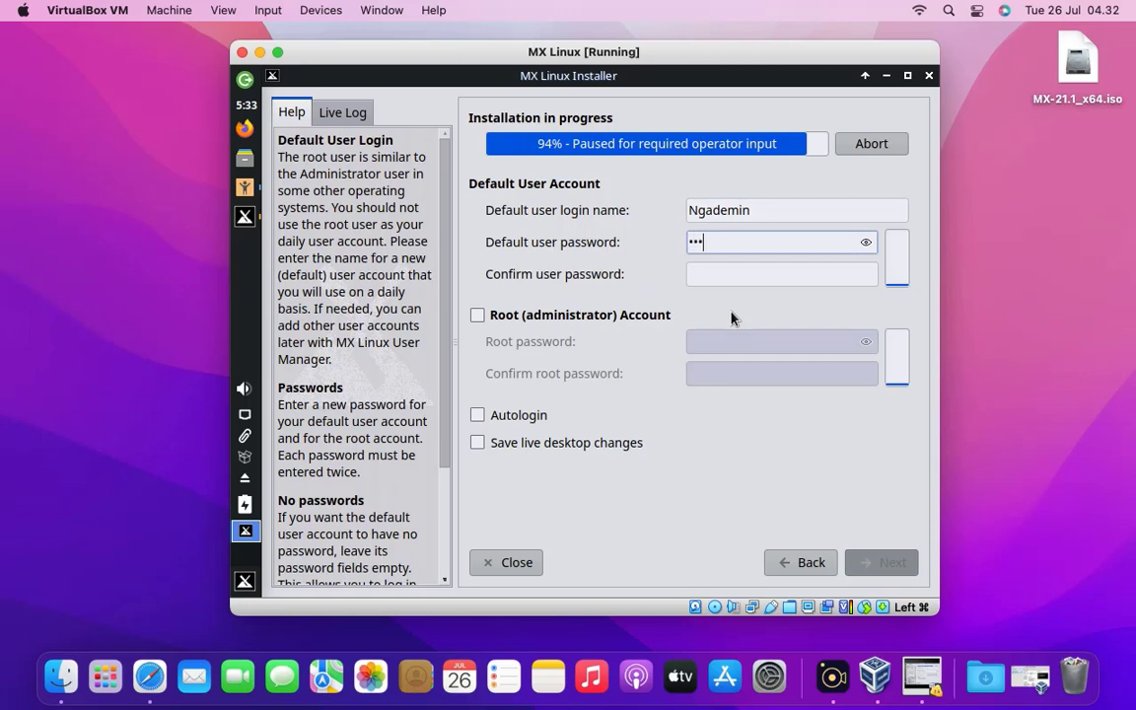
type("••••")
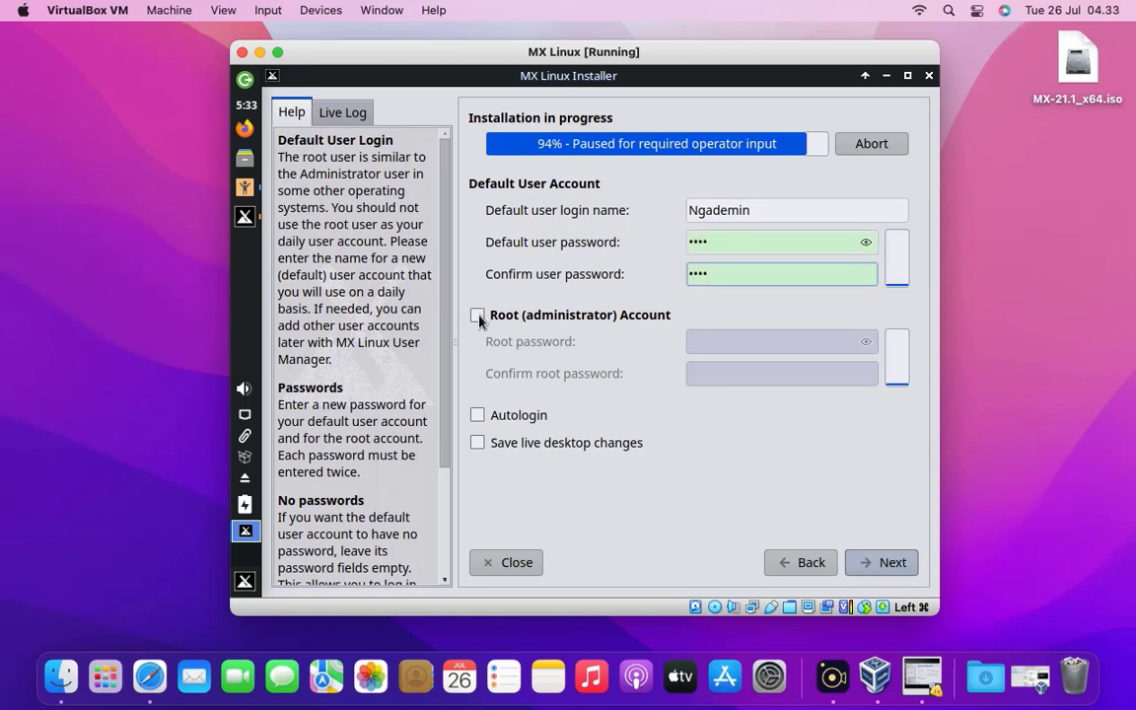
left_click(477, 314)
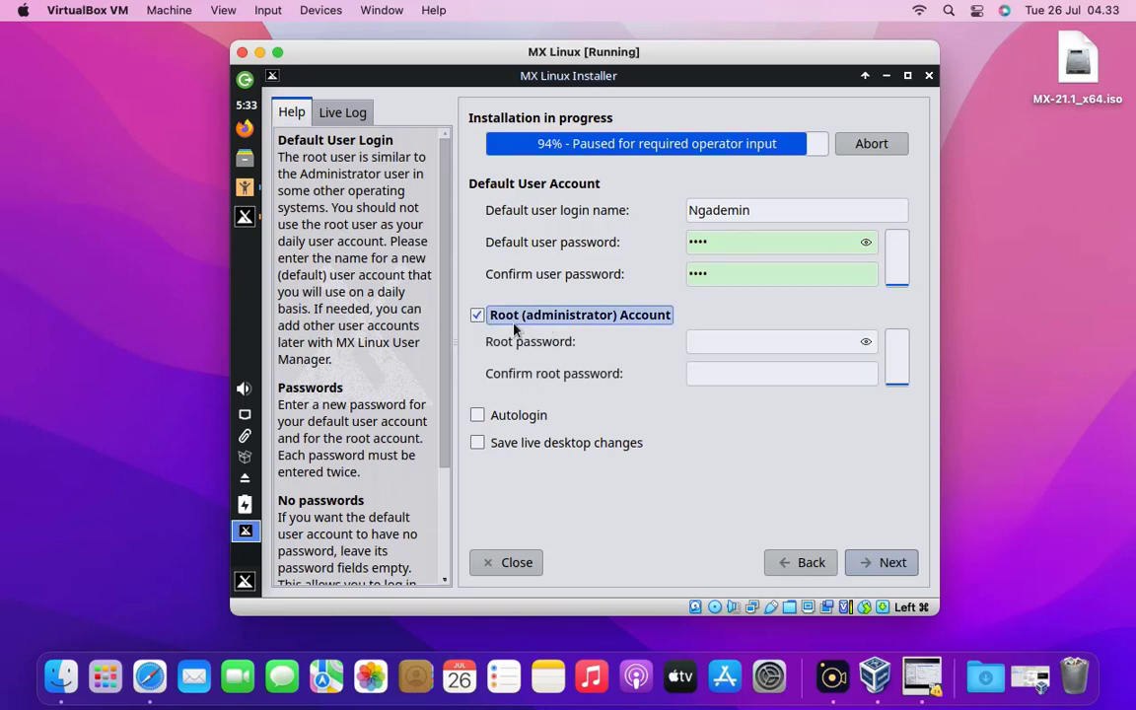
left_click(779, 342)
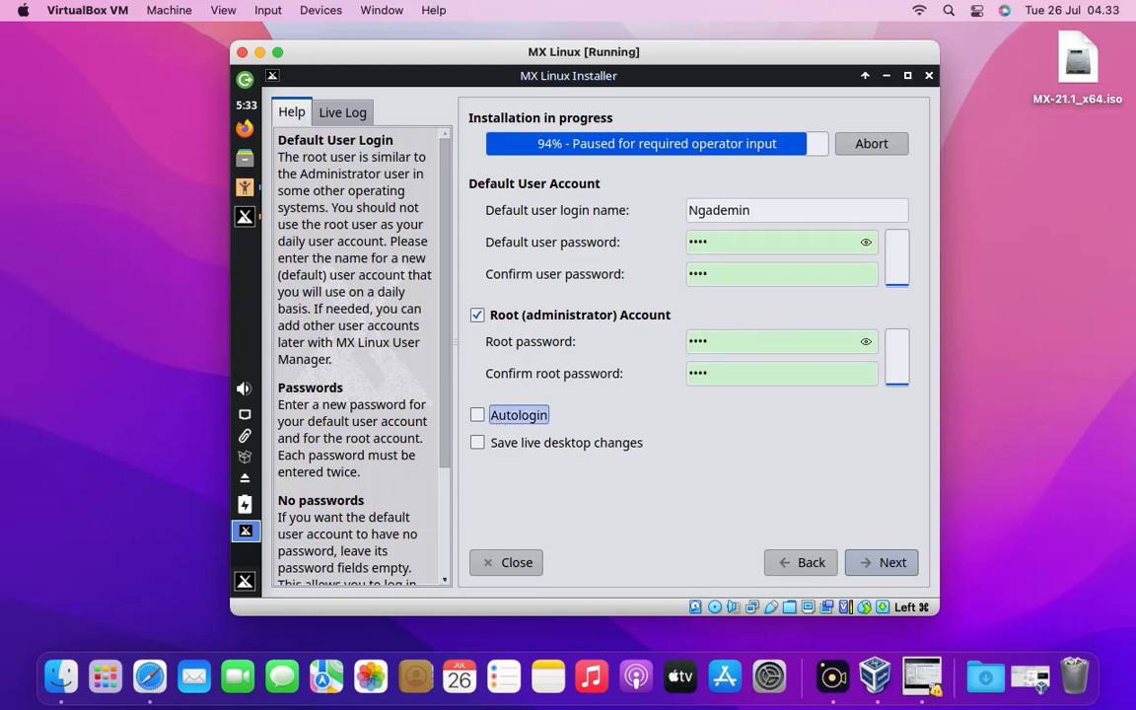
left_click(477, 414)
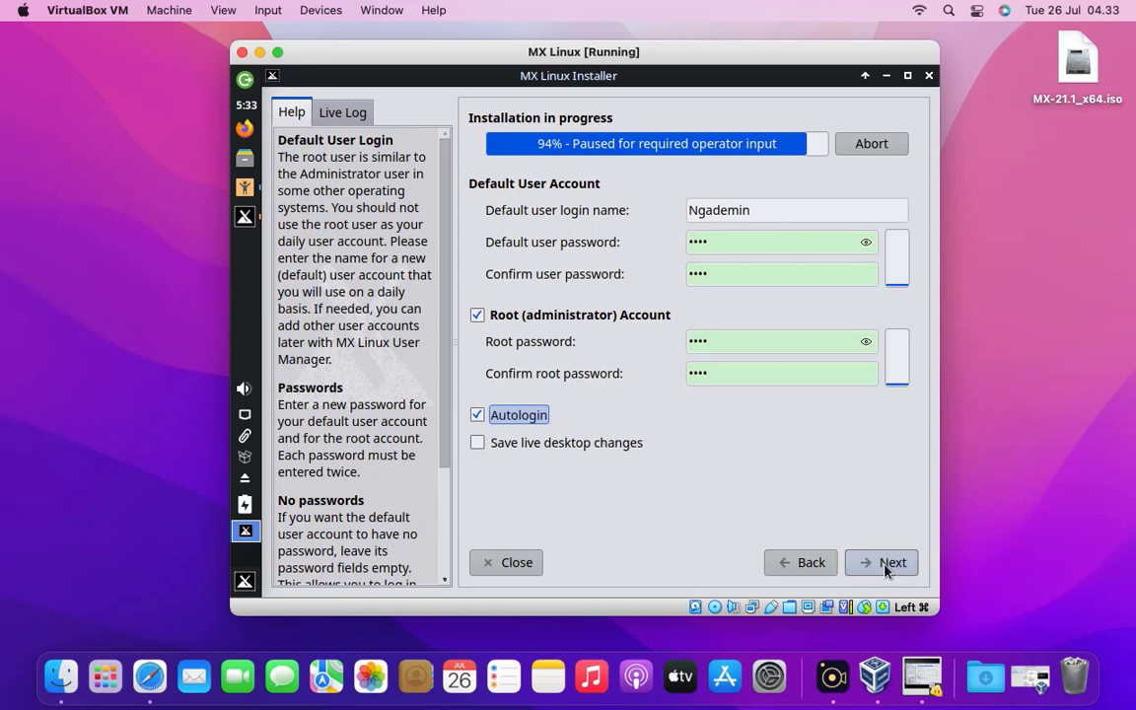
left_click(880, 562)
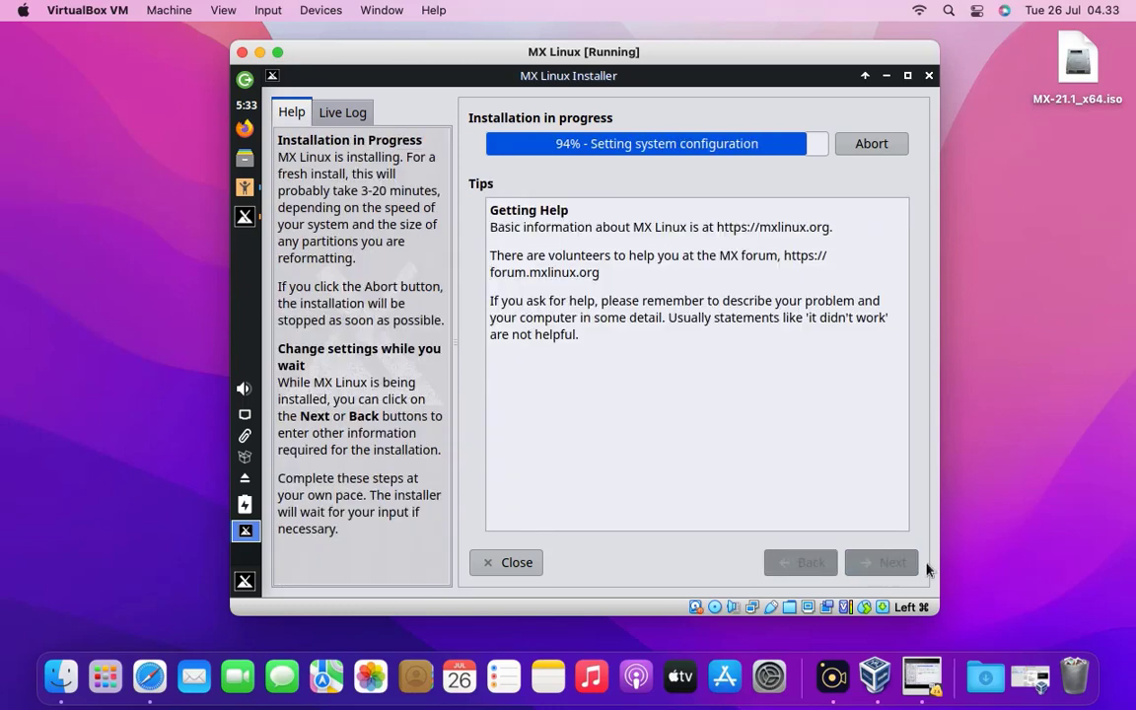
mouse_move(1010, 527)
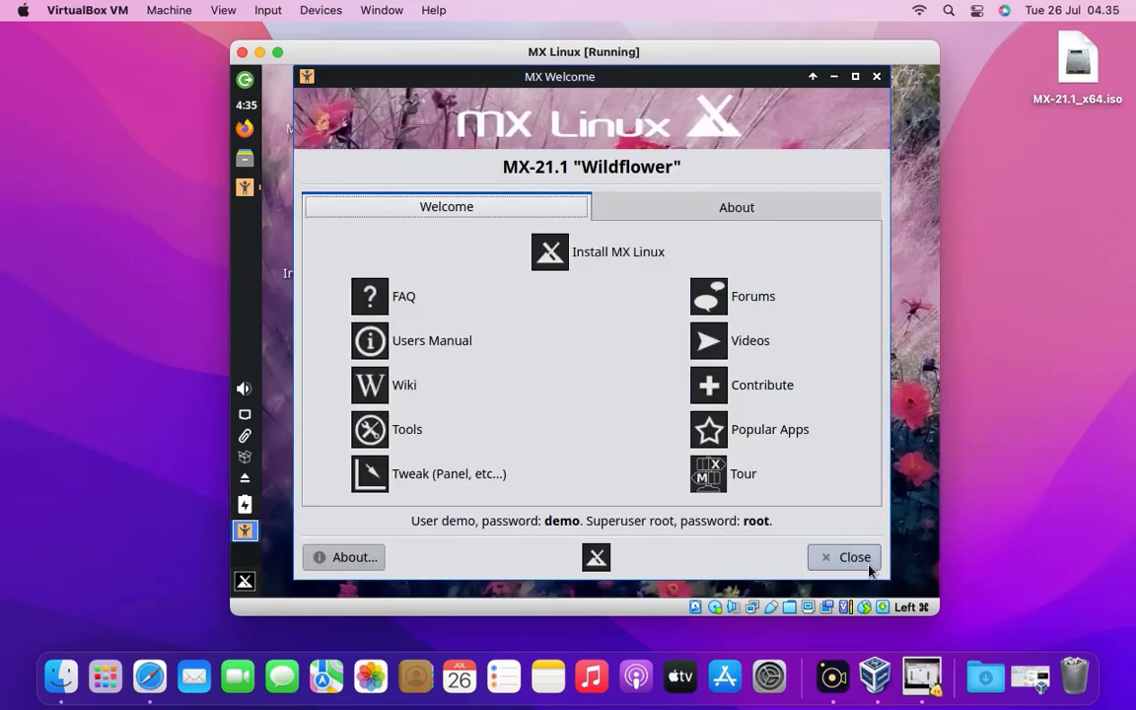
- Close the MX Welcome dialog of the live session after installation finishes
left_click(844, 557)
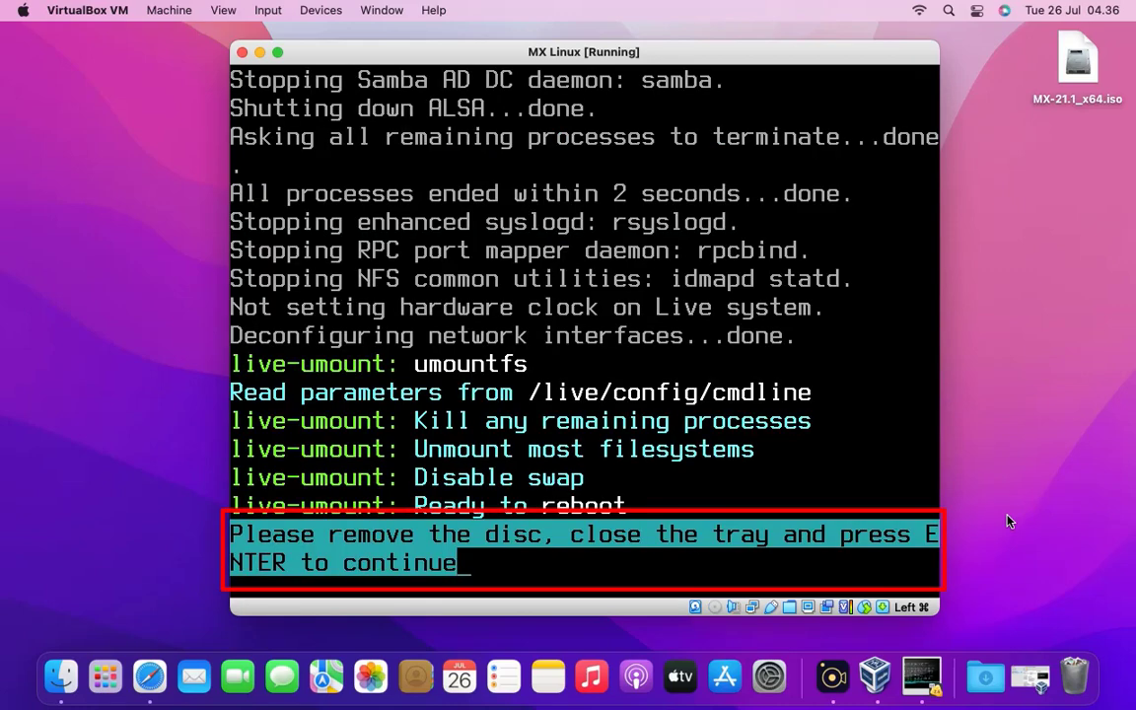
mouse_move(980, 520)
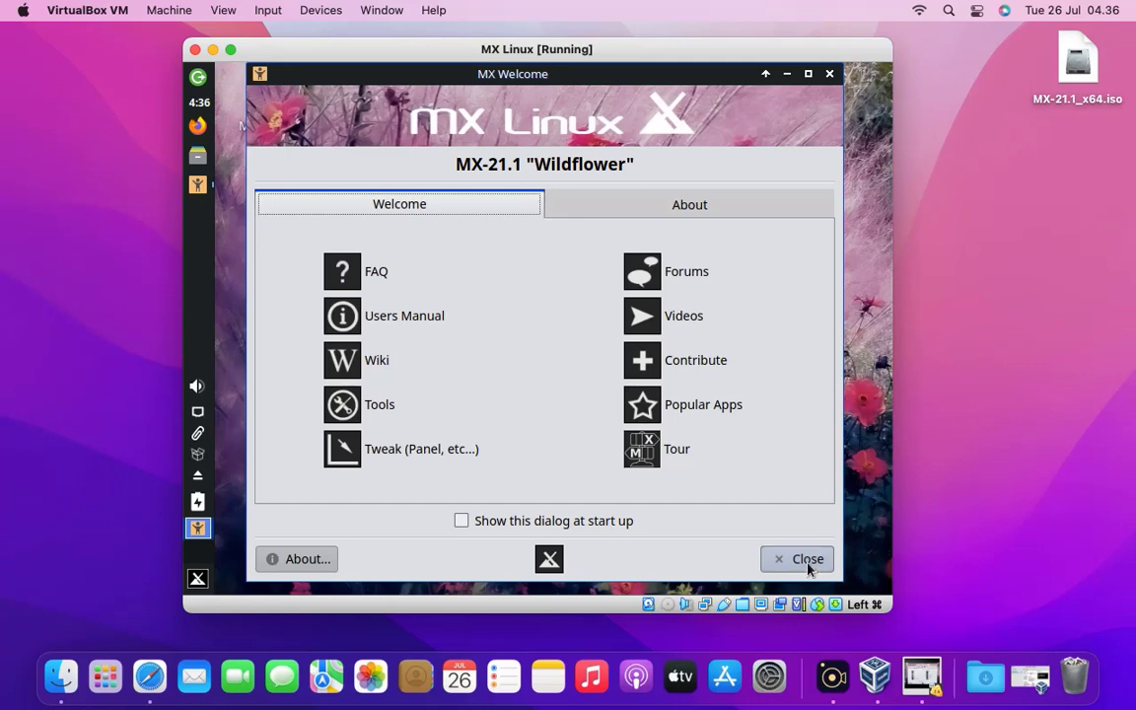
- Close MX Welcome and maximize the VM window
left_click(807, 558)
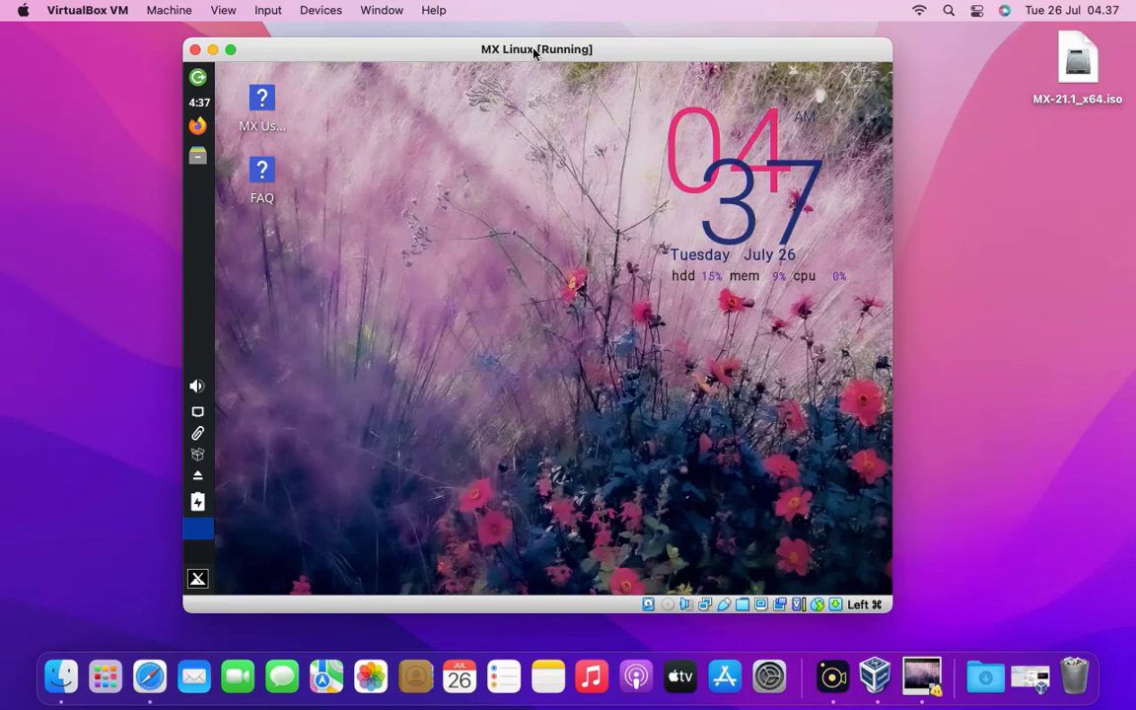
left_click(230, 50)
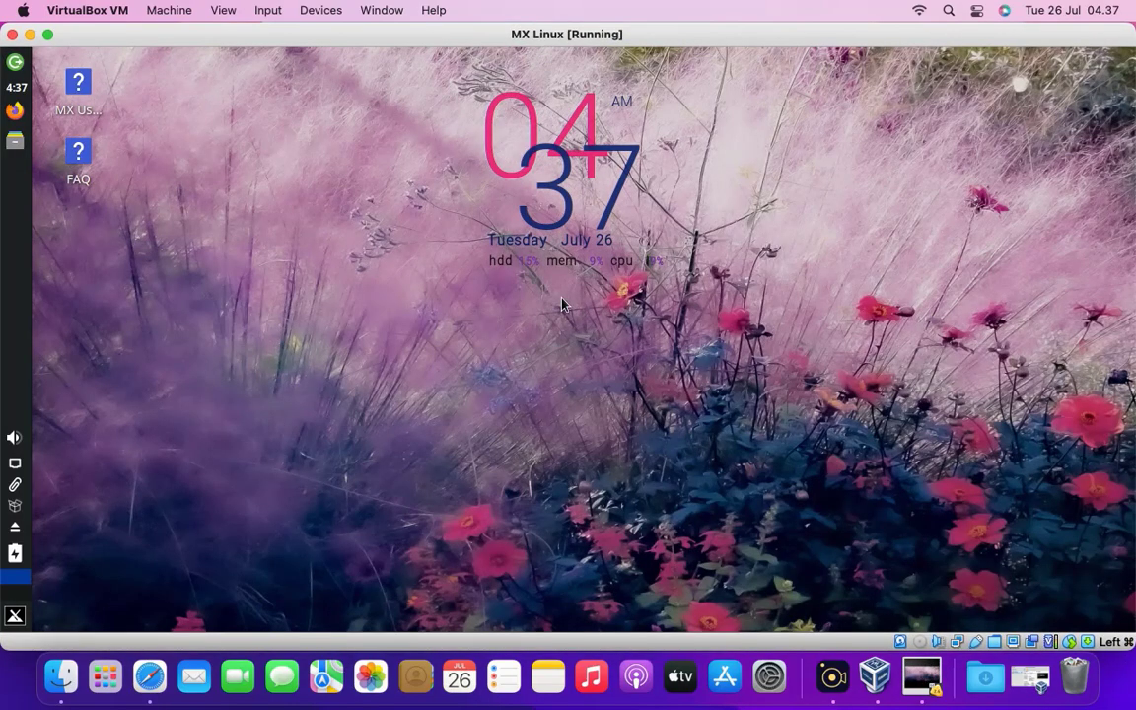
mouse_move(279, 17)
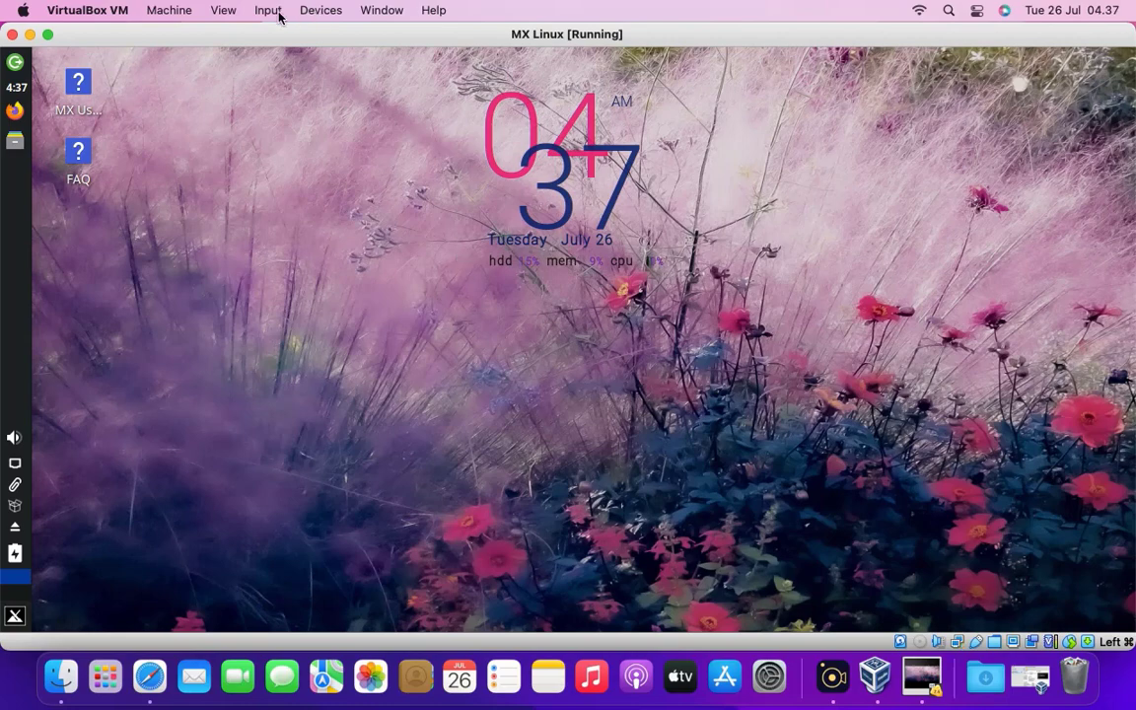
- Switch the VM to Full-screen Mode via the View menu and confirm
left_click(223, 10)
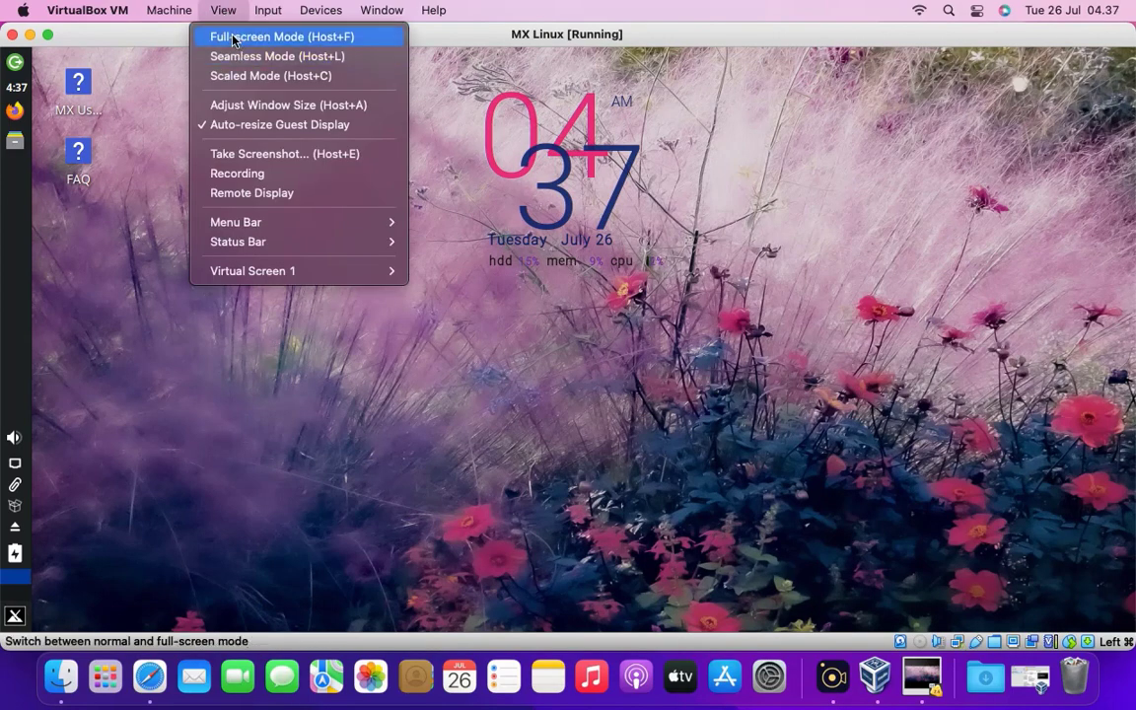
left_click(282, 36)
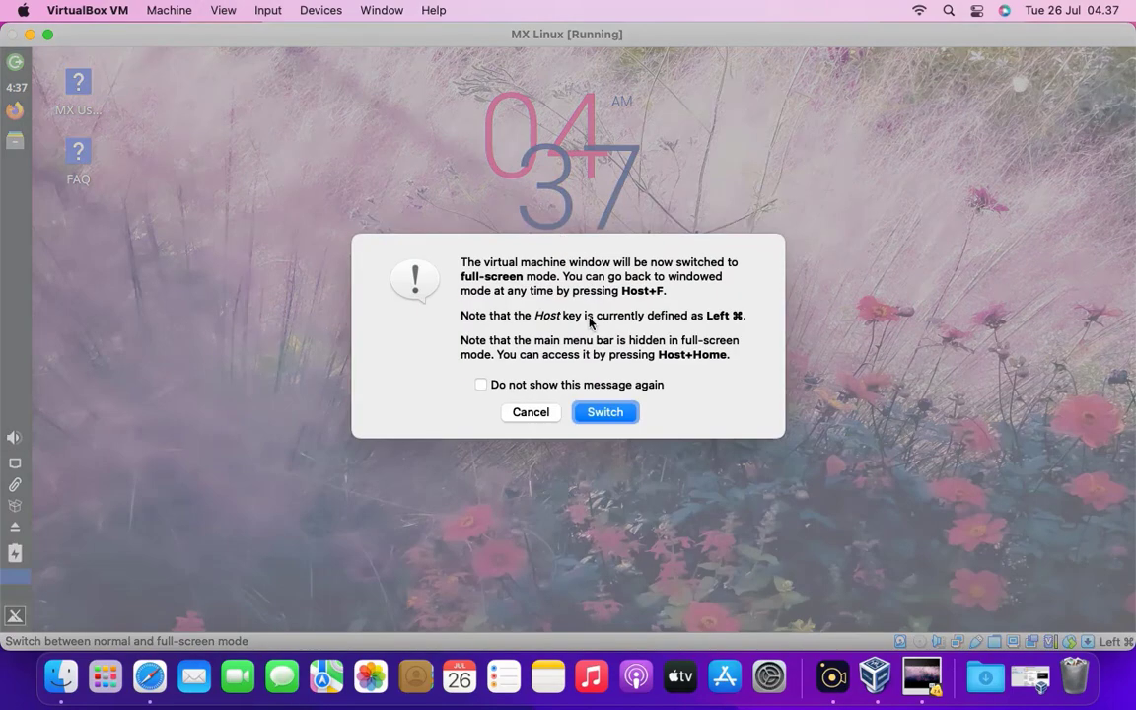
mouse_move(575, 363)
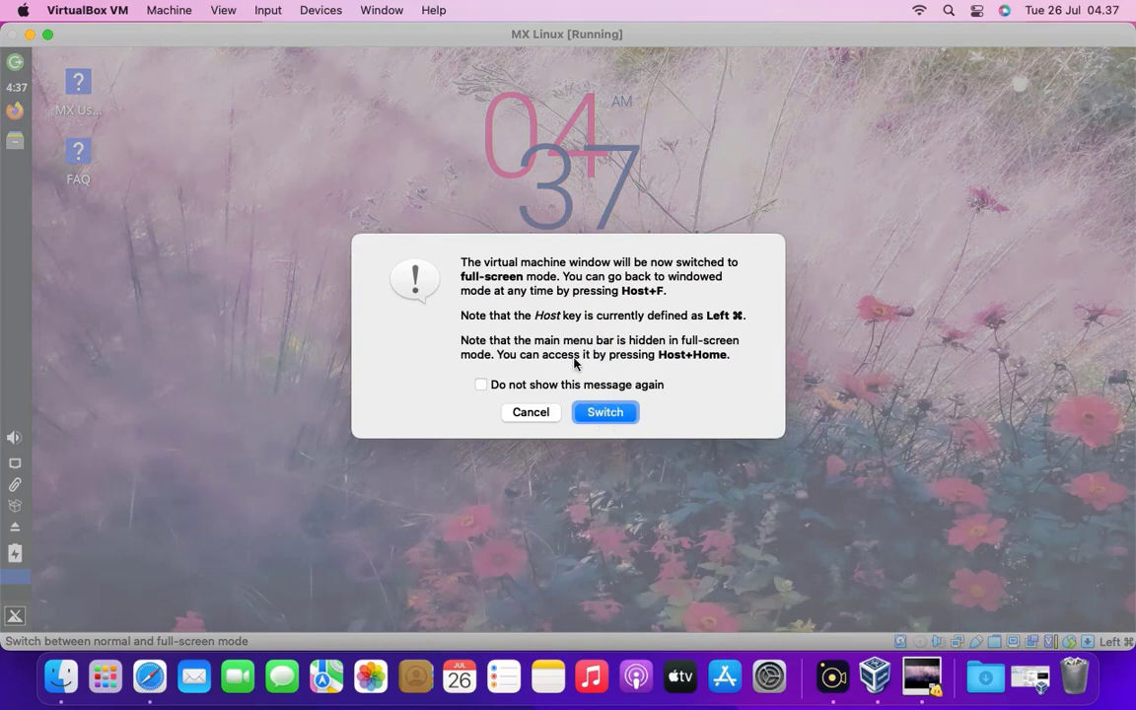
mouse_move(690, 411)
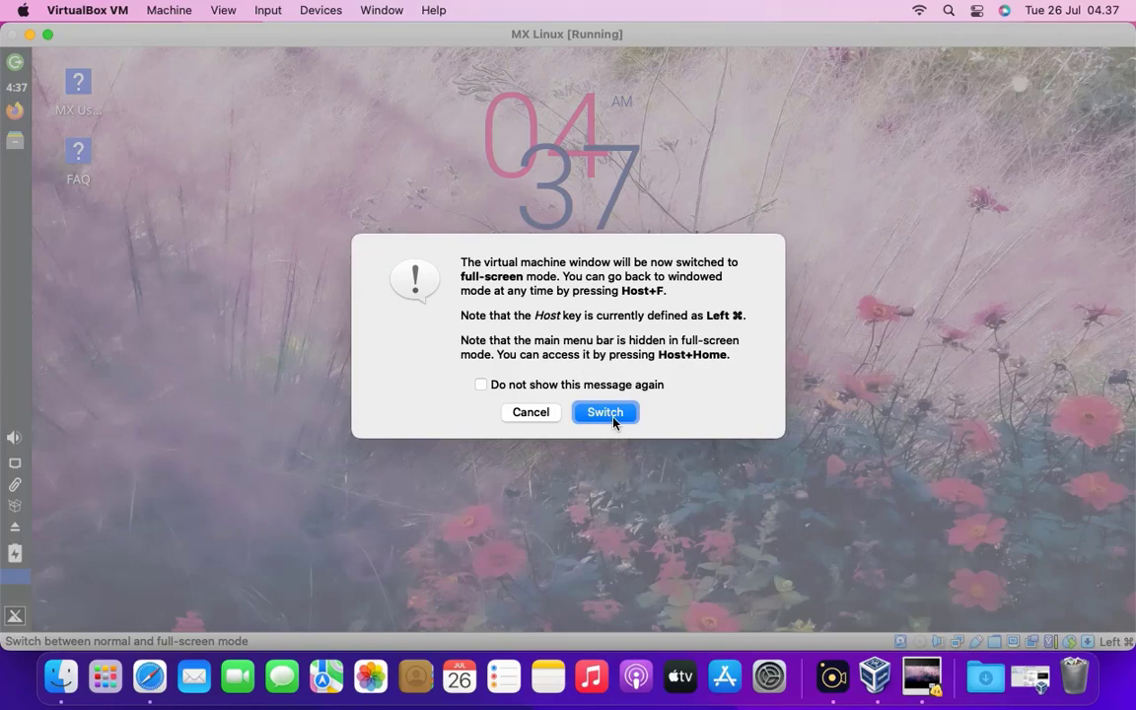
left_click(605, 412)
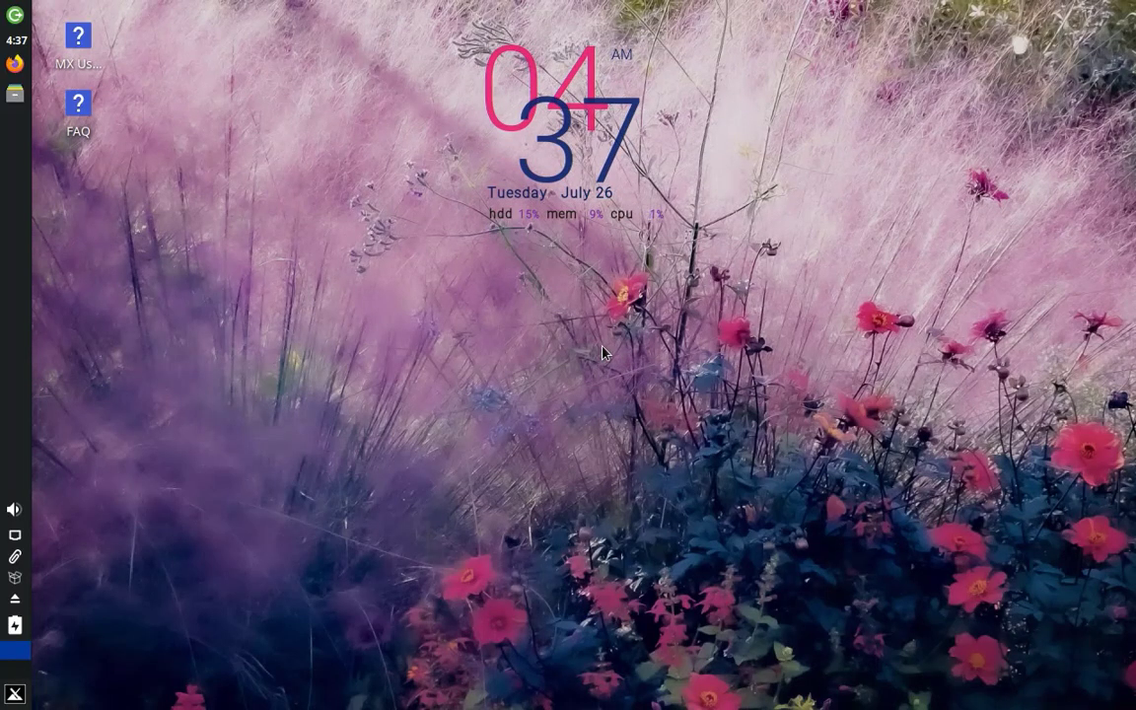